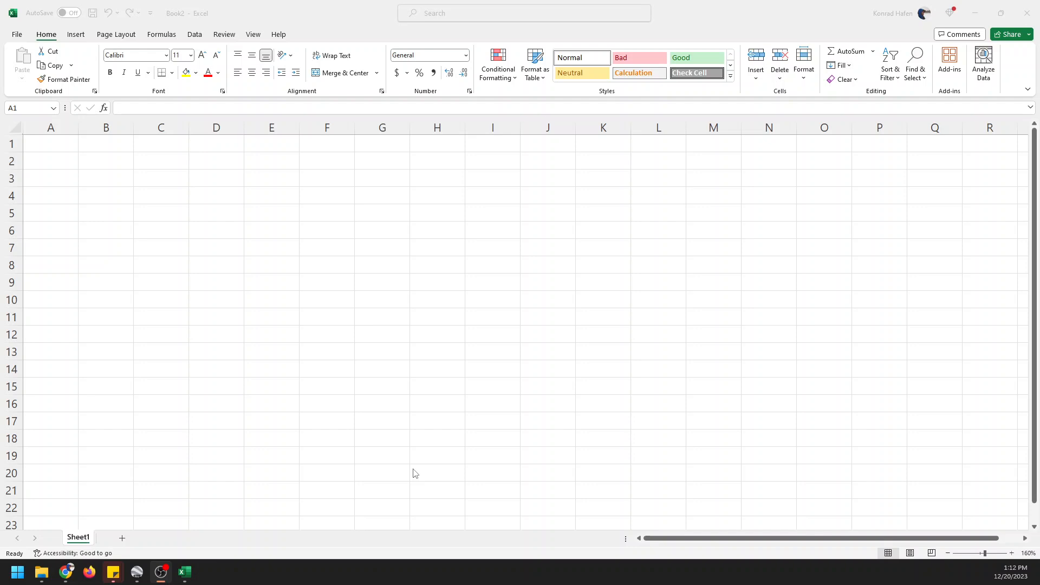
mouse_move(135, 271)
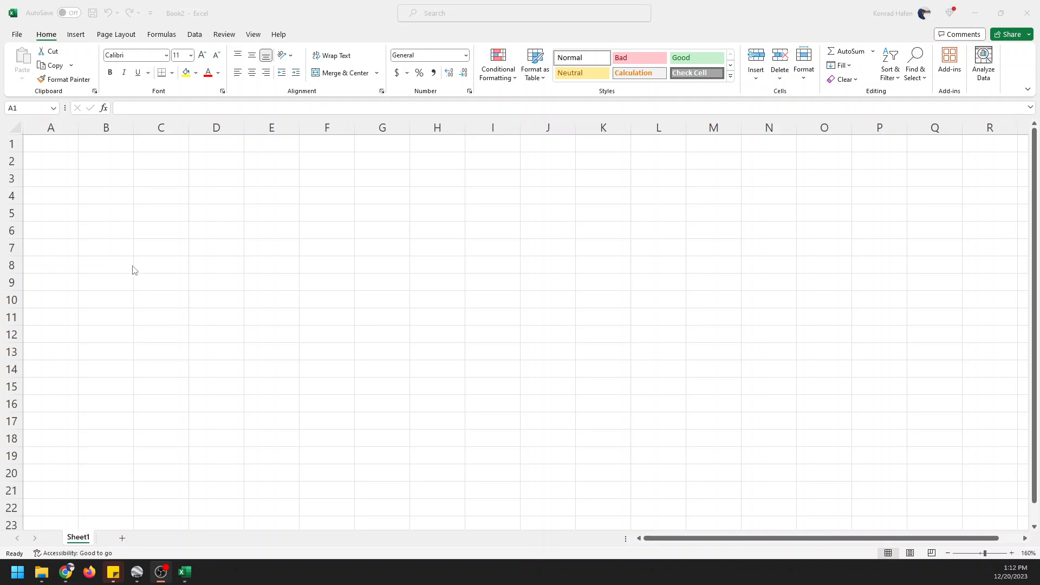
mouse_move(89, 193)
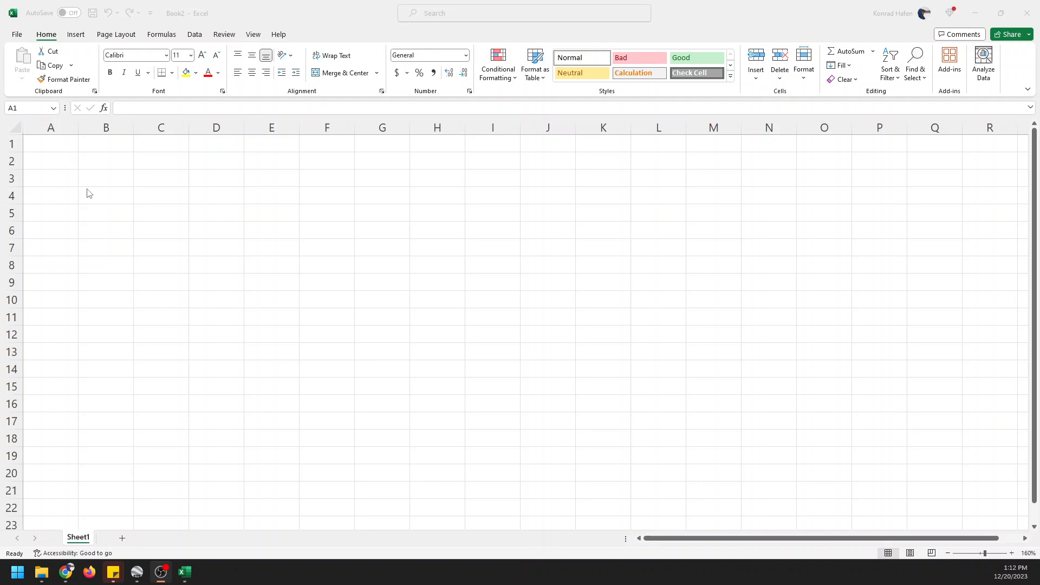
mouse_move(97, 199)
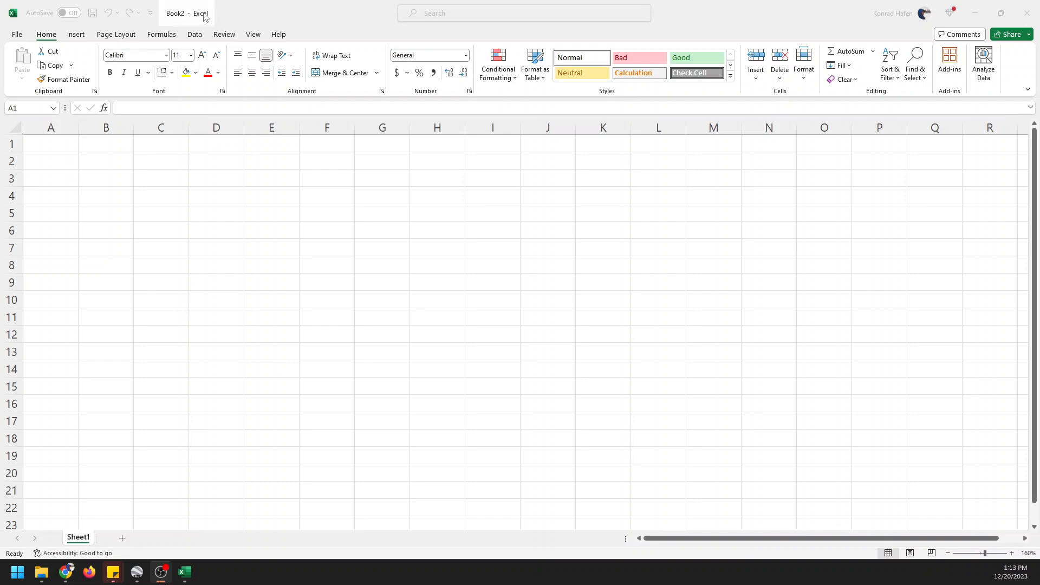
Step: Enter Country and Value headers, then list China, Russia, Vietnam, Japan, United States through Colombia
click(48, 145)
text(Country)
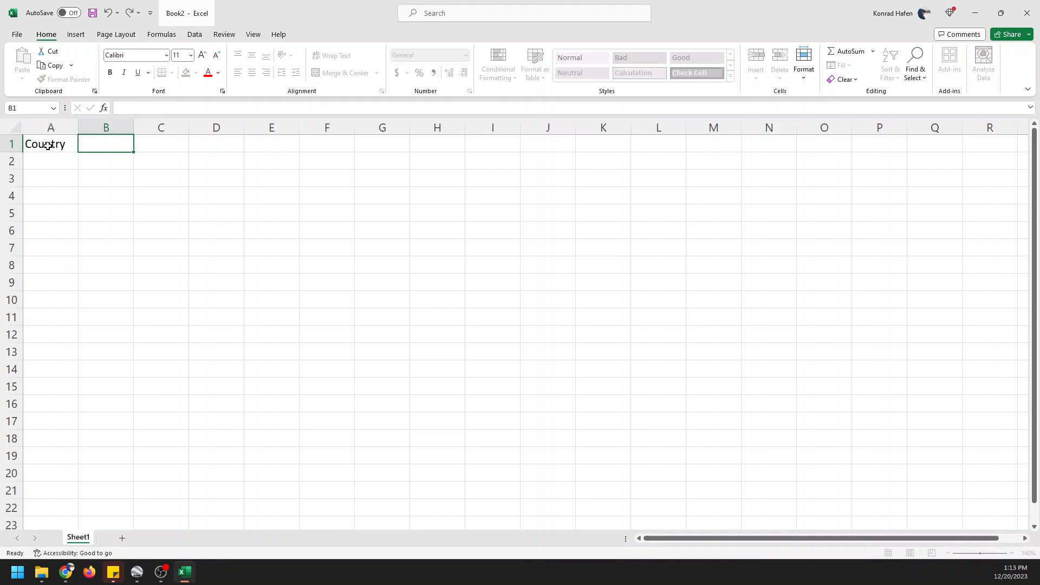
text(Value)
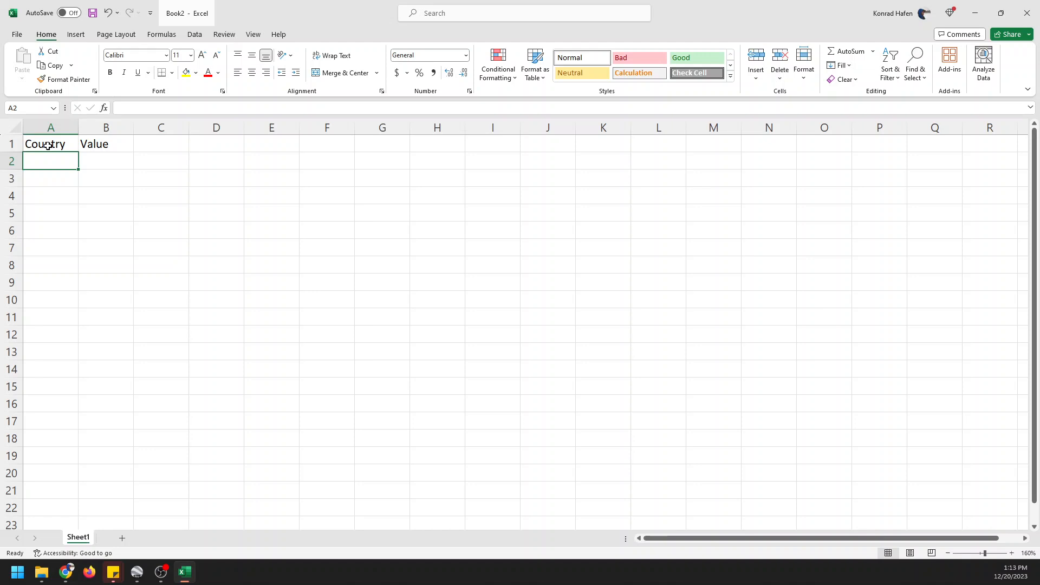
text(China)
click(51, 179)
text(Russia)
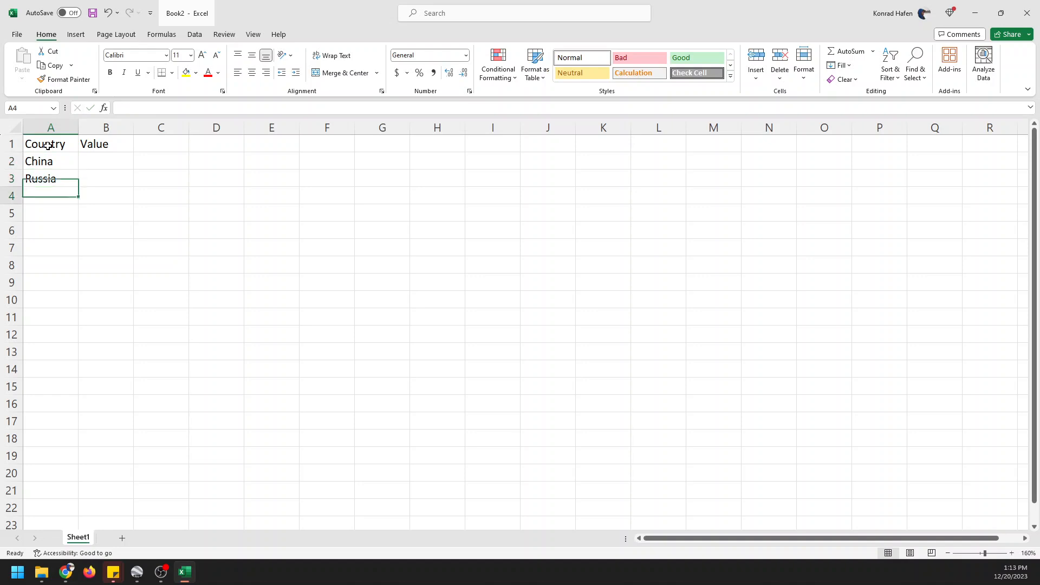
text(Vietnam)
click(50, 213)
text(Japan)
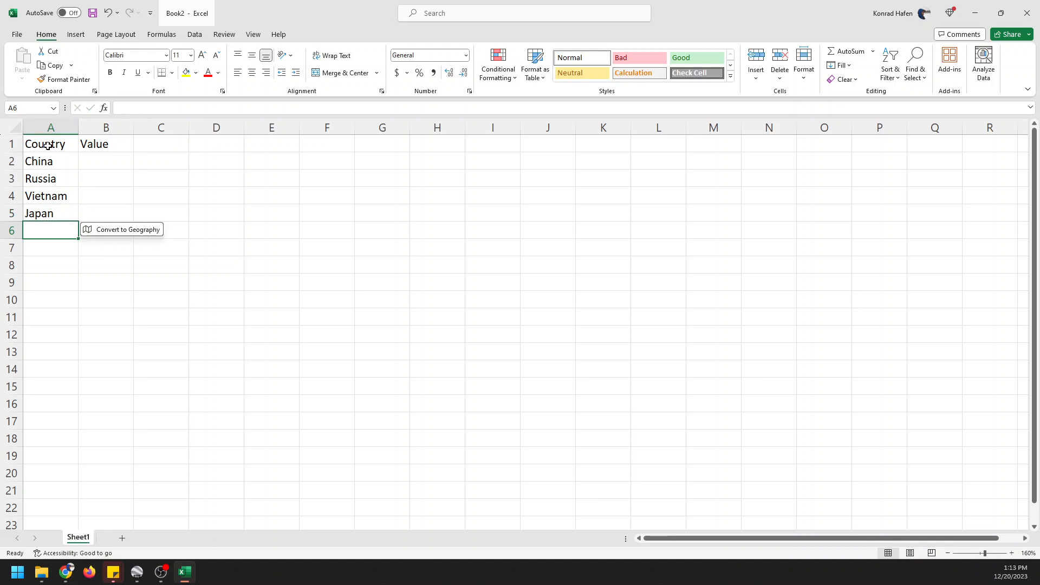
text(United States)
click(51, 299)
text(Chile)
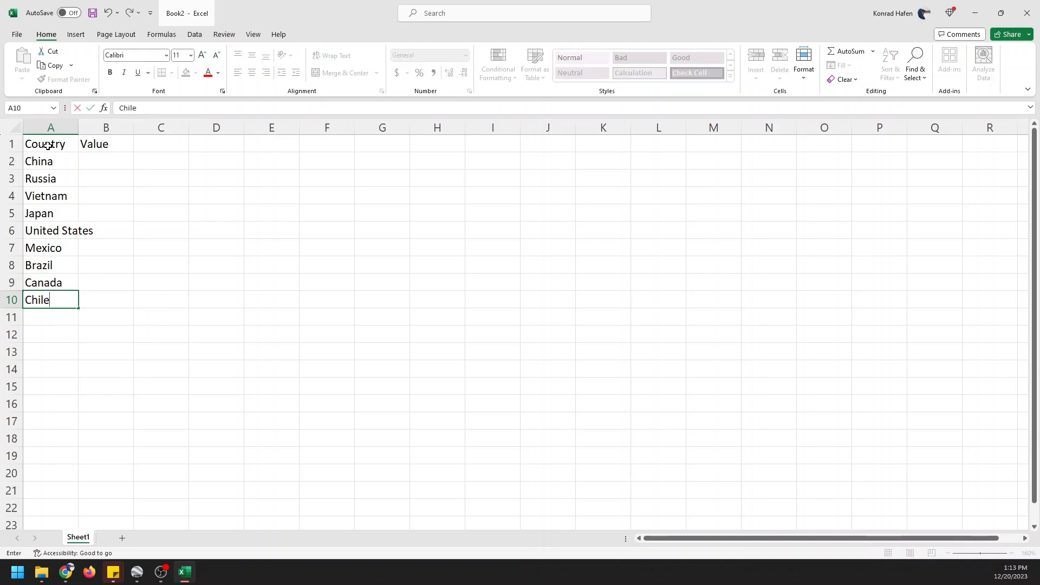
text(Bolivi)
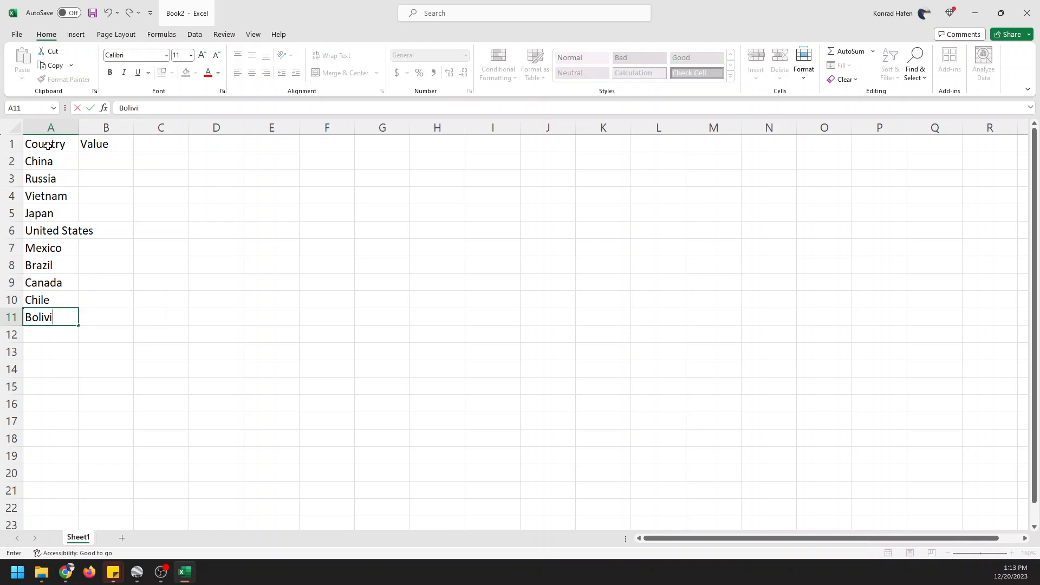
key(Enter)
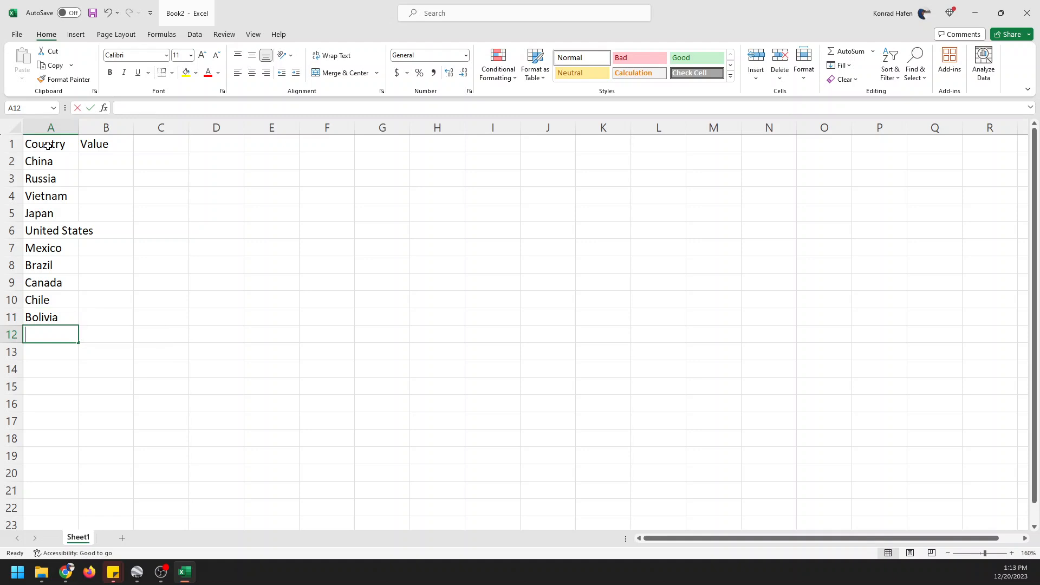
text(C)
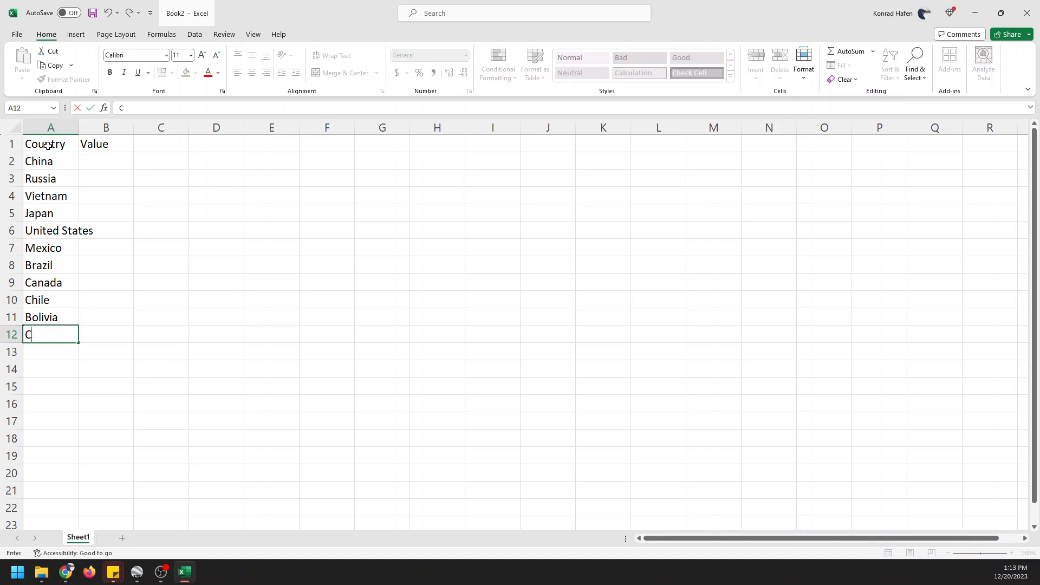
text(olombia)
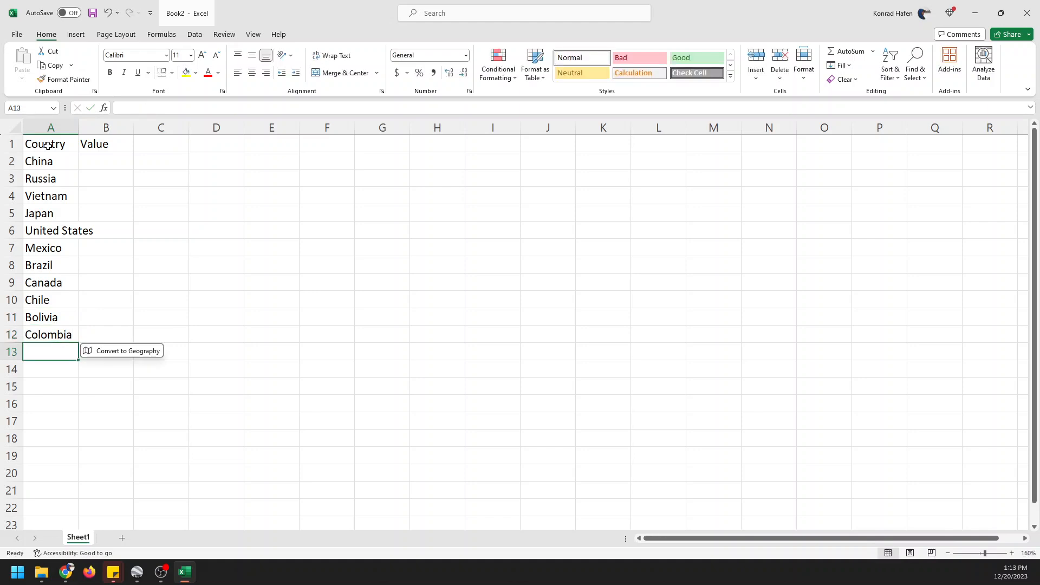
Step: Type Venezuela, France, United Kingdom, Germany, Switzerland, Italy, Spain, Turkey and Iran into A13:A21
text(Ven)
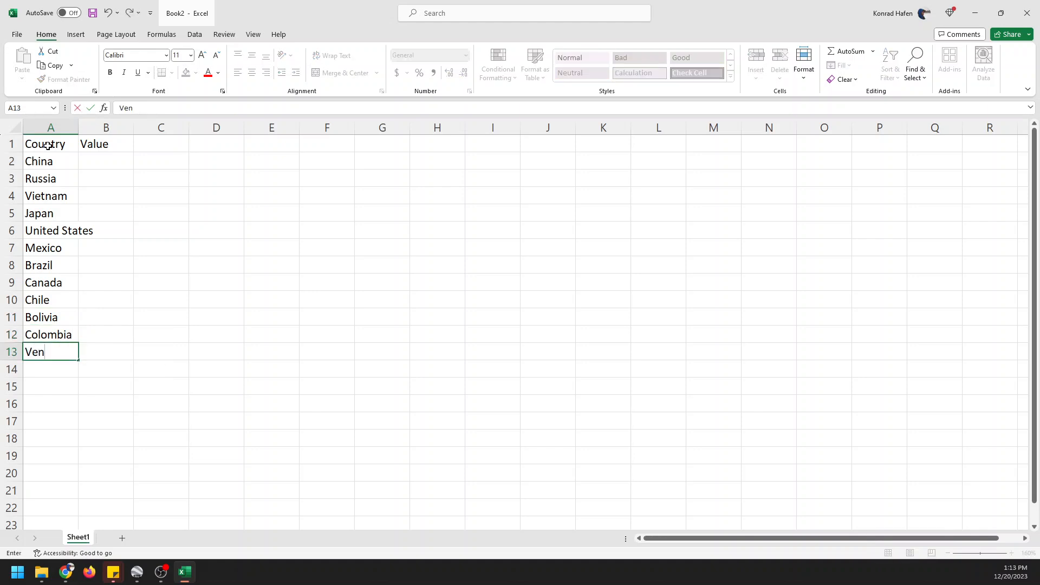
text(ezu)
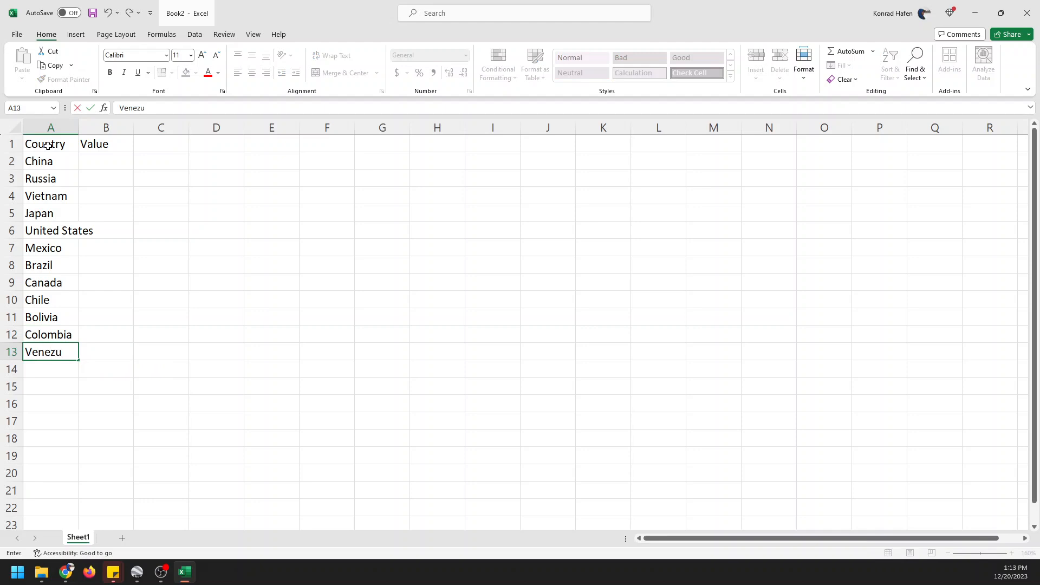
text(France)
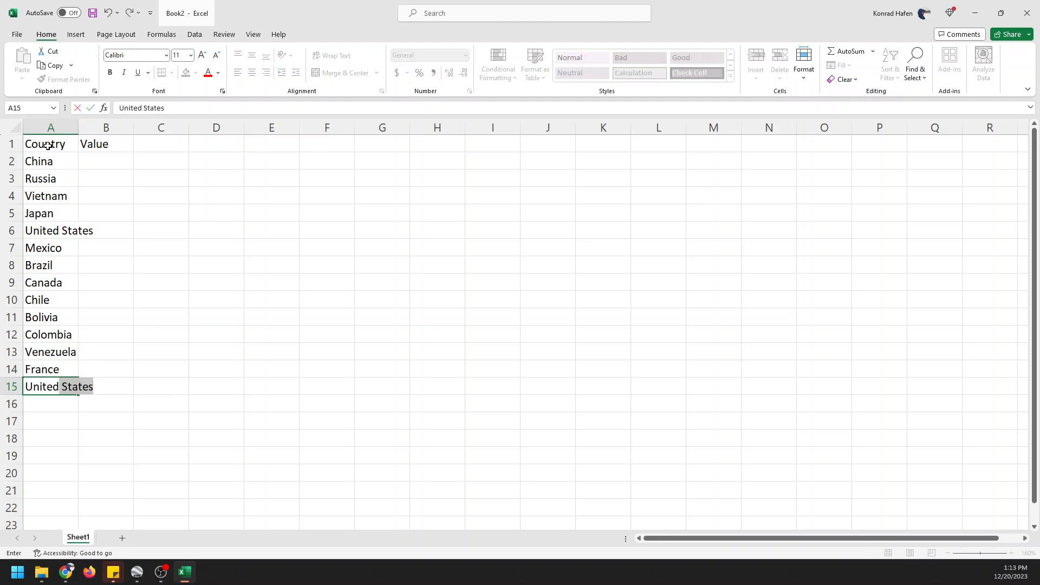
text(United King)
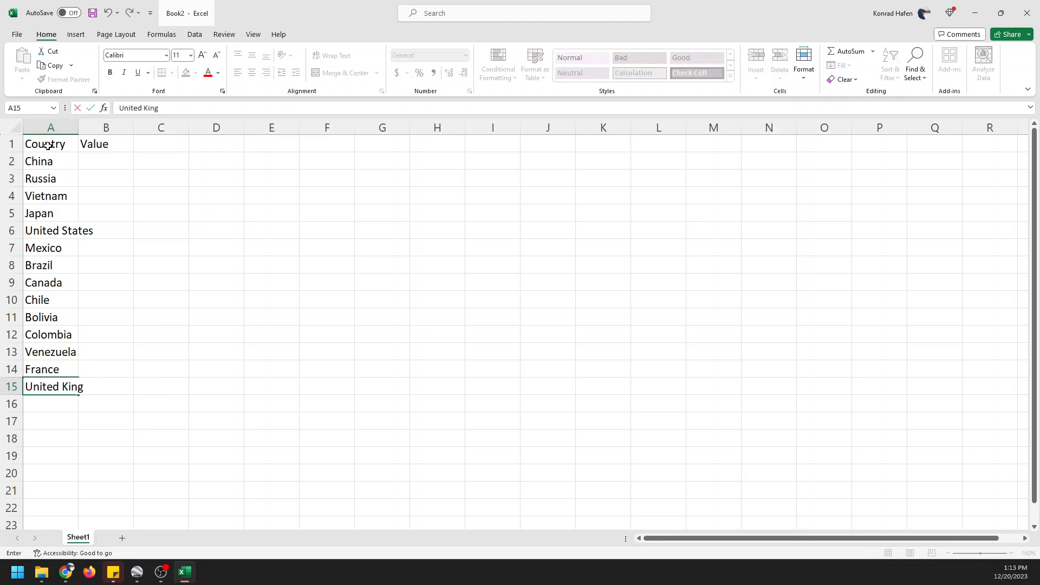
key(Enter)
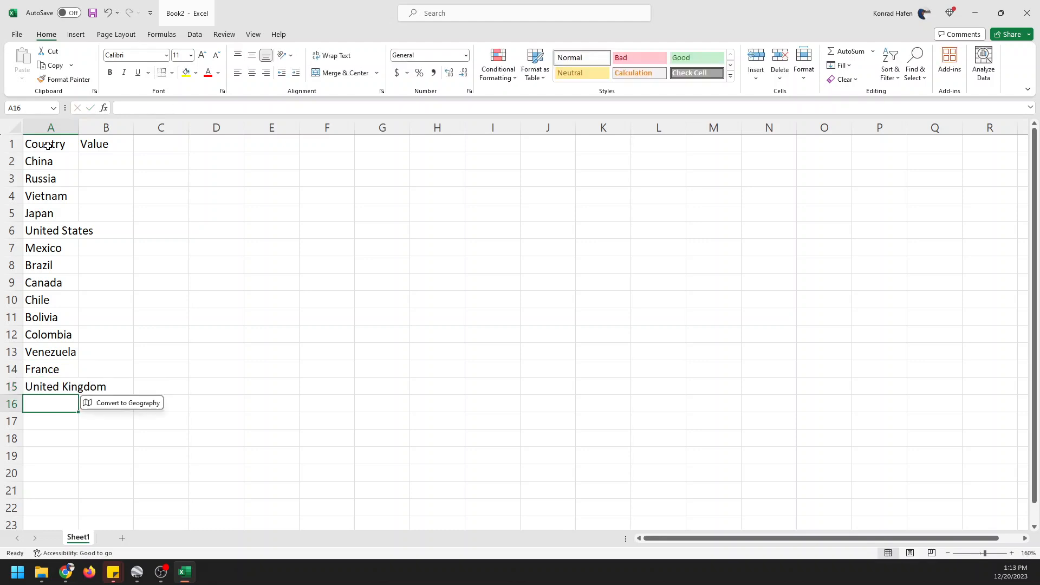
text(Germany)
click(51, 438)
text(Ital)
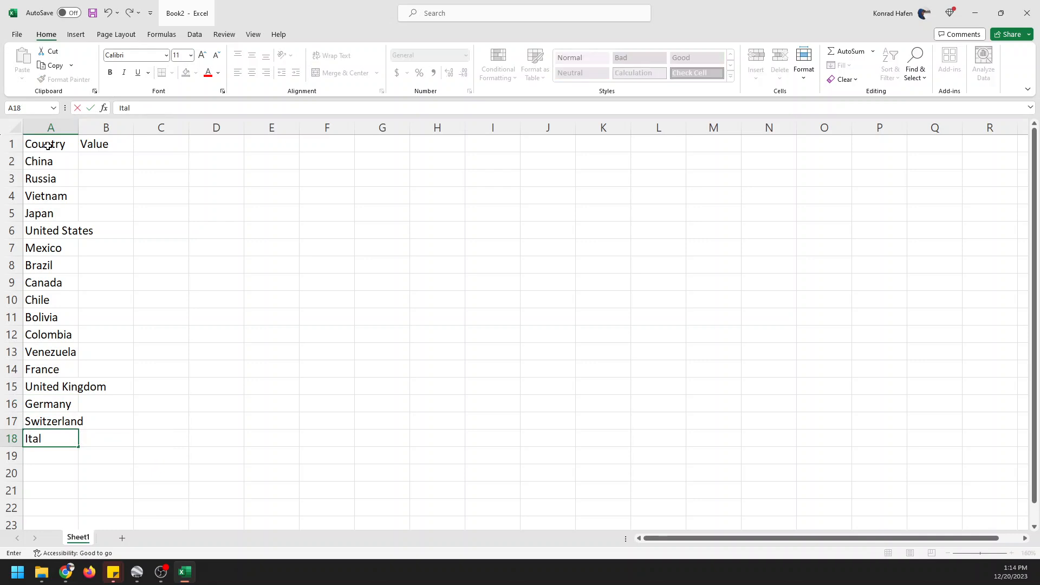
key(Enter)
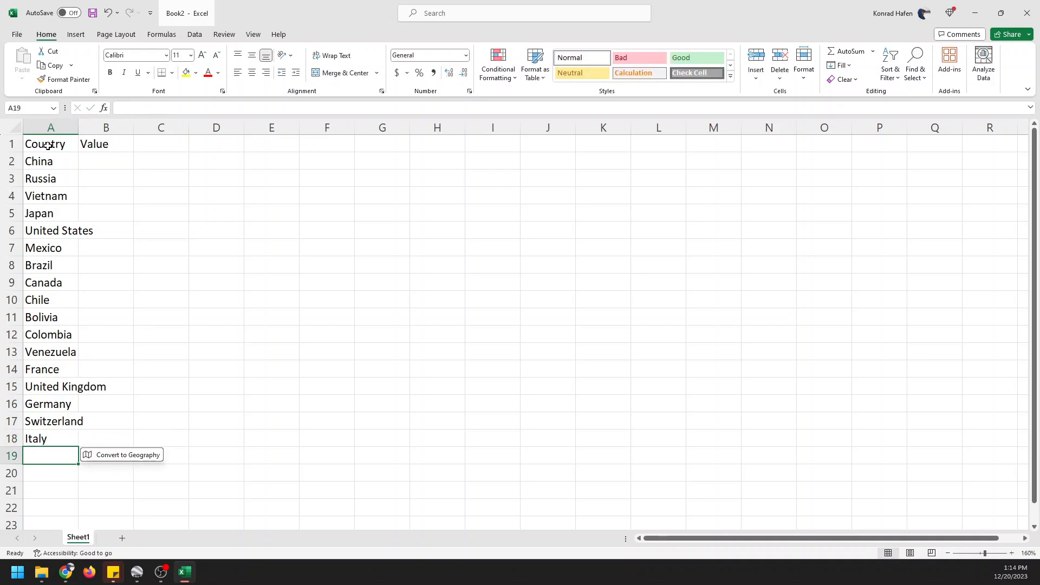
text(Spain)
click(51, 473)
text(Turke)
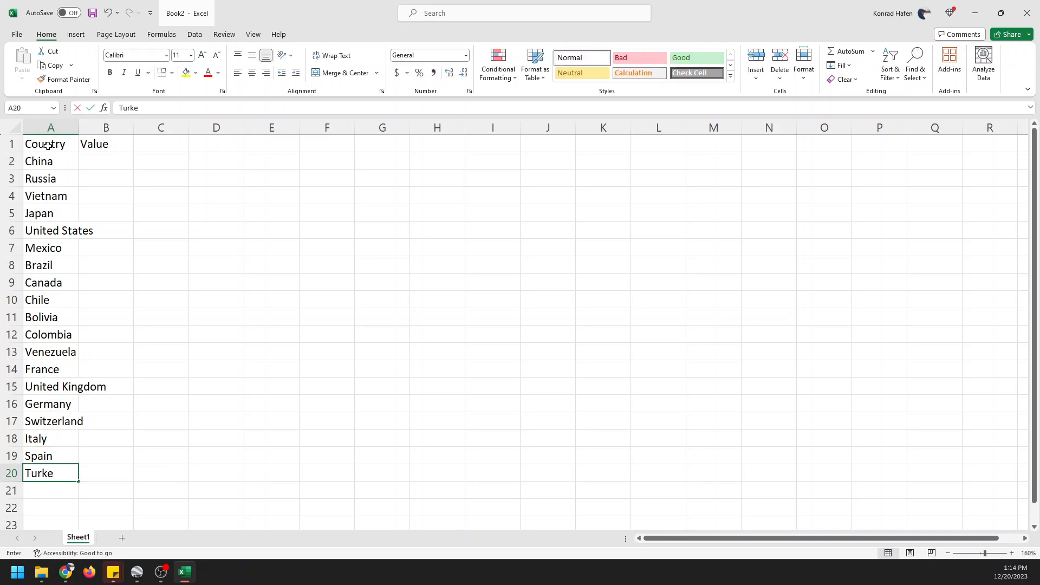
key(Enter)
text(Iran)
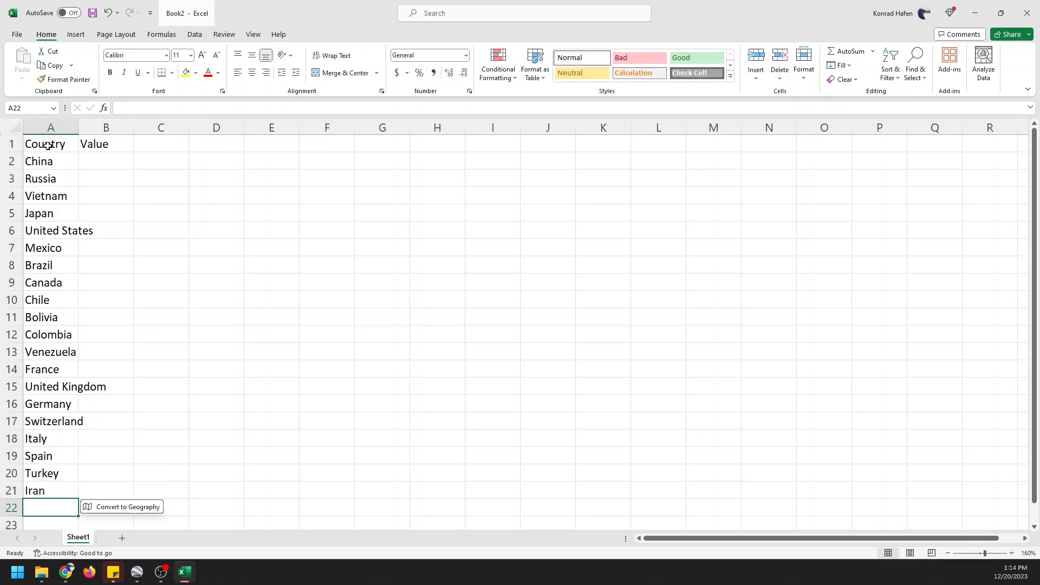
Step: Add Tunisia, Kenya, Madagascar and Somalia to cells A22:A25
scroll(down, 3)
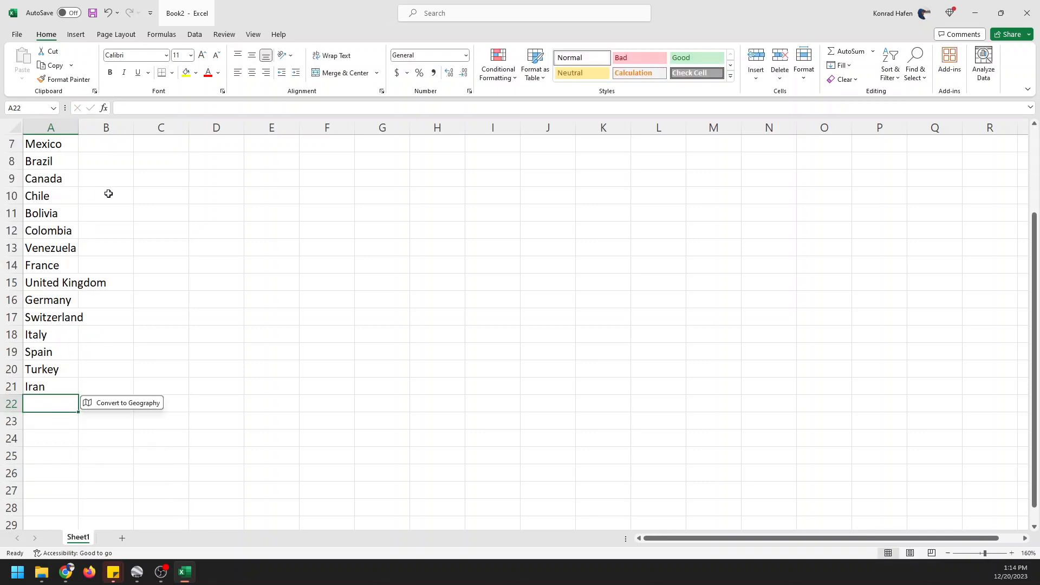
text(Tanzani)
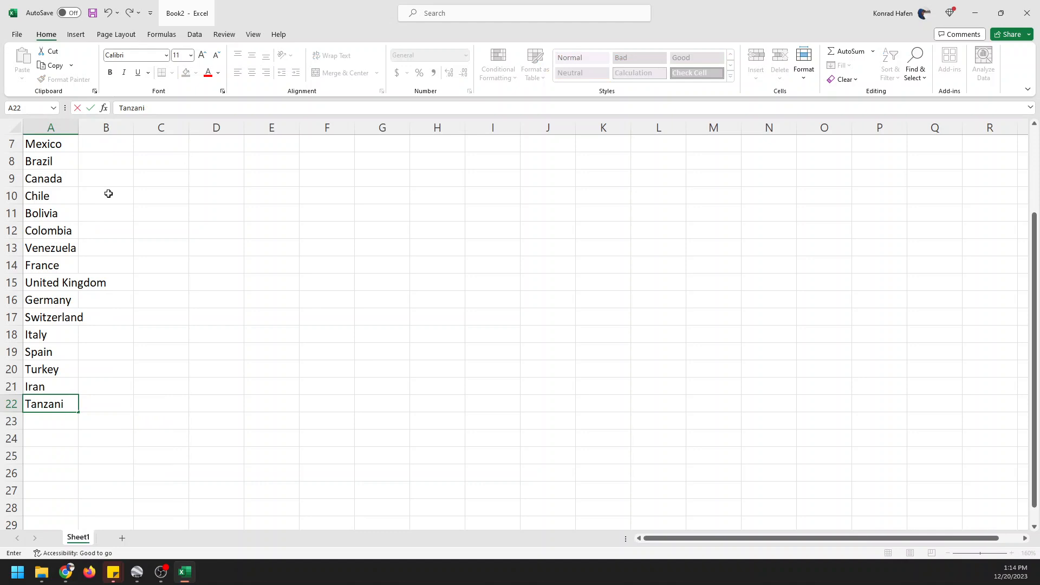
text(Tunisia)
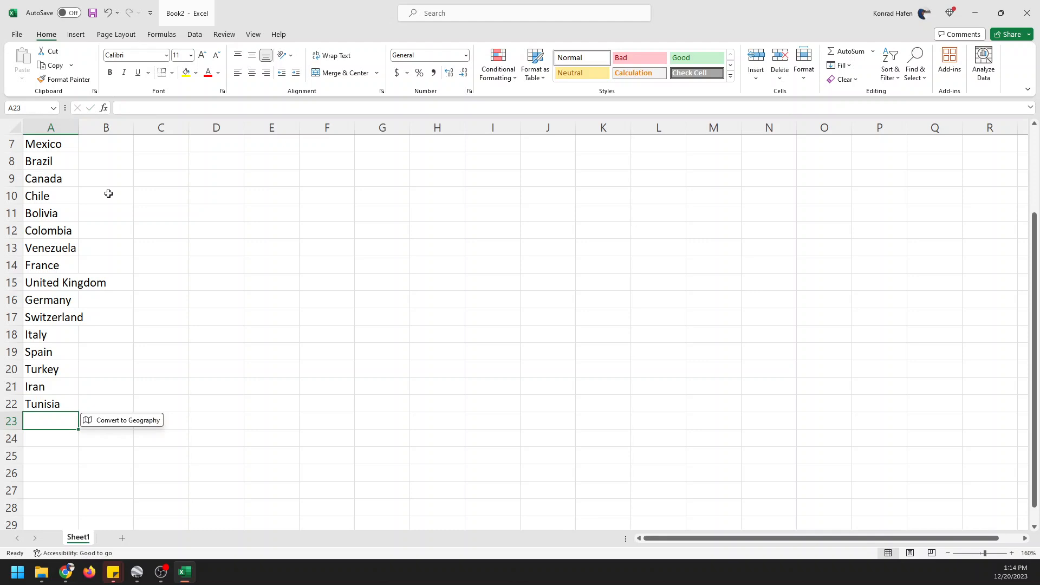
text(Kenya)
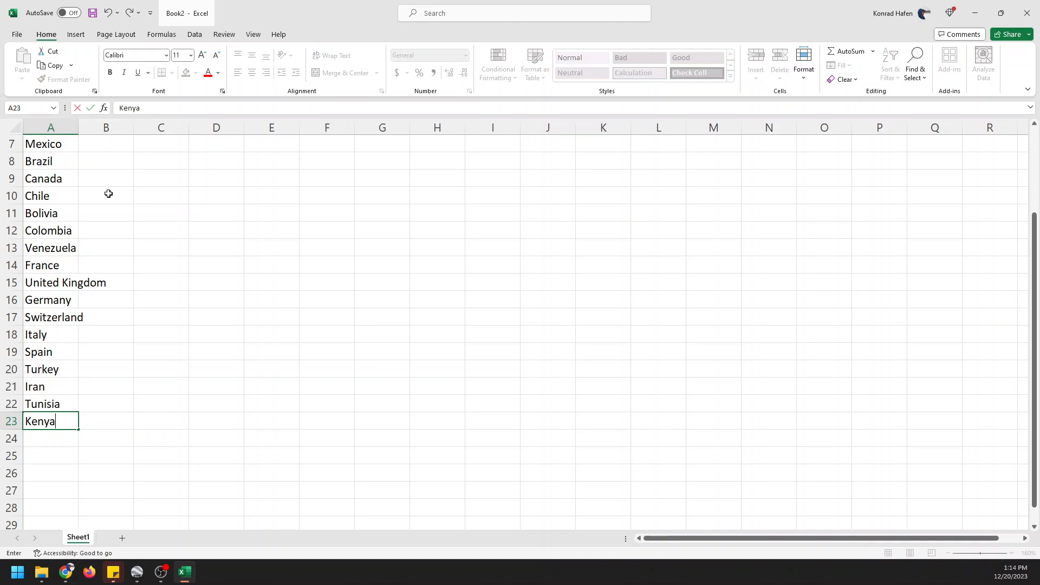
key(Enter)
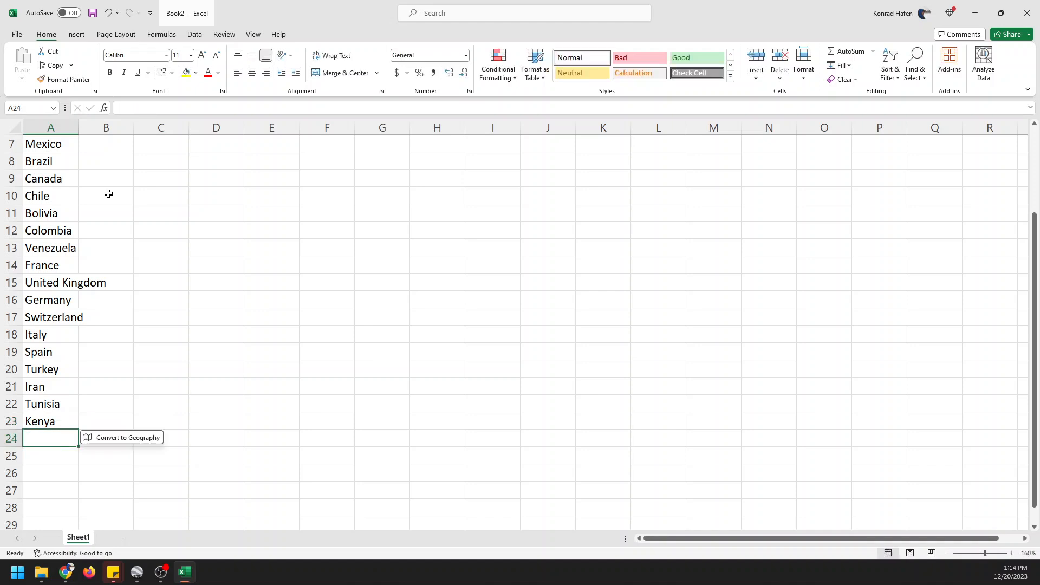
text(Madaga)
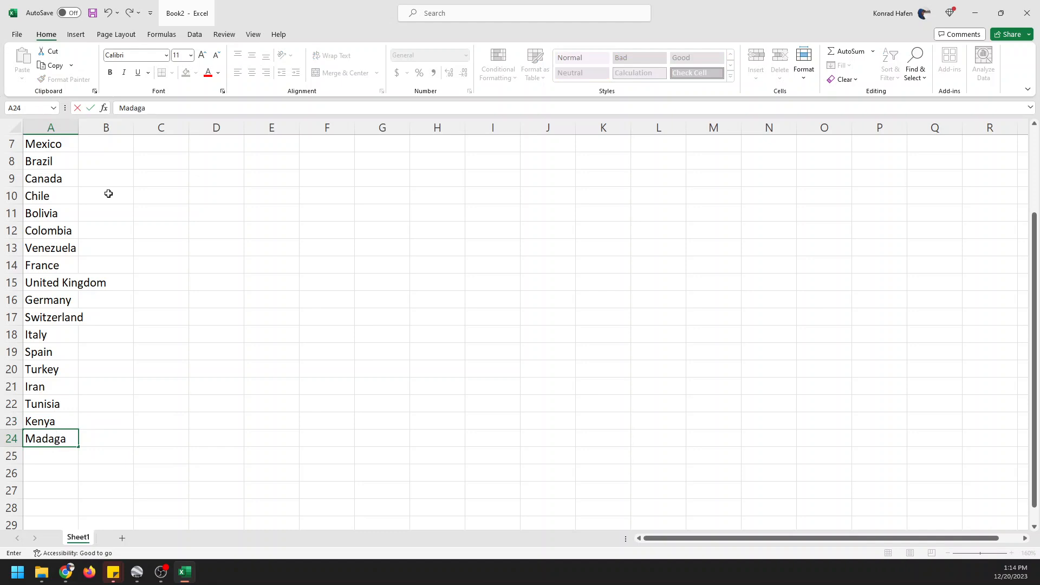
text(scar)
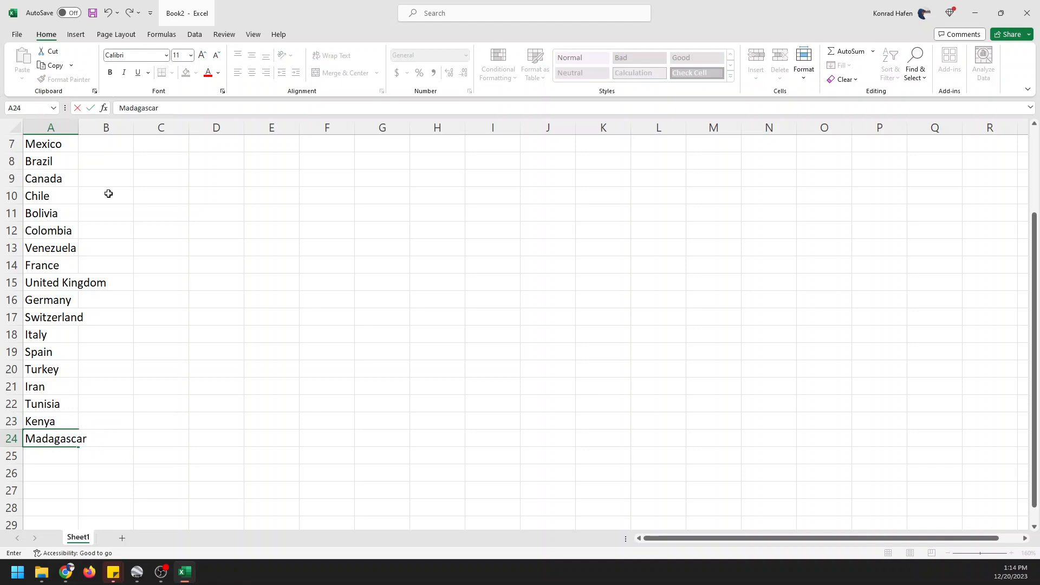
text(Somoli)
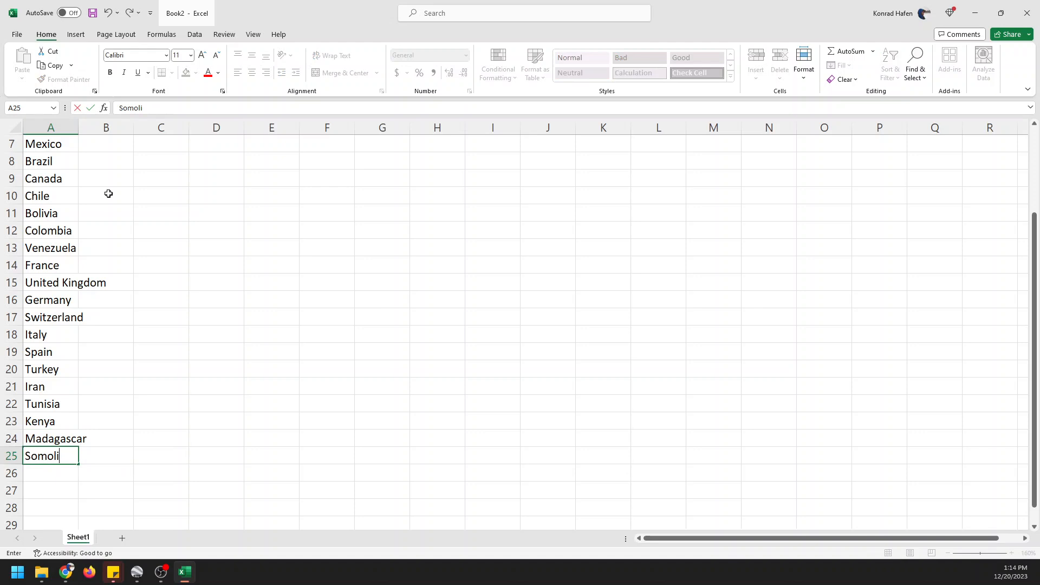
text(a)
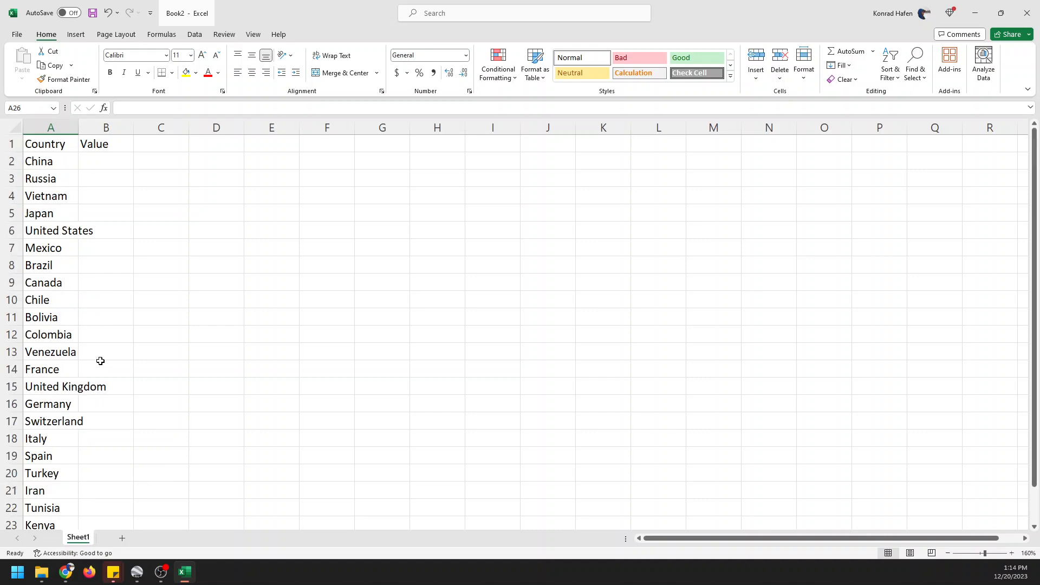
Step: Enter =RANDBETWEEN(1, 1000) in B2 and fill it down beside every country
click(107, 161)
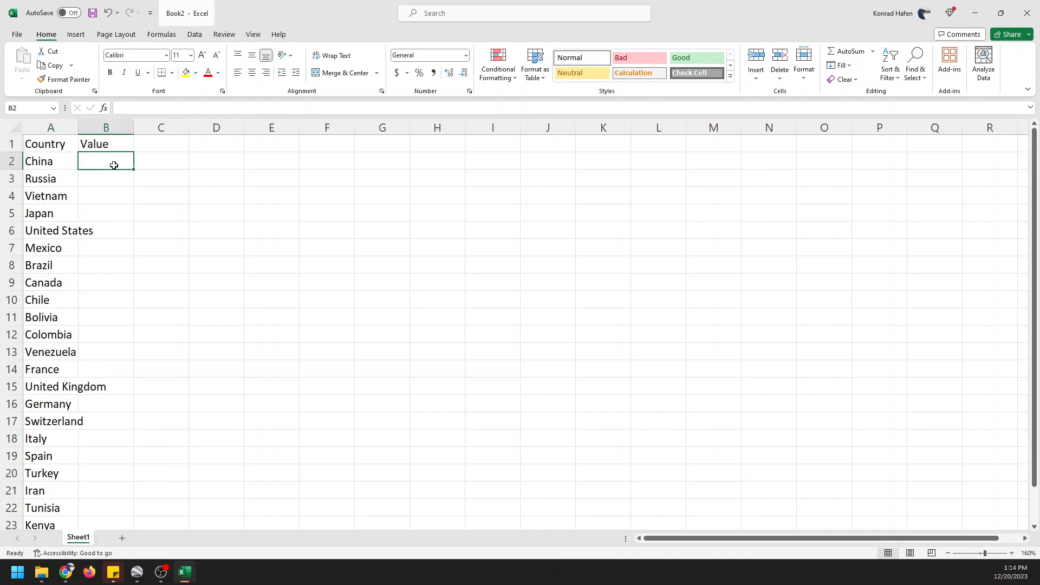
text(=)
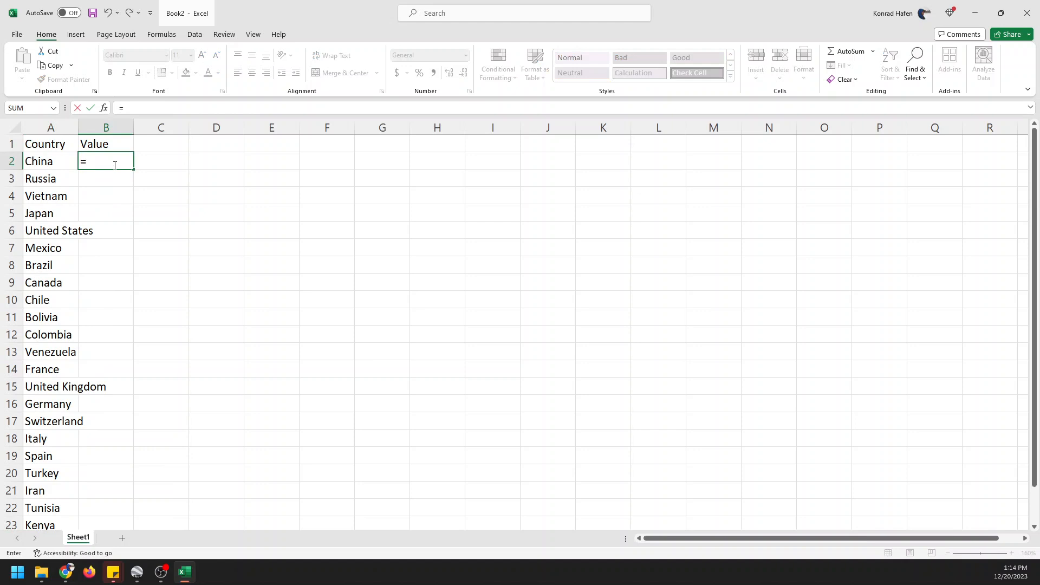
text(ran)
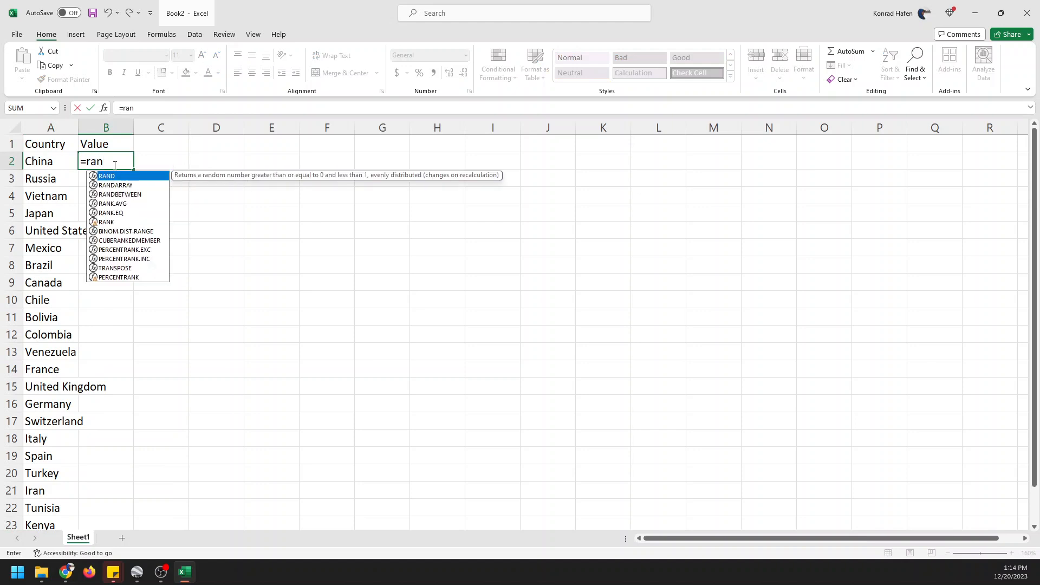
key(Enter)
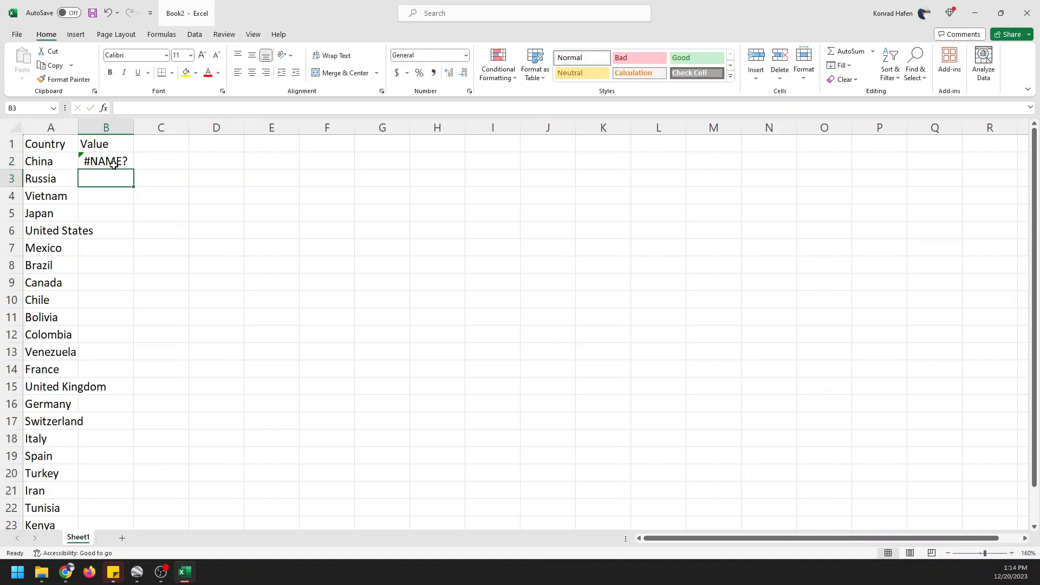
text(=ran)
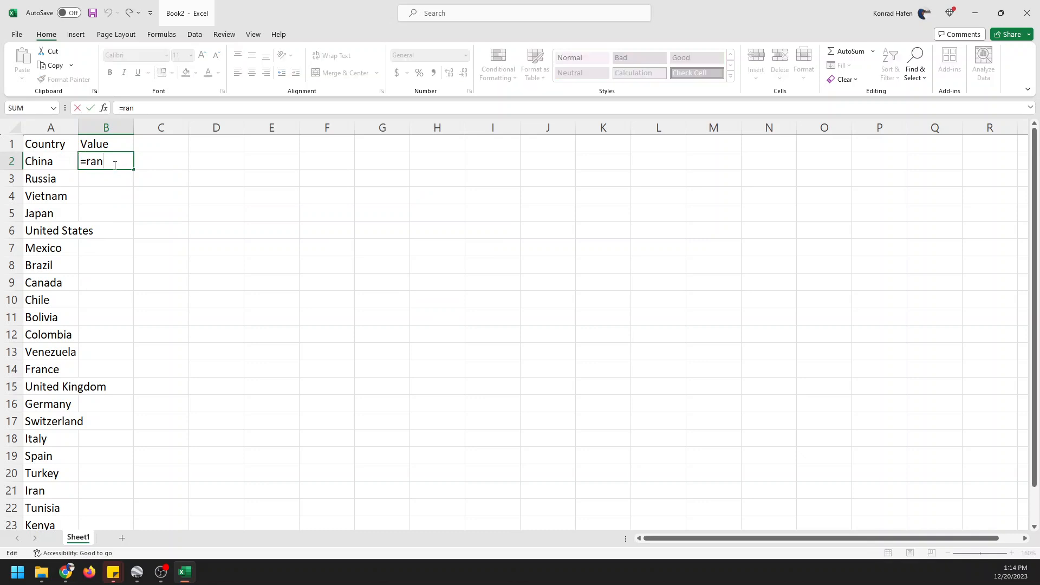
text(d)
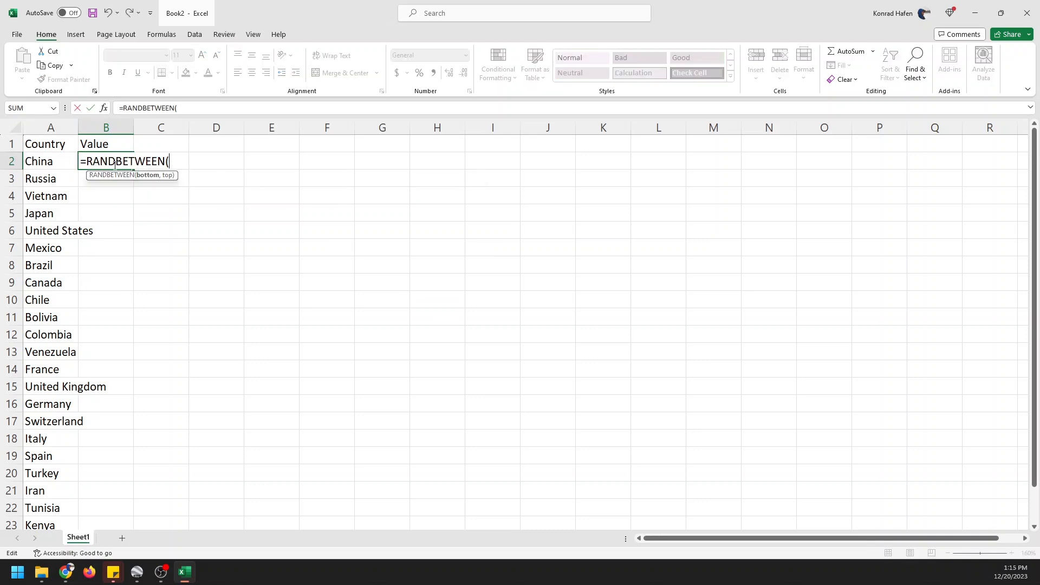
text(1, 100)
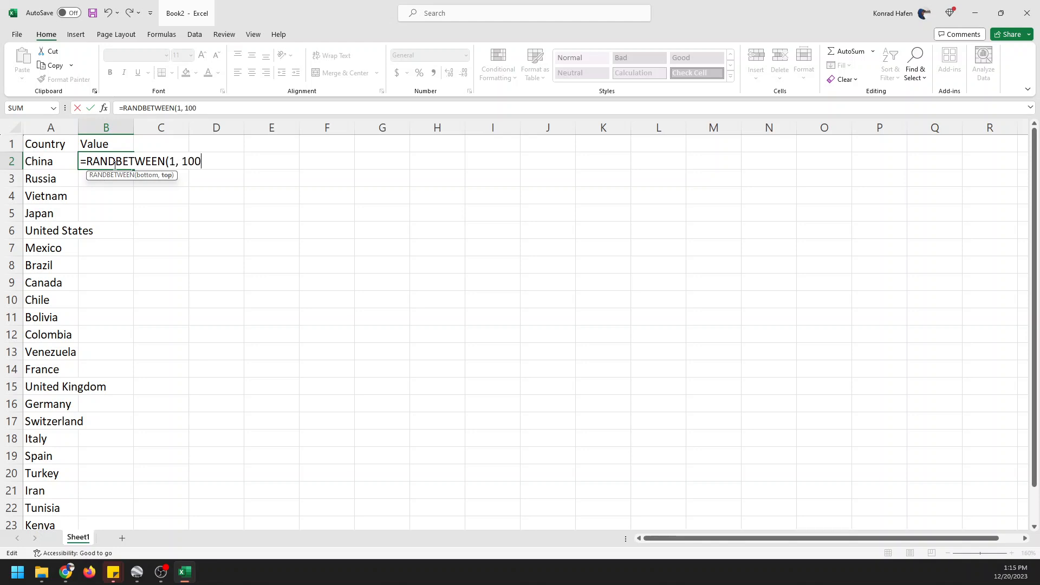
key(enter)
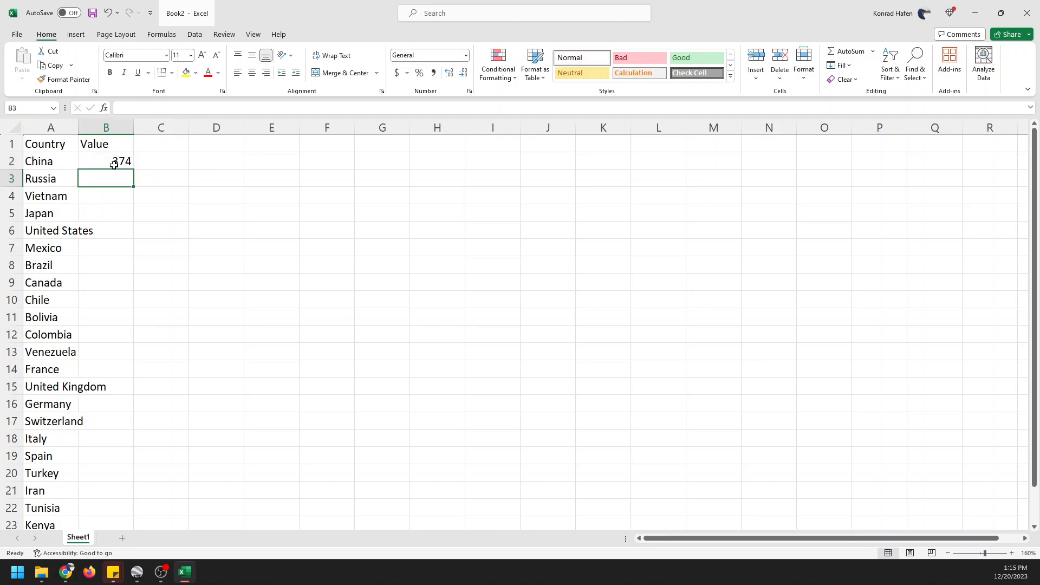
drag(120, 162, 121, 525)
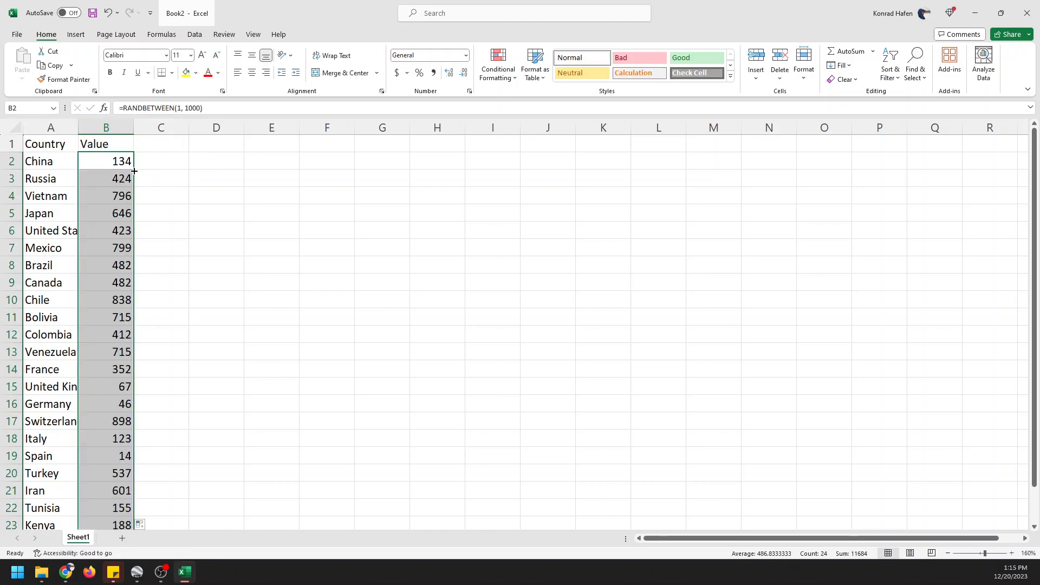
mouse_move(132, 195)
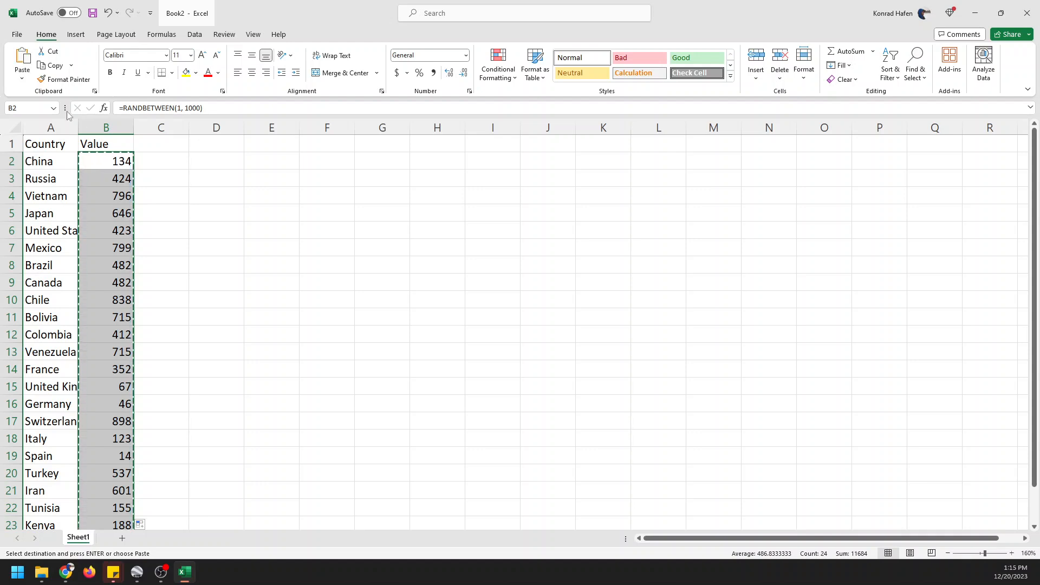
Step: Paste the random numbers as plain values into column C and delete the formula column
click(18, 65)
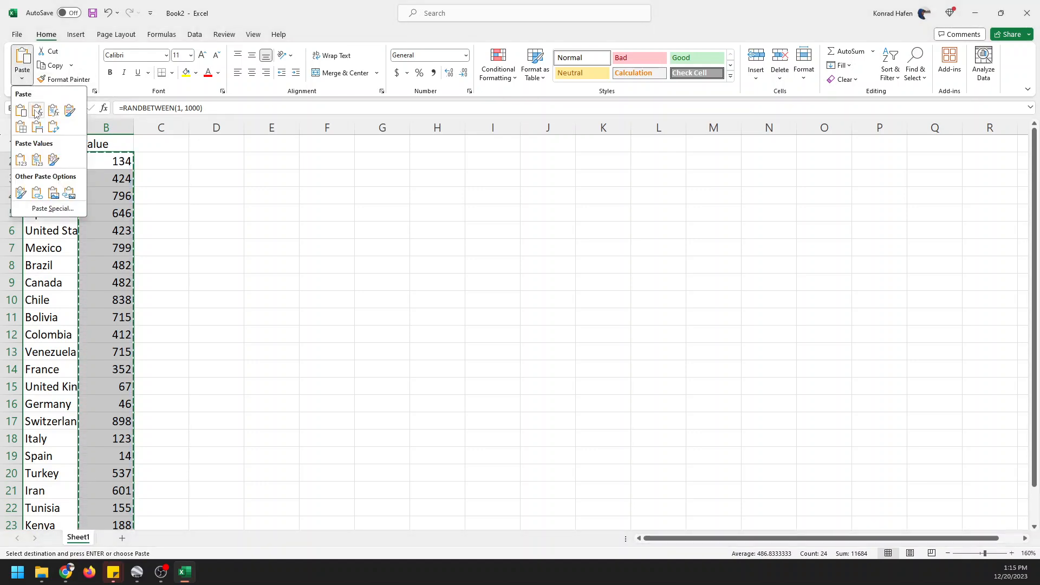
mouse_move(54, 126)
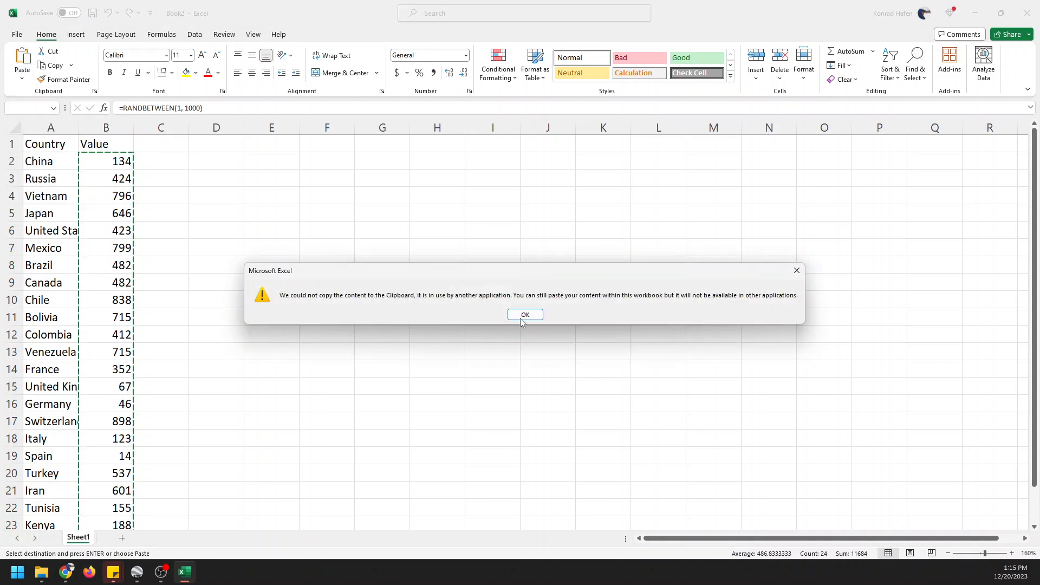
click(525, 314)
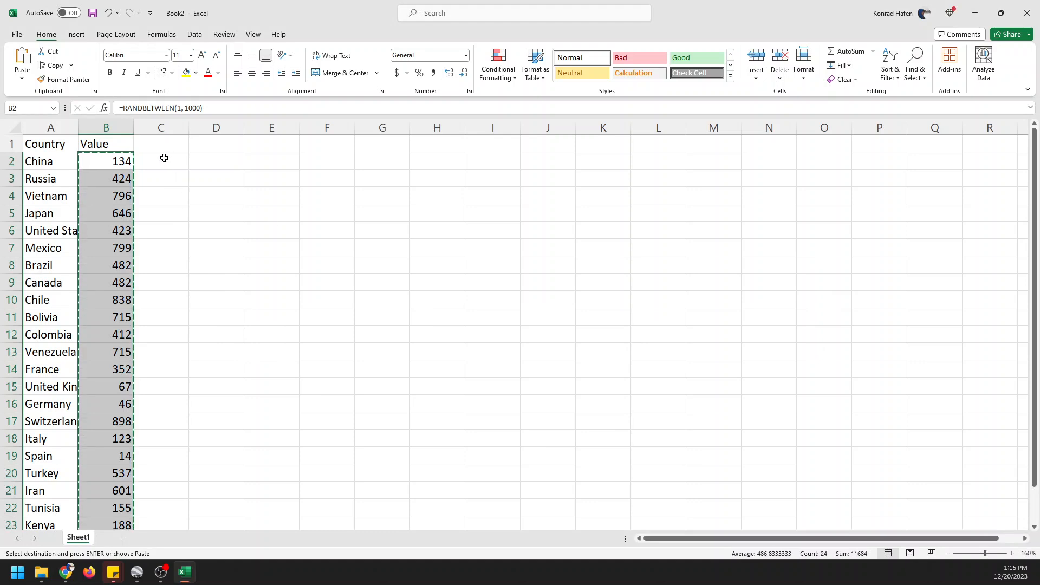
click(161, 161)
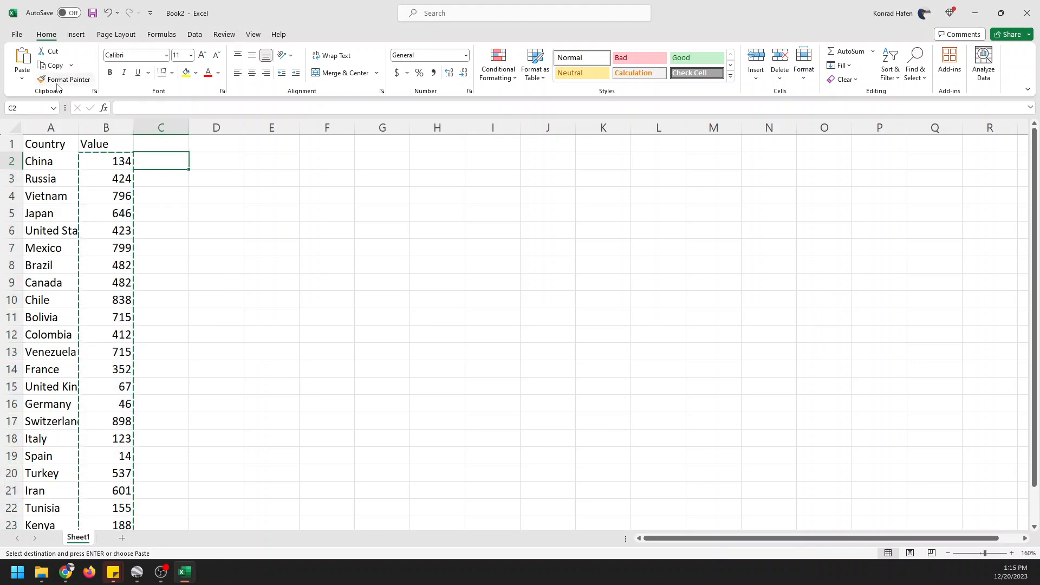
click(18, 73)
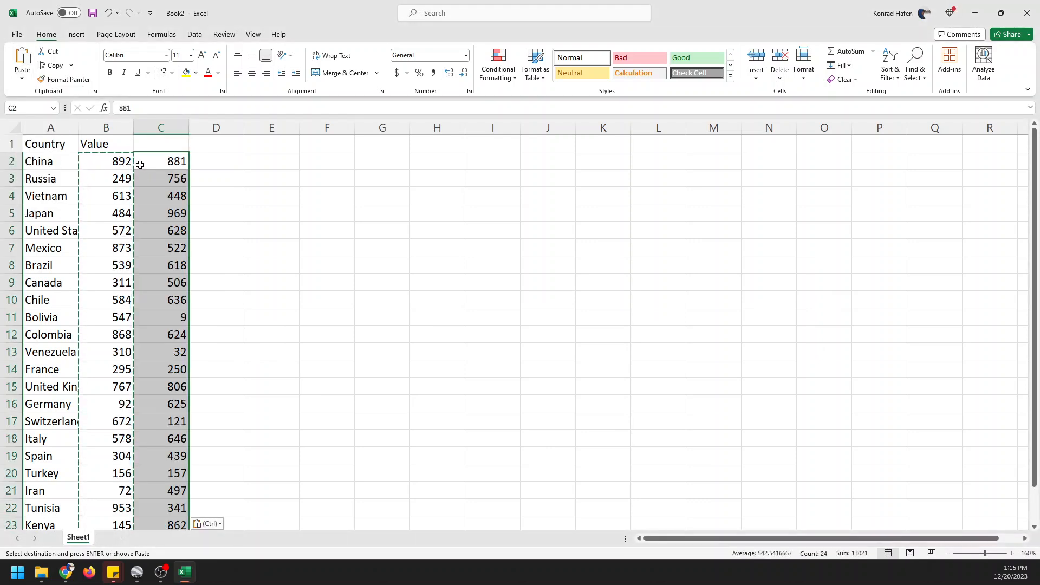
click(106, 162)
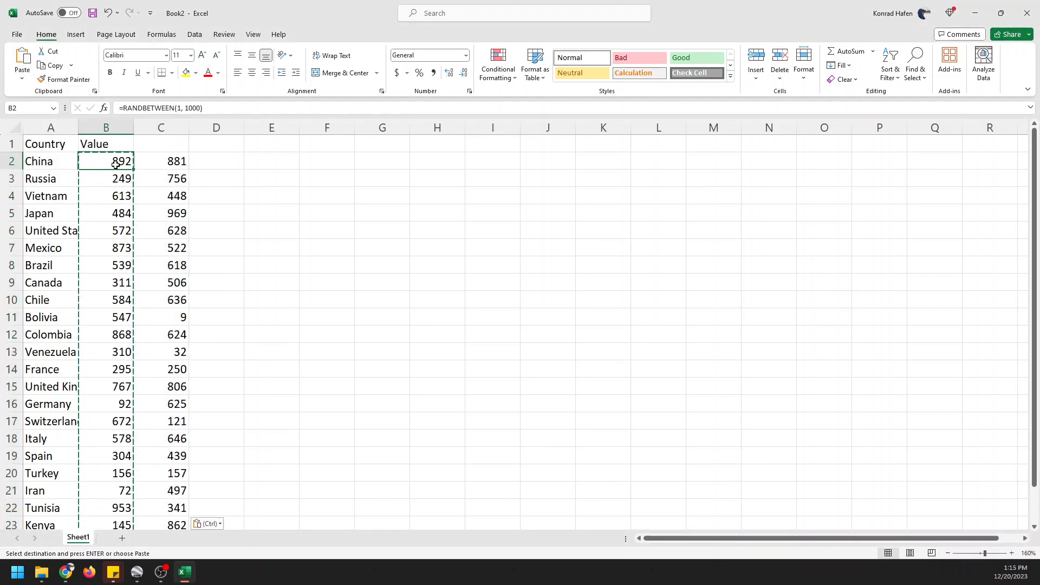
click(106, 128)
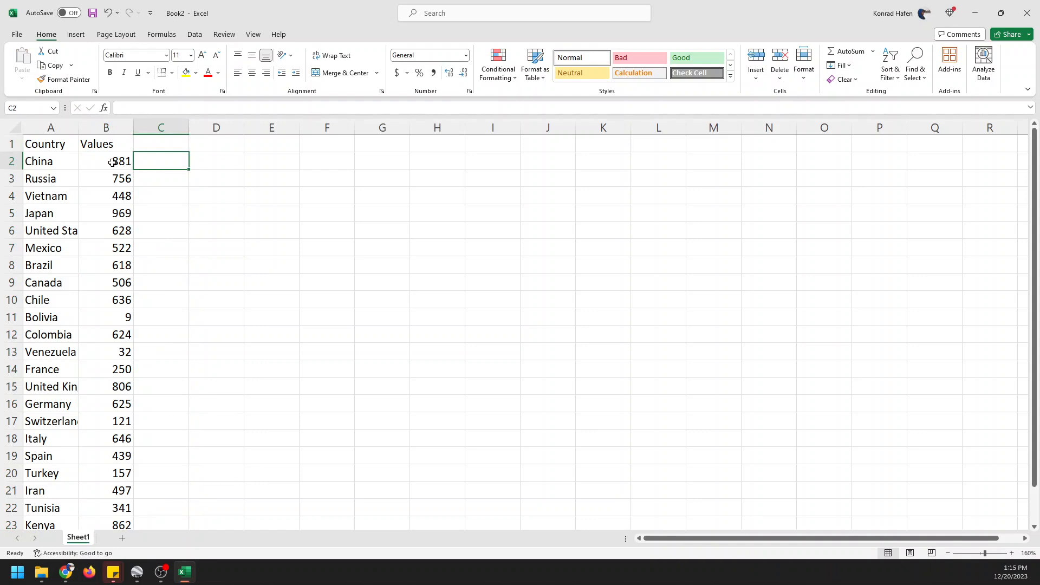
Step: With a cell in the country data selected, show the Insert tab's Maps chart options
click(106, 161)
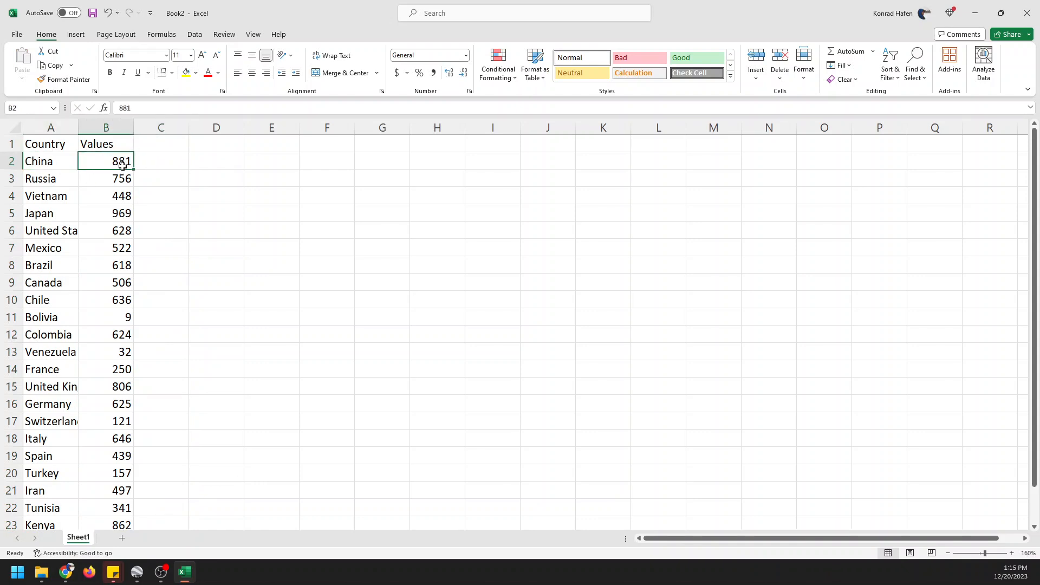
click(113, 179)
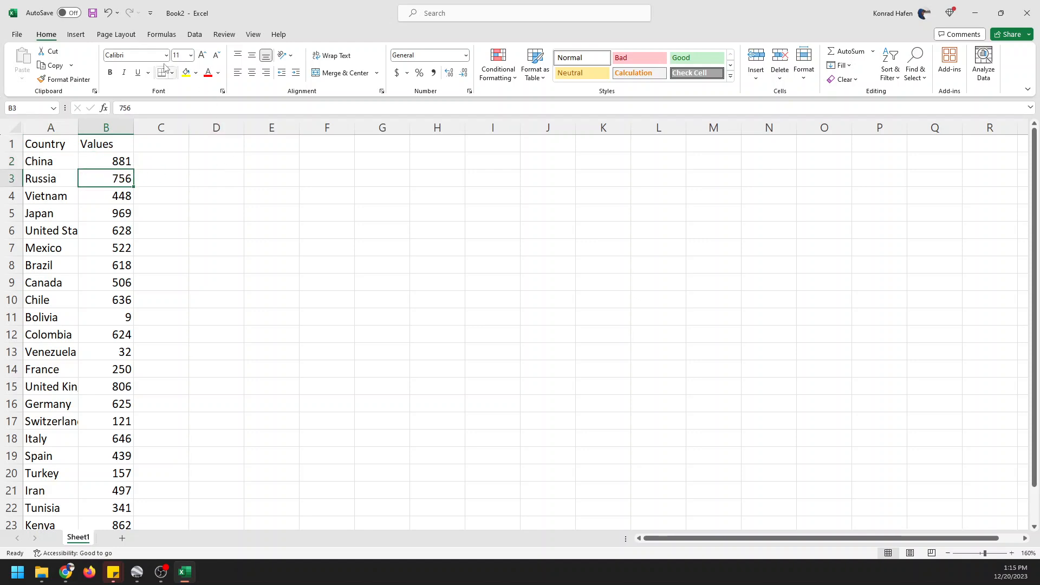
click(76, 34)
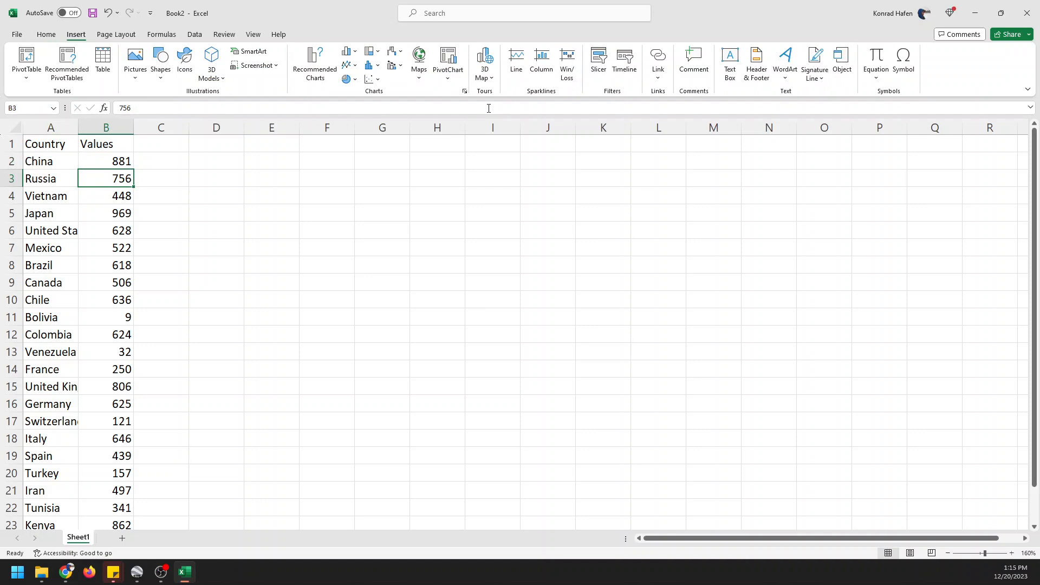
click(419, 60)
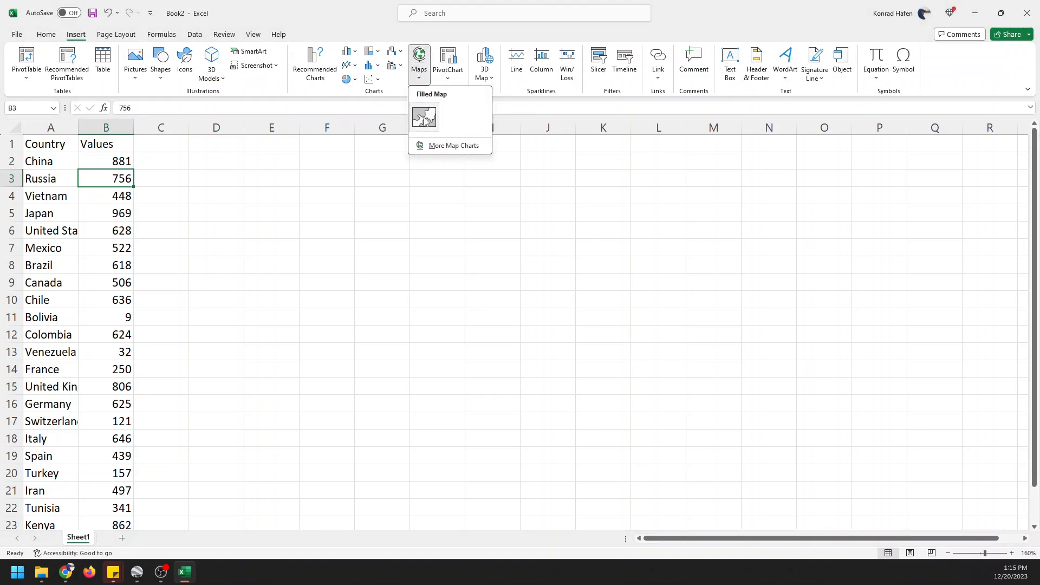
Step: Insert a Filled Map chart shading each country by its random value
click(424, 116)
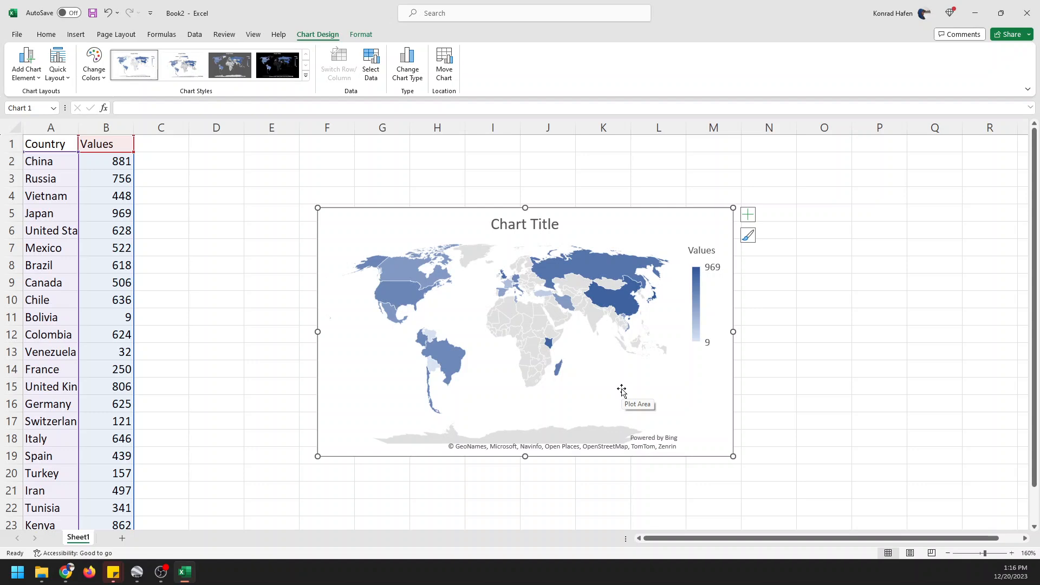
mouse_move(633, 438)
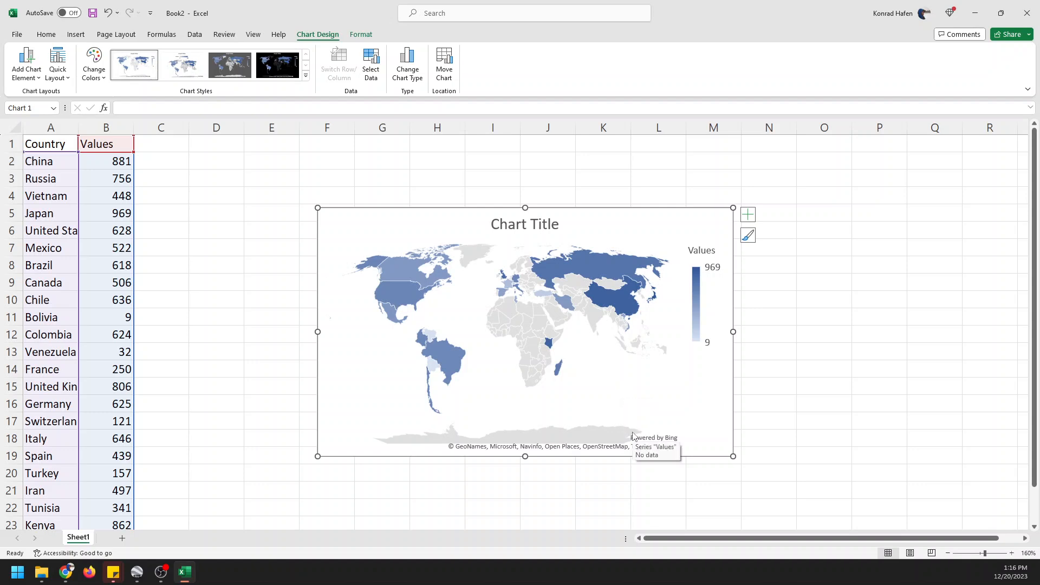
mouse_move(598, 398)
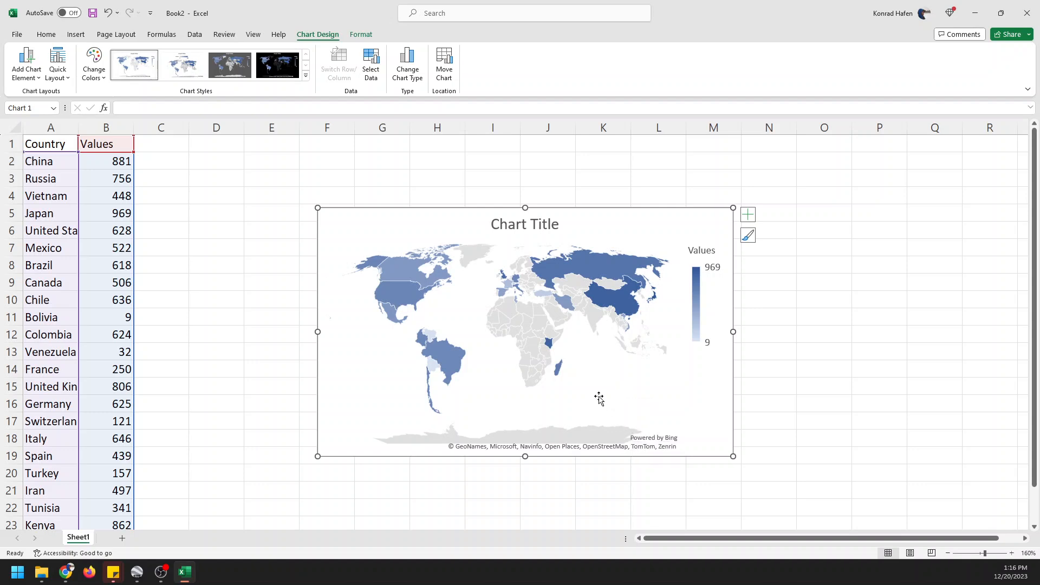
mouse_move(539, 375)
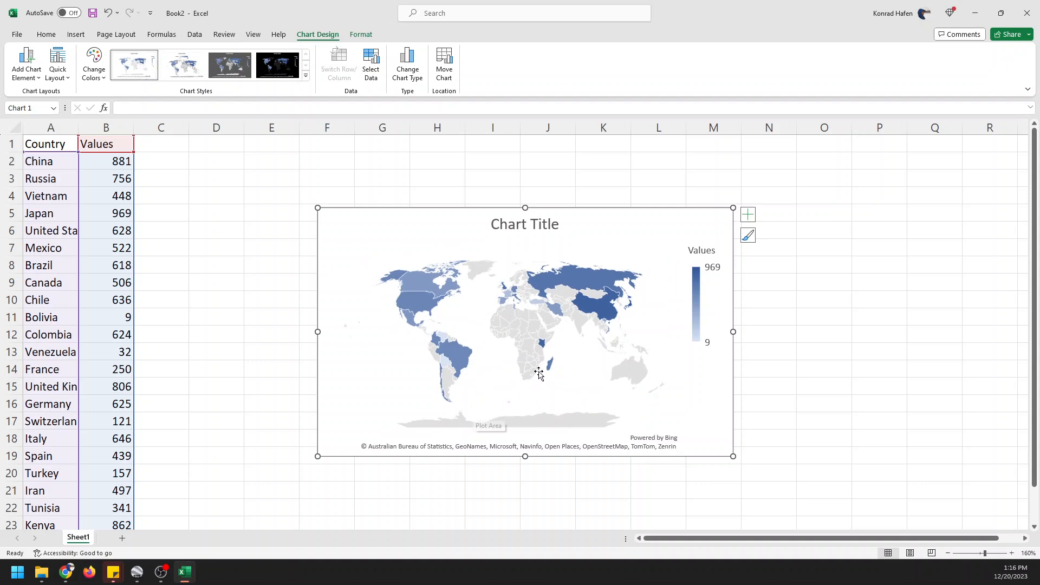
mouse_move(523, 348)
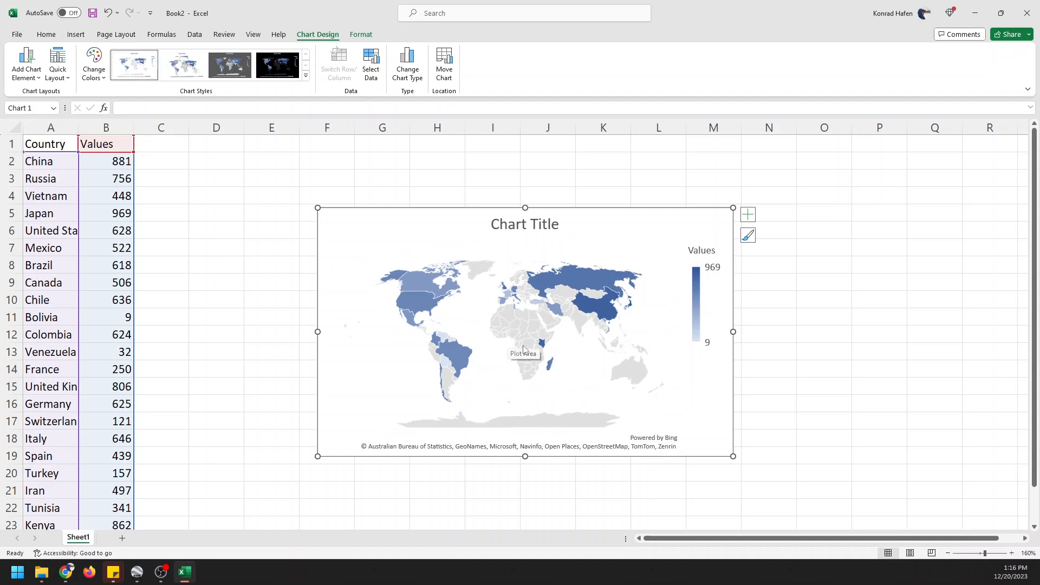
mouse_move(413, 296)
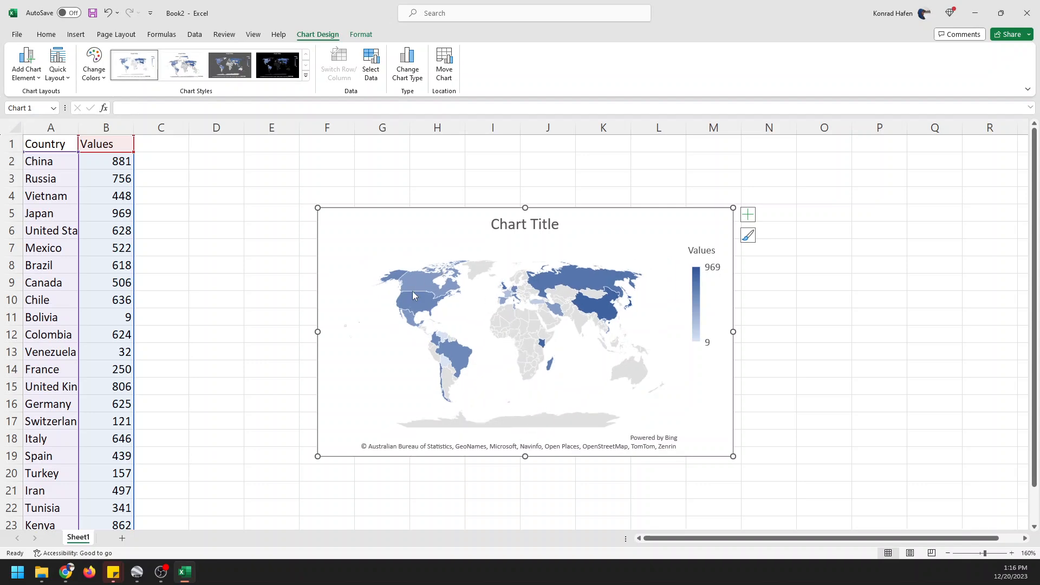
mouse_move(509, 301)
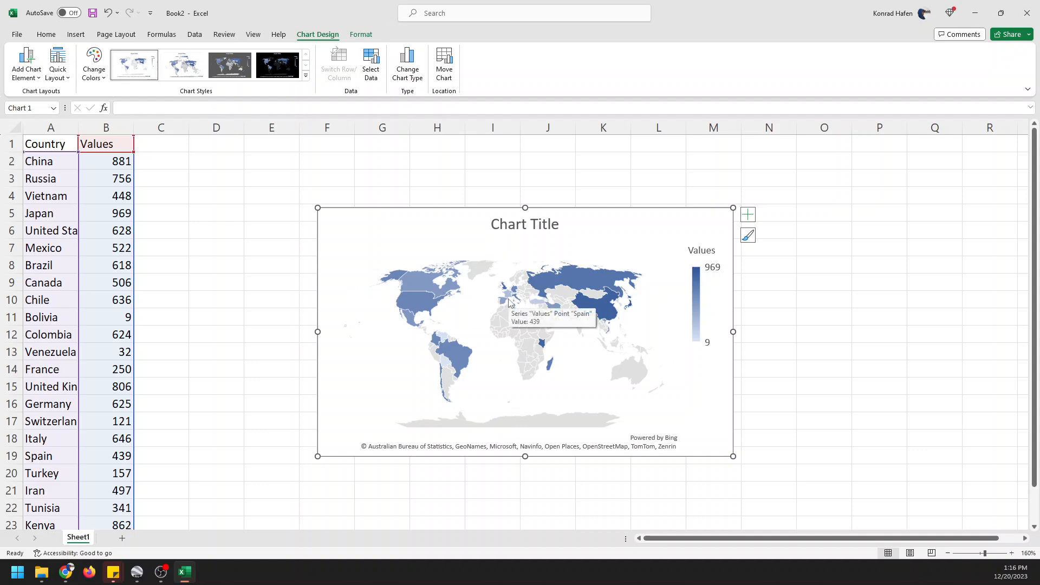
mouse_move(544, 376)
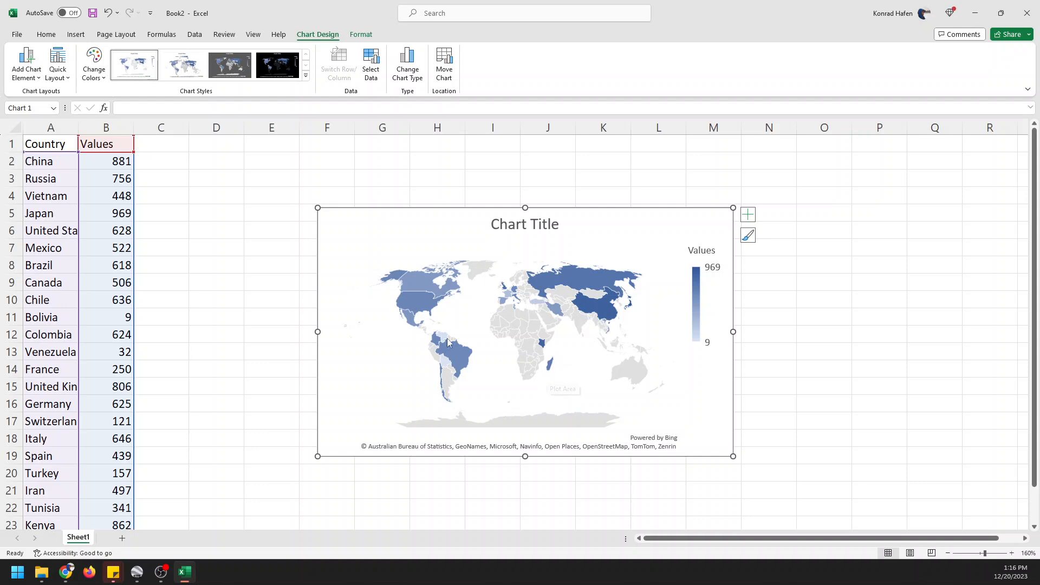
click(524, 224)
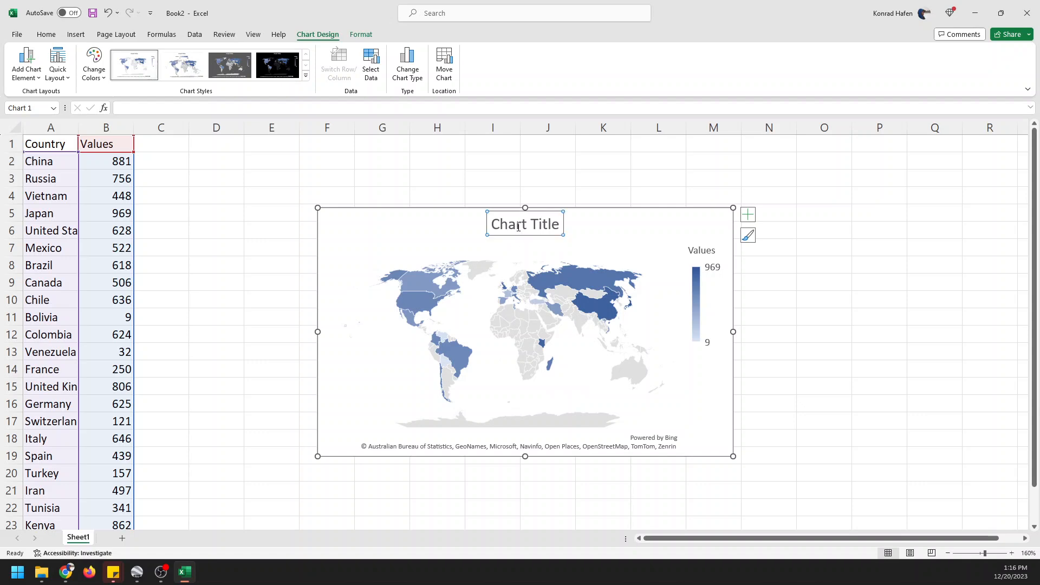
double_click(525, 224)
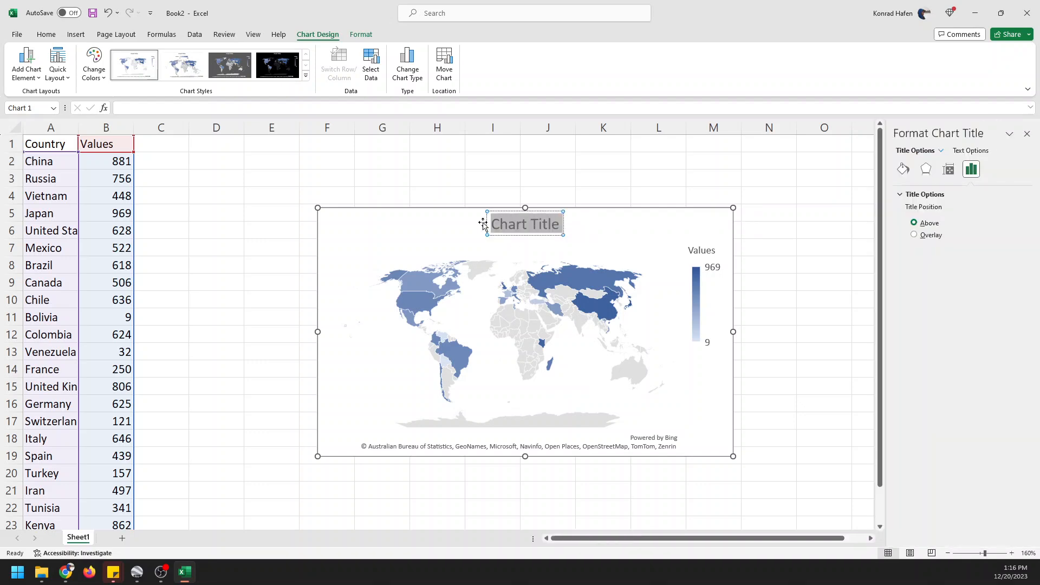
text(Random Values for Countries)
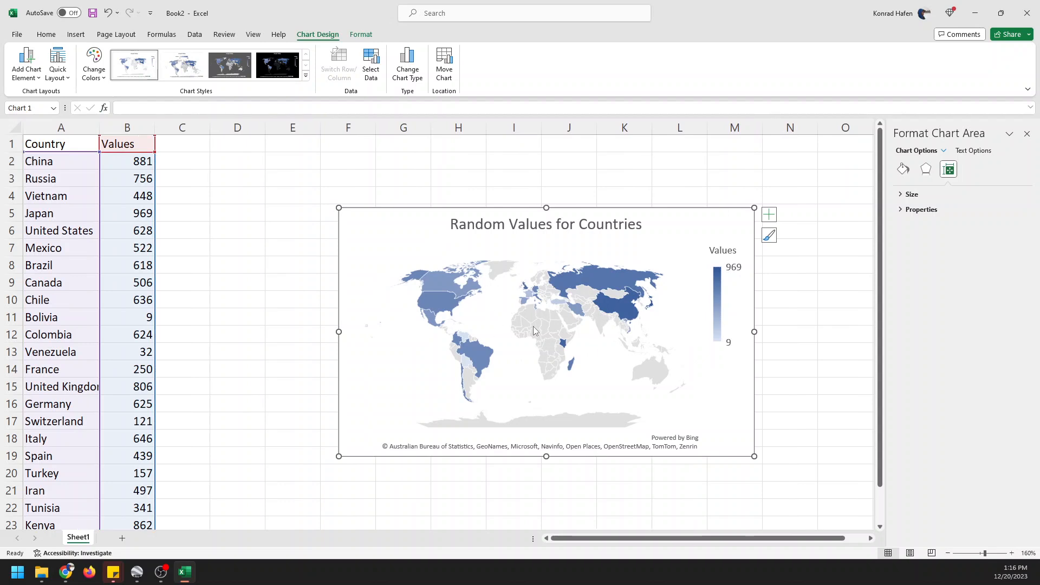
mouse_move(204, 187)
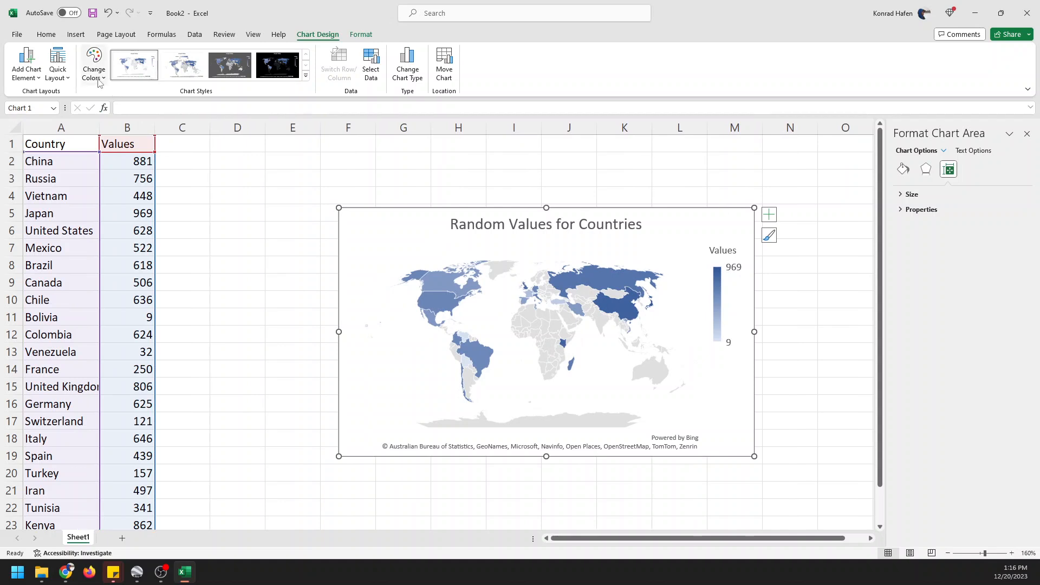
Step: From Chart Design, show the Quick Layout presets and preview Layout 4 on the map
click(26, 64)
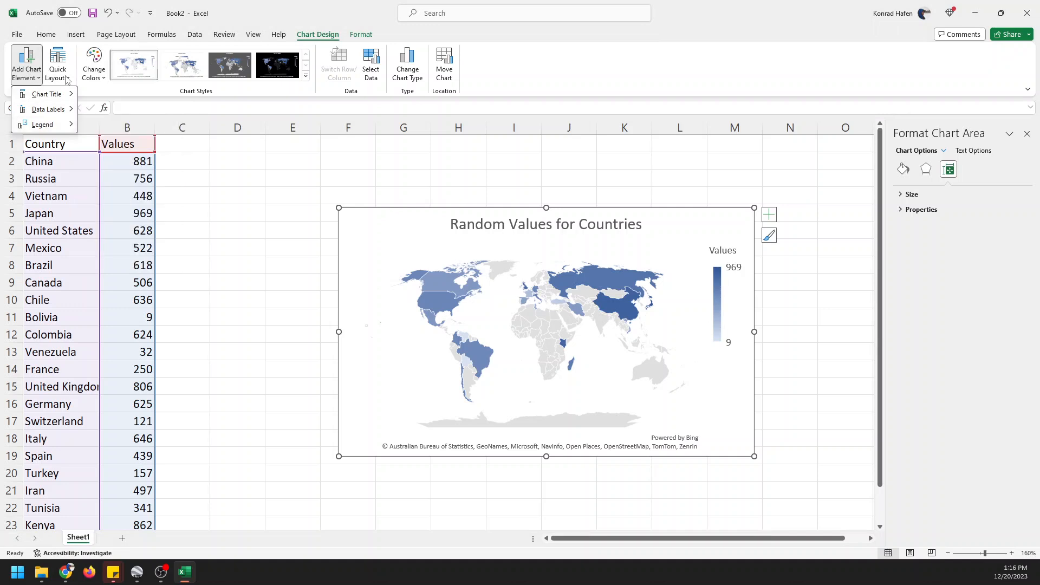
click(56, 64)
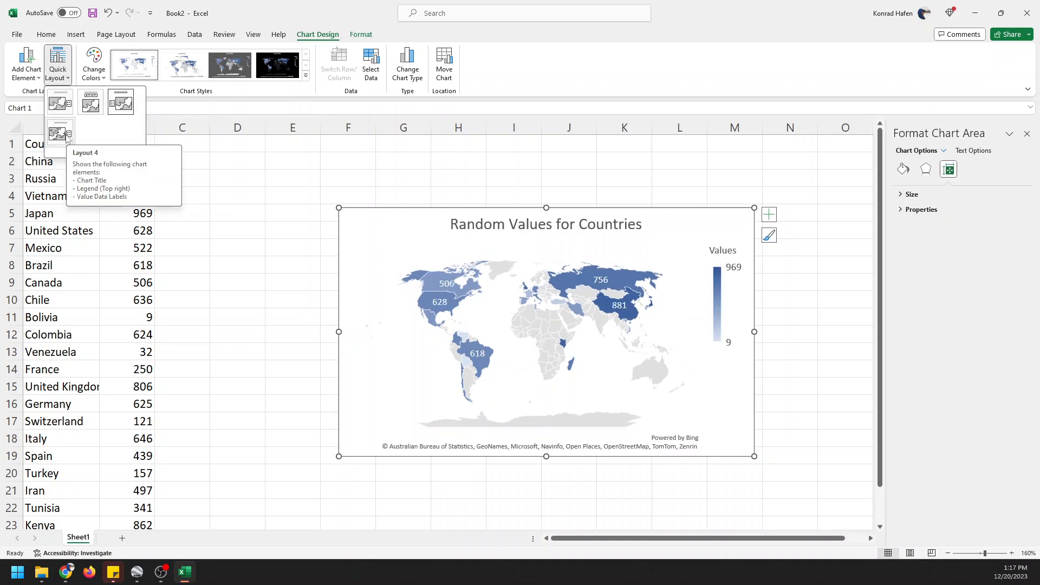
mouse_move(95, 117)
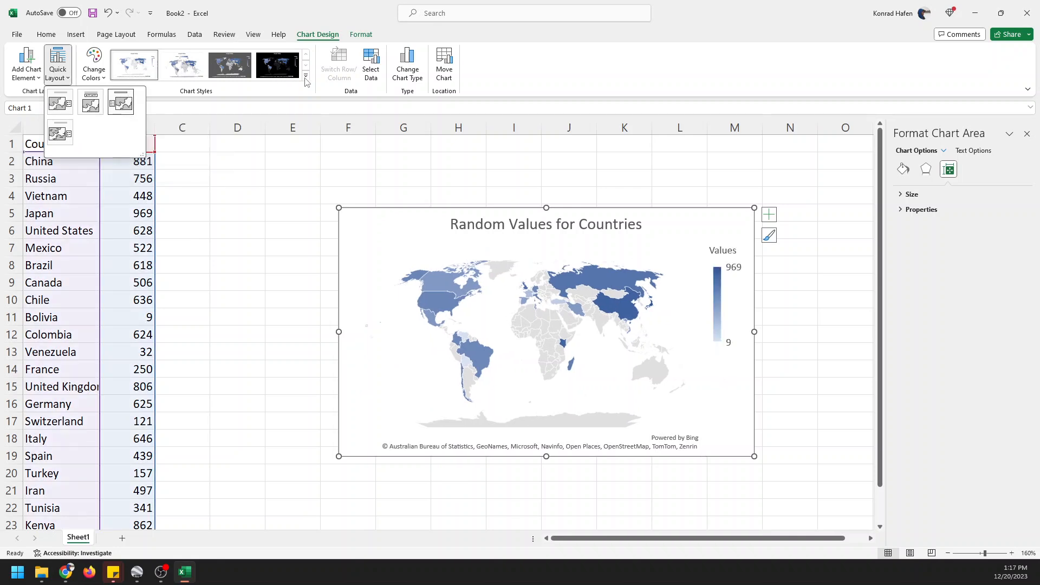
click(277, 65)
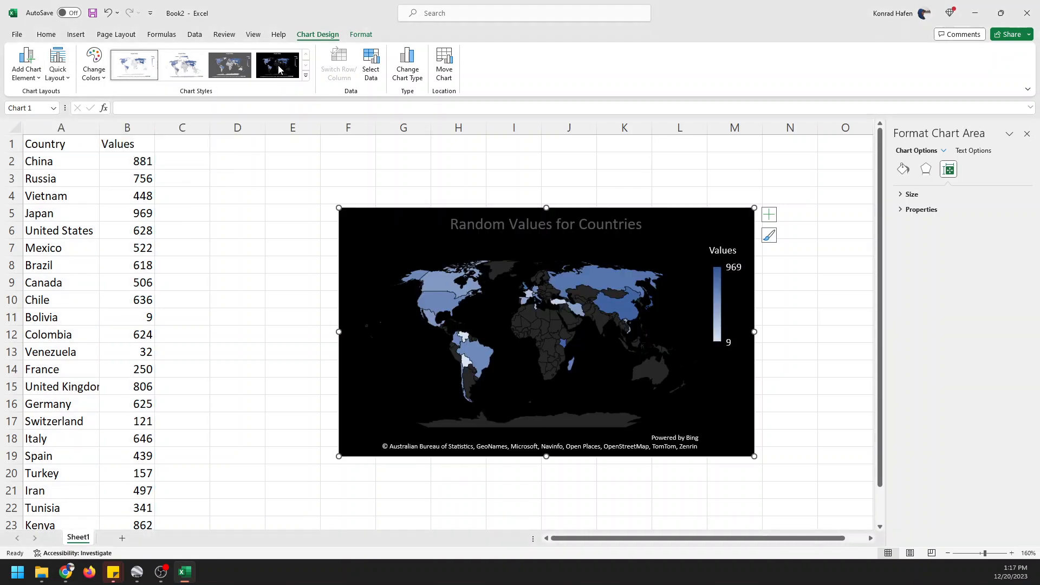
click(230, 65)
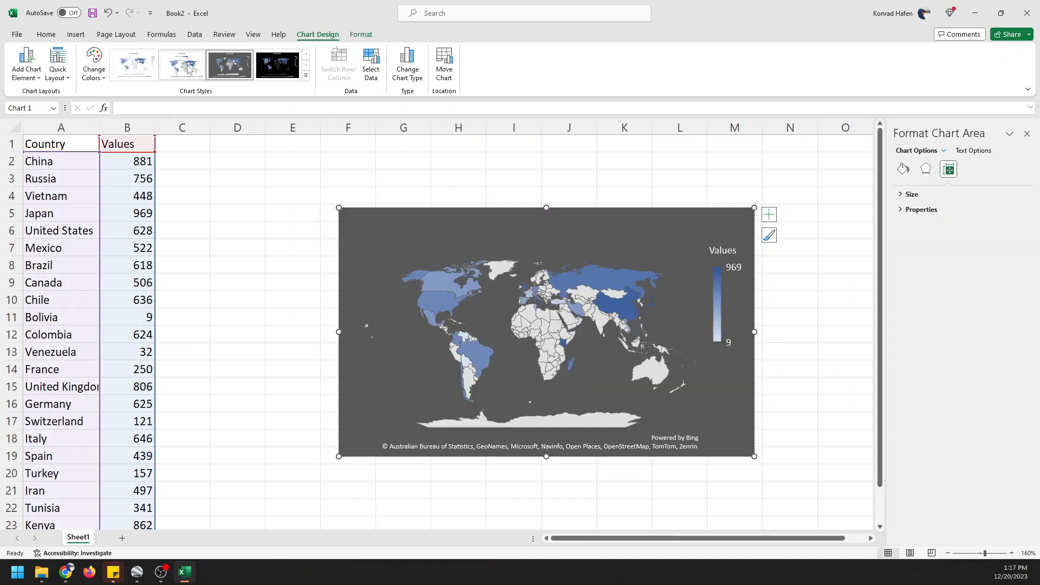
click(181, 65)
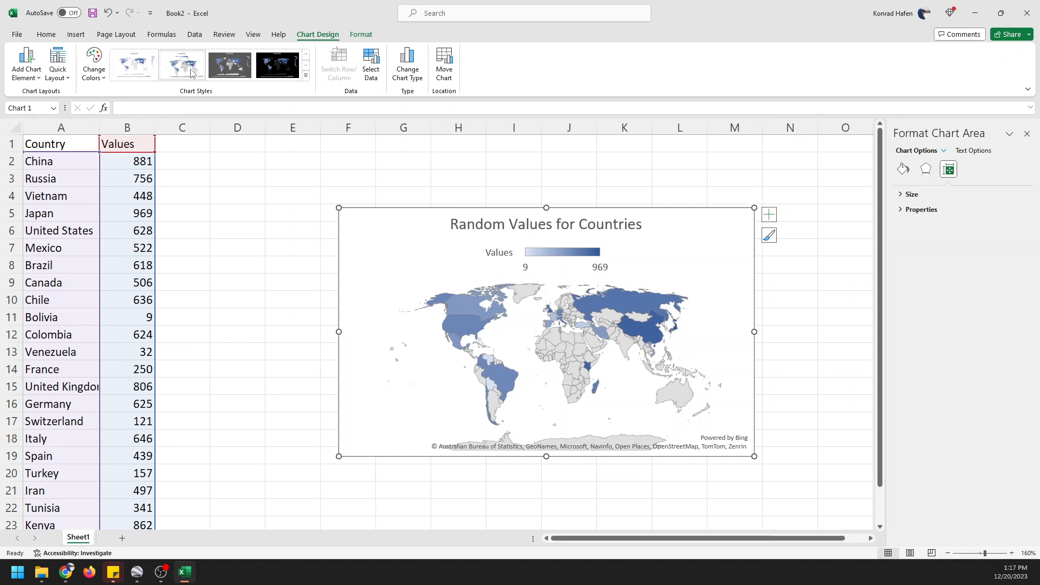
mouse_move(138, 72)
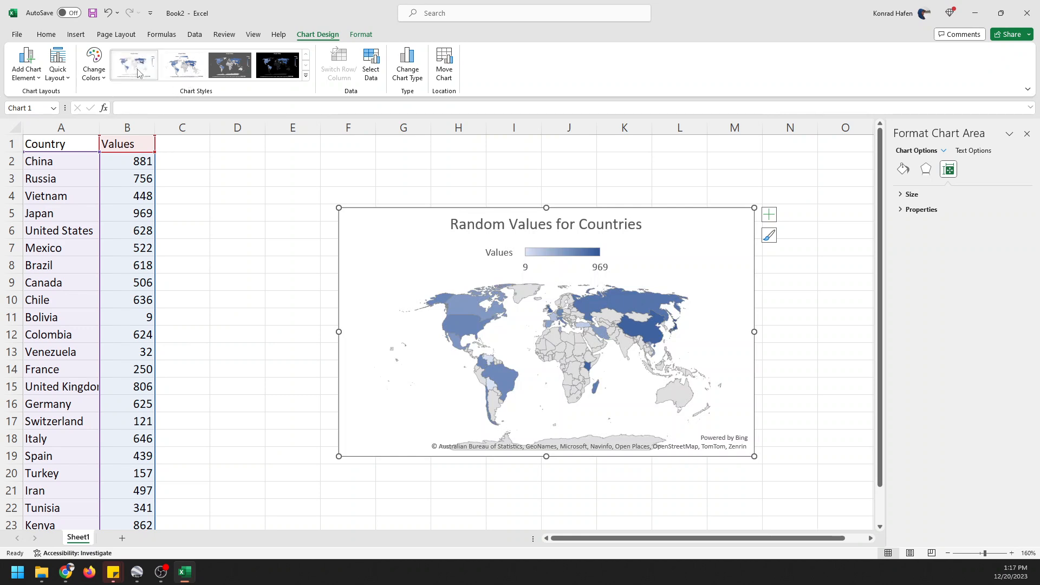
click(134, 65)
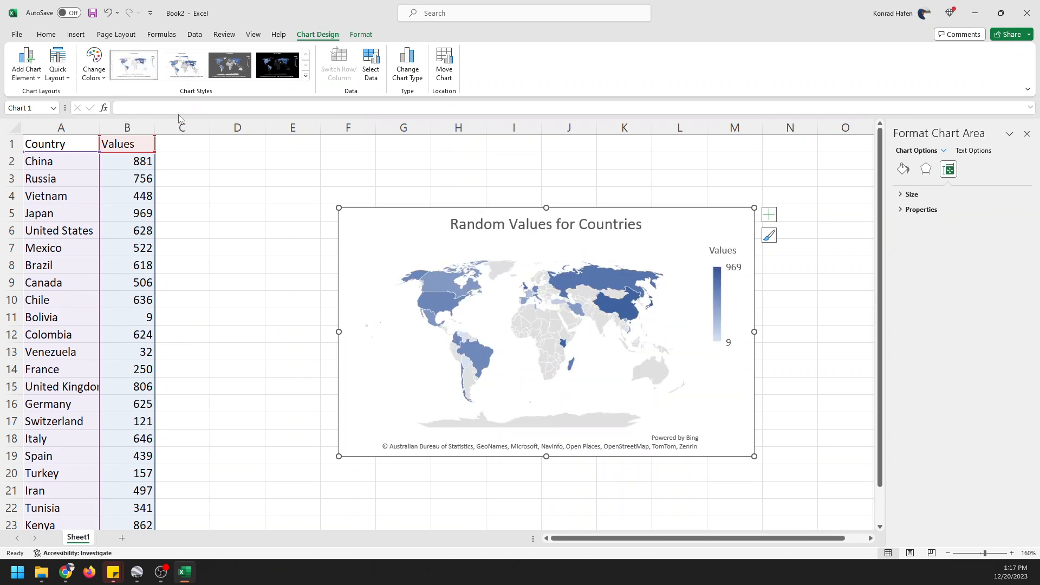
click(94, 64)
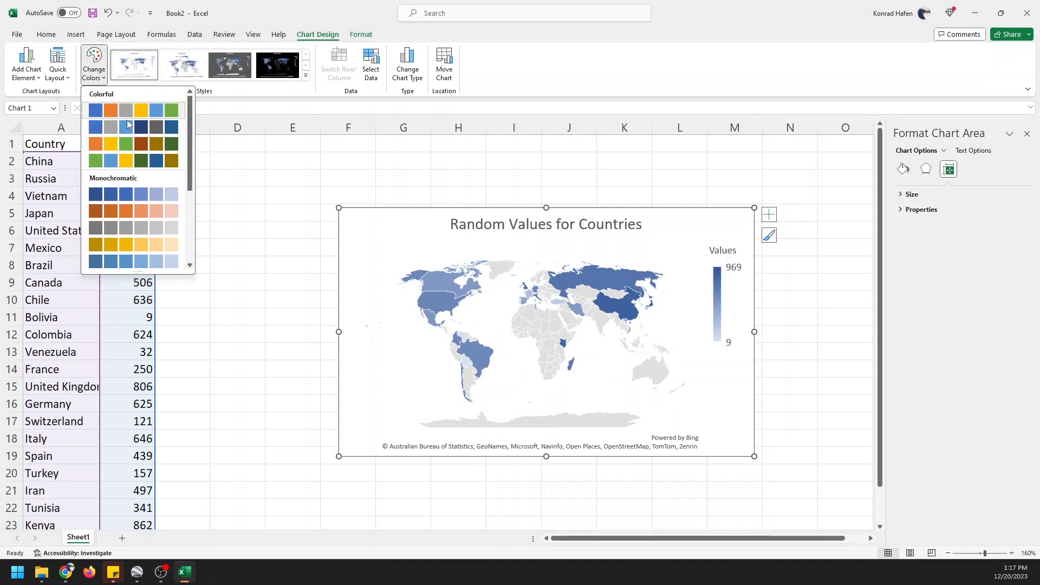
mouse_move(133, 194)
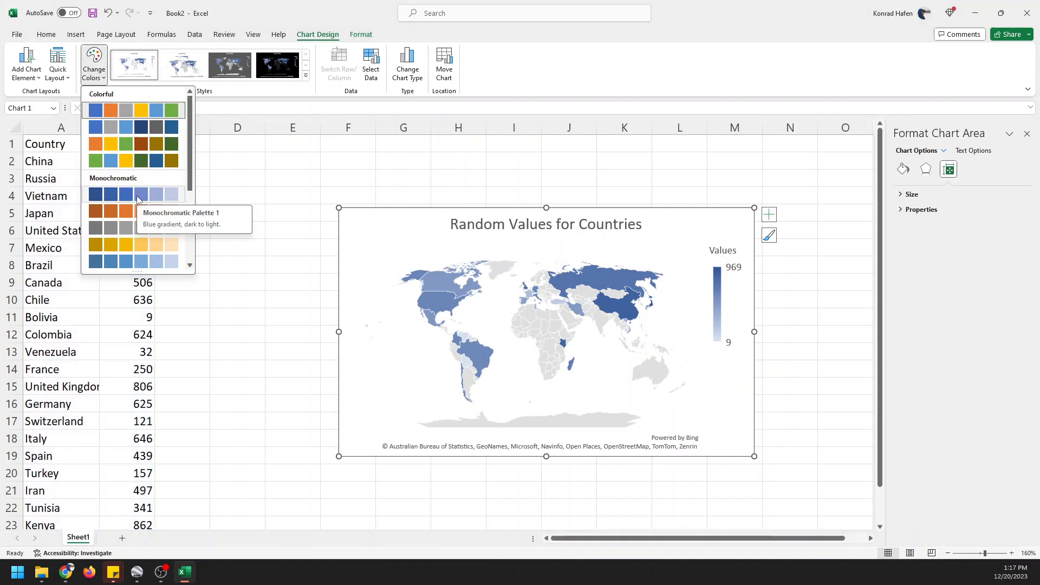
click(134, 212)
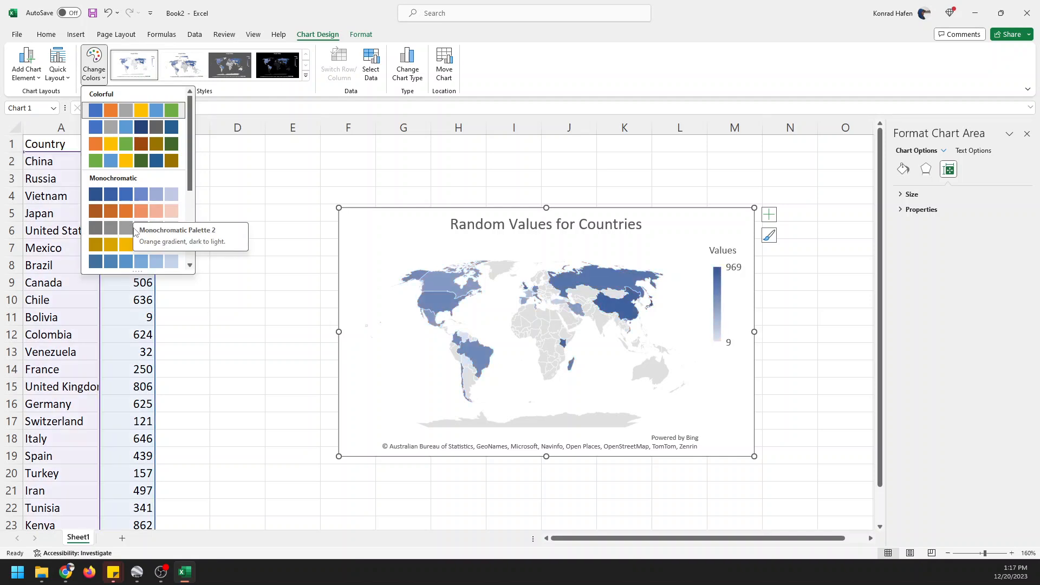
click(95, 245)
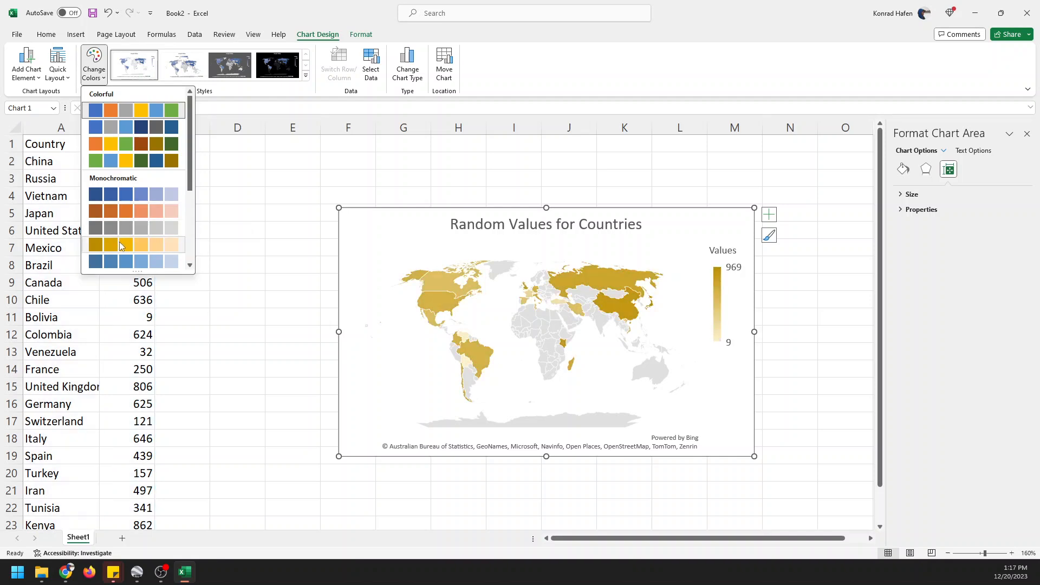
click(125, 228)
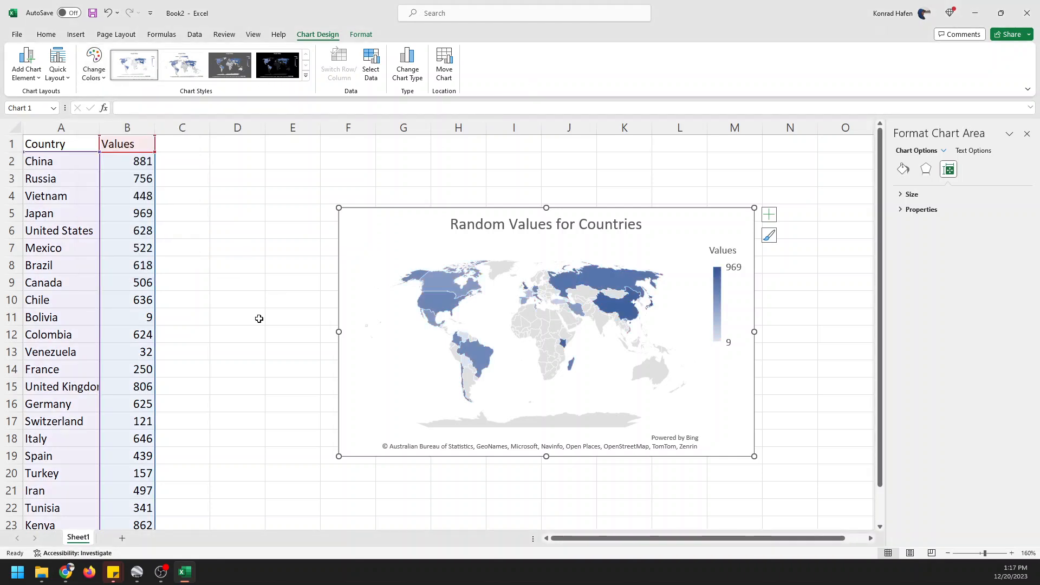
mouse_move(237, 359)
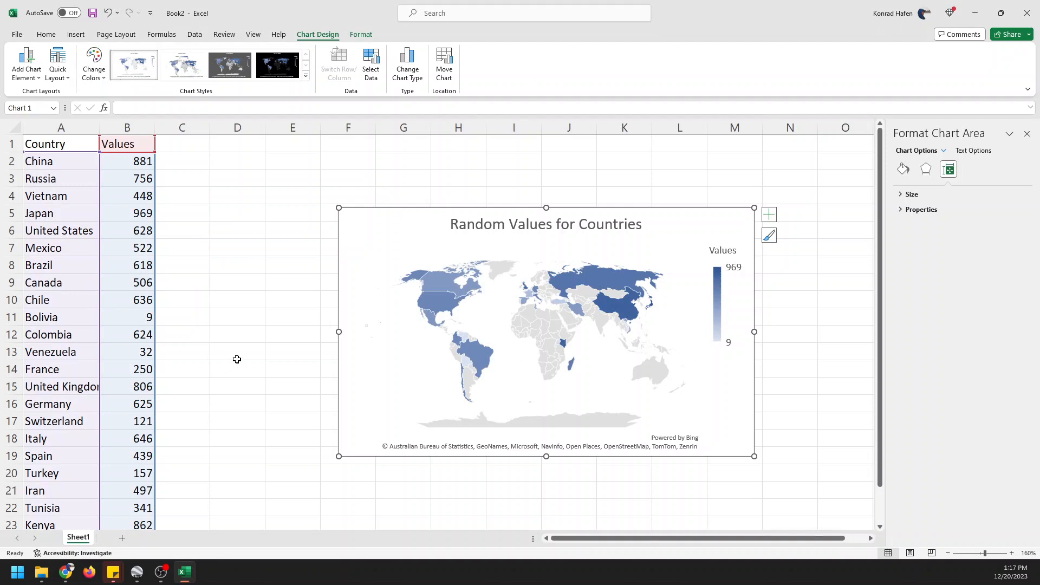
mouse_move(180, 330)
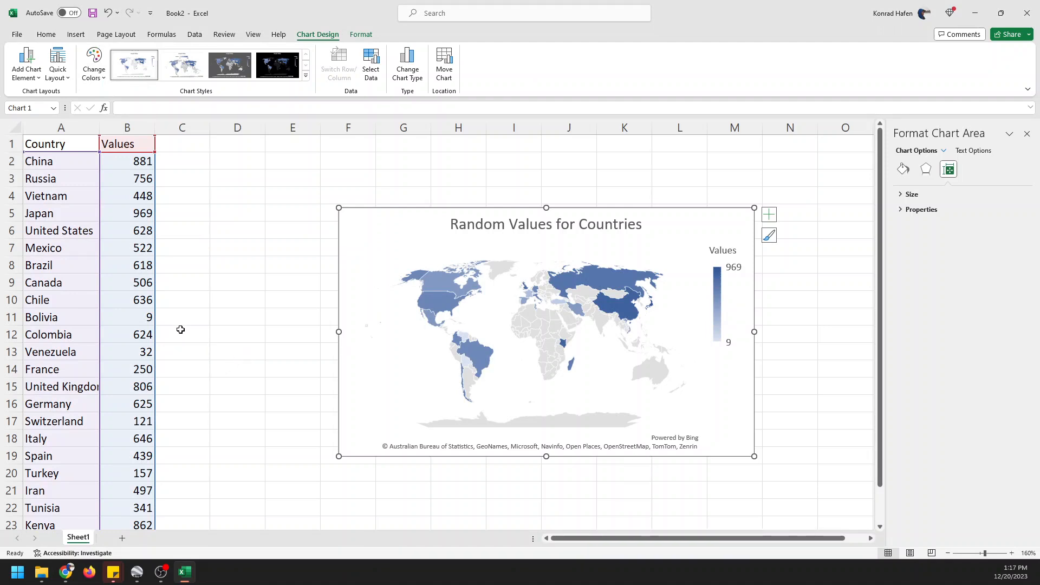
mouse_move(184, 326)
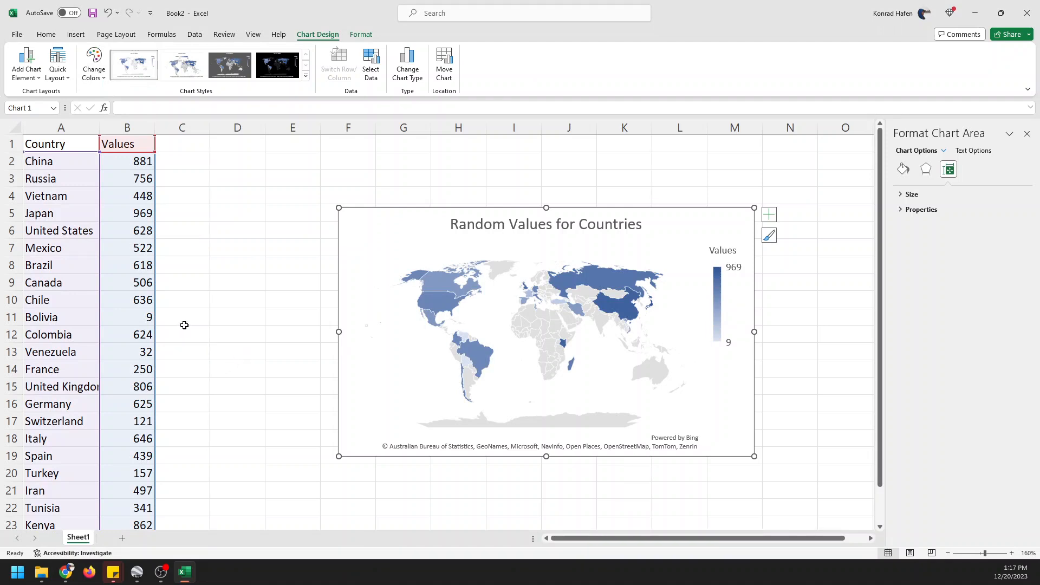
mouse_move(231, 308)
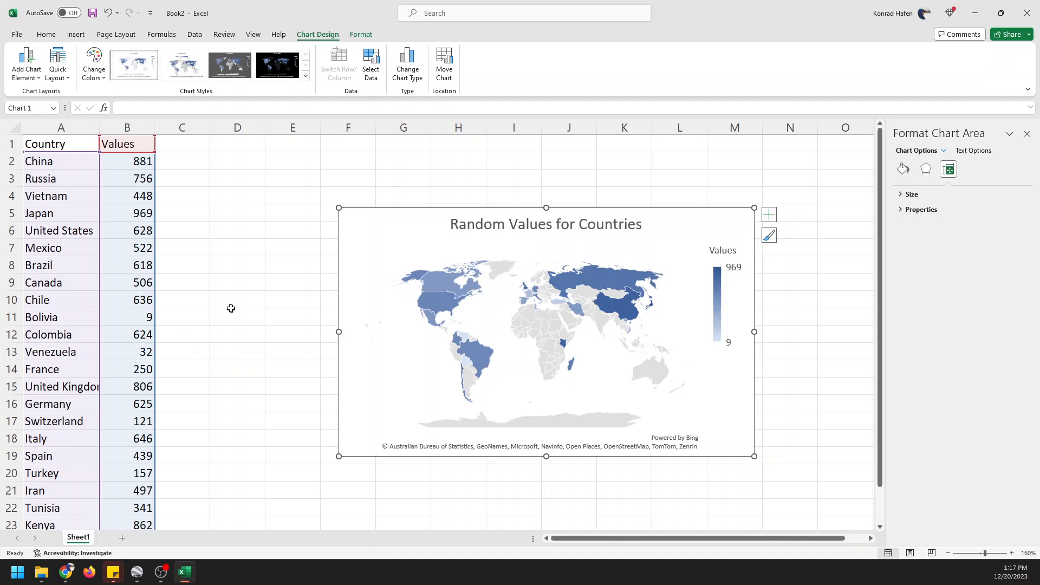
mouse_move(127, 444)
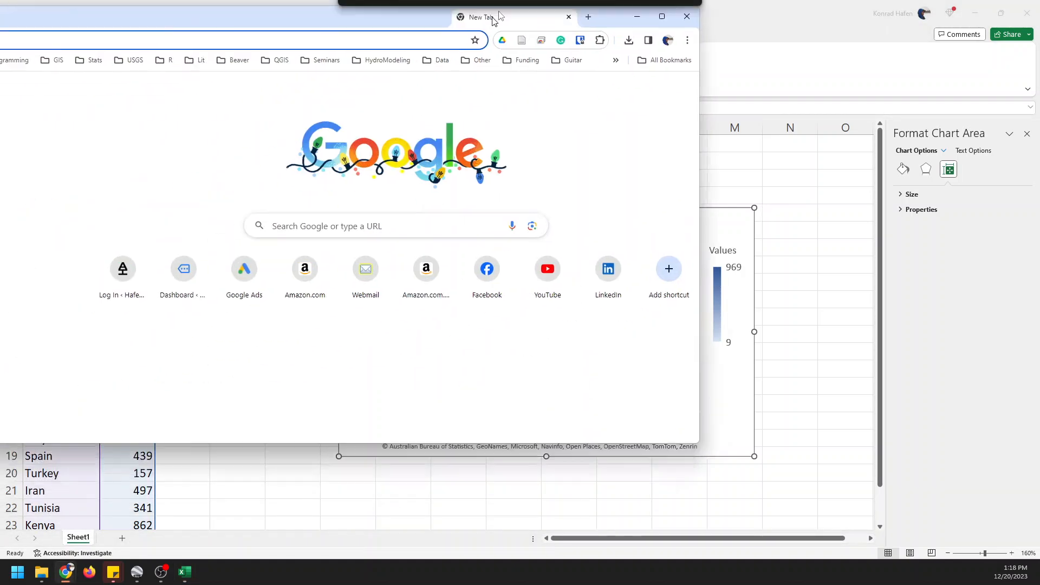
Step: Maximize Chrome, search 'world population by country csv' and open the World Bank 'Population, total' result
click(662, 16)
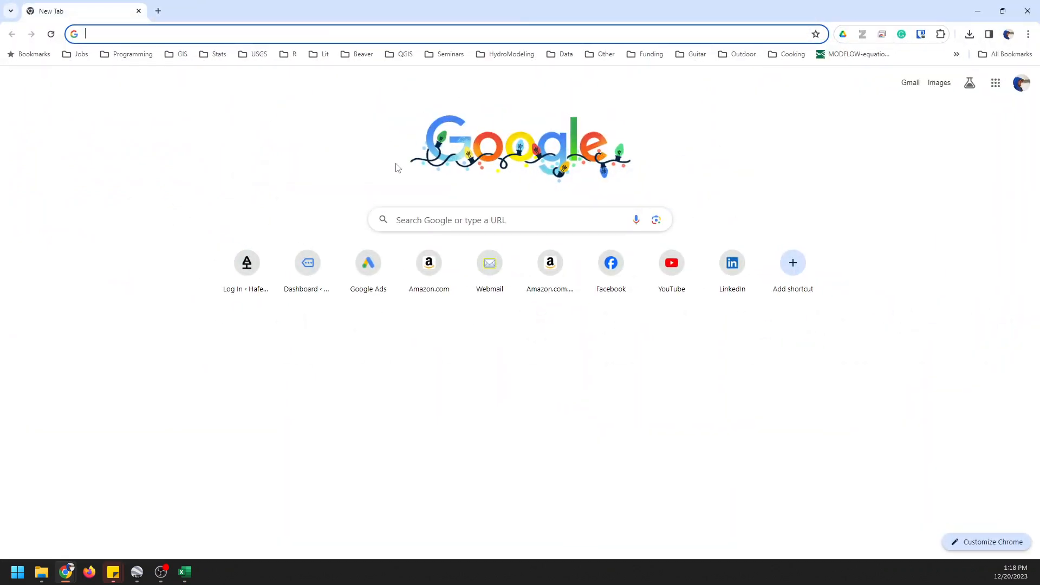
text(word)
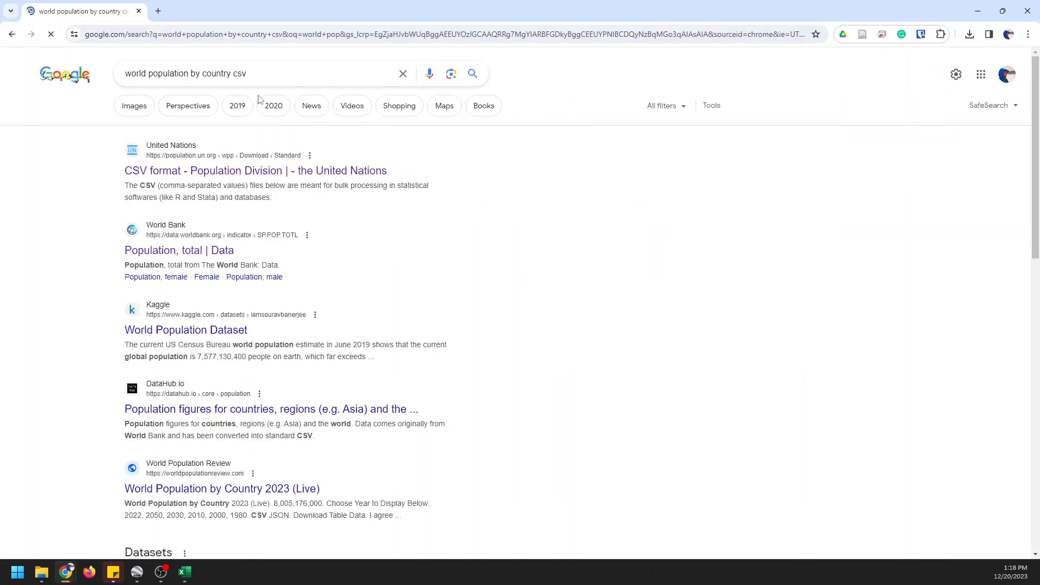
click(158, 251)
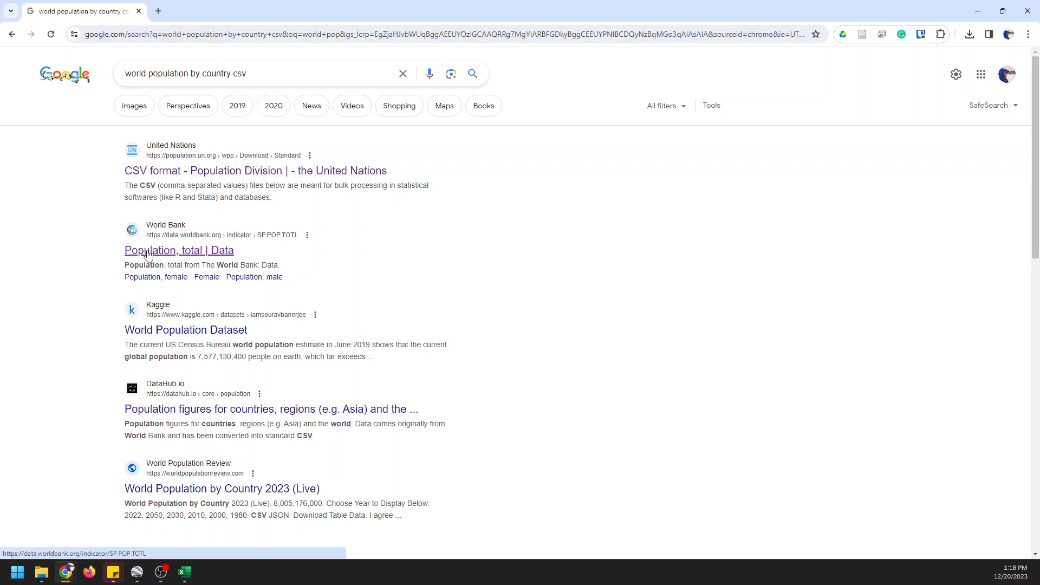
click(152, 250)
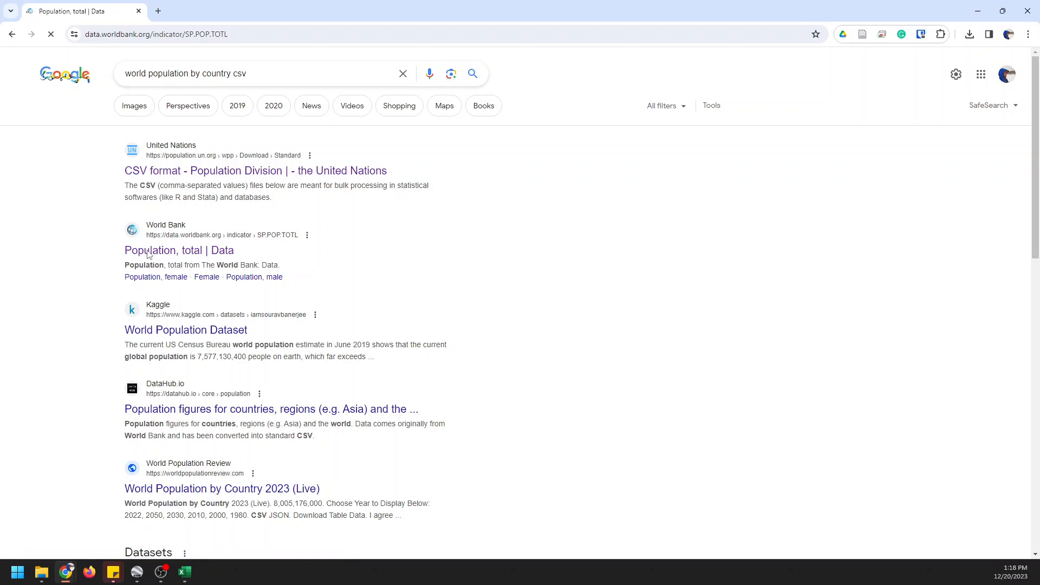
Step: Cancel the CSV download and save the Population, total data as an Excel file in Downloads
click(179, 251)
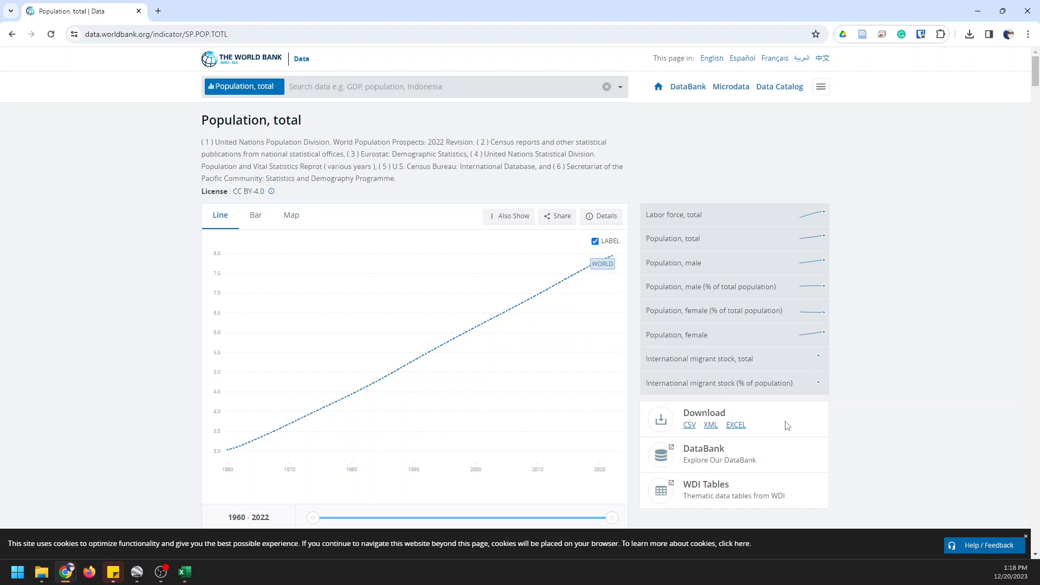
mouse_move(744, 428)
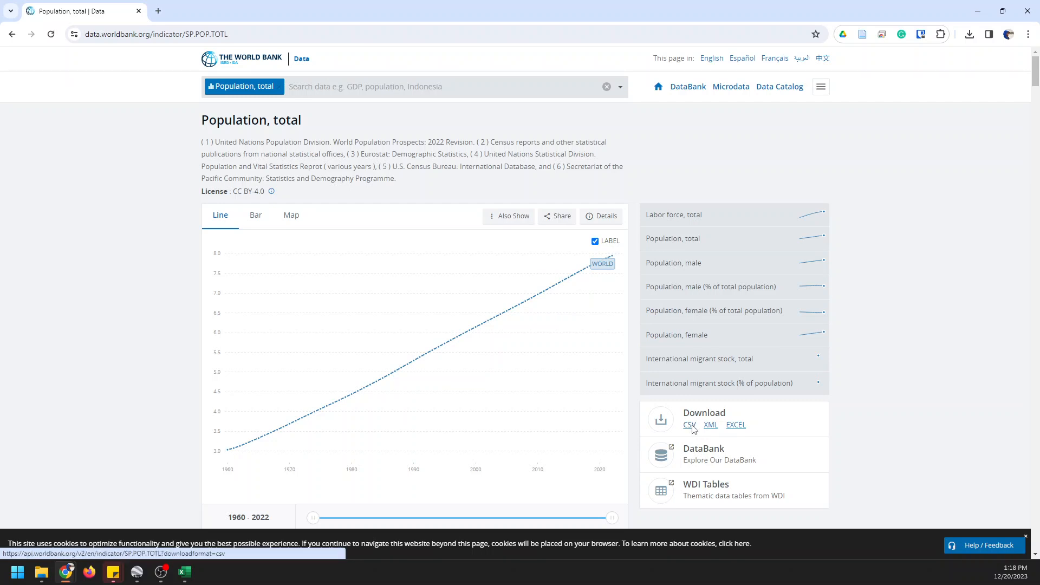
click(689, 425)
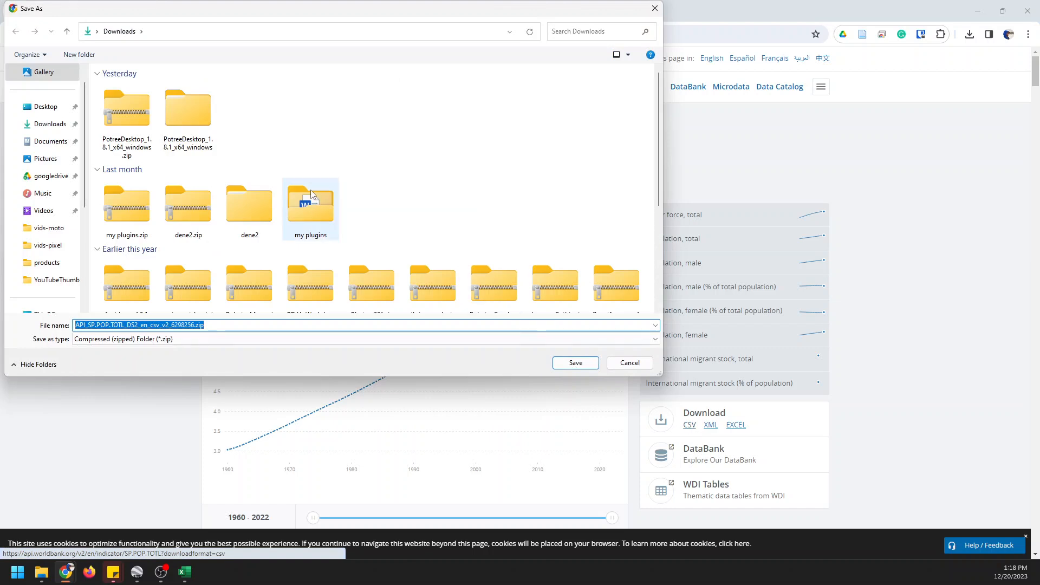
click(423, 328)
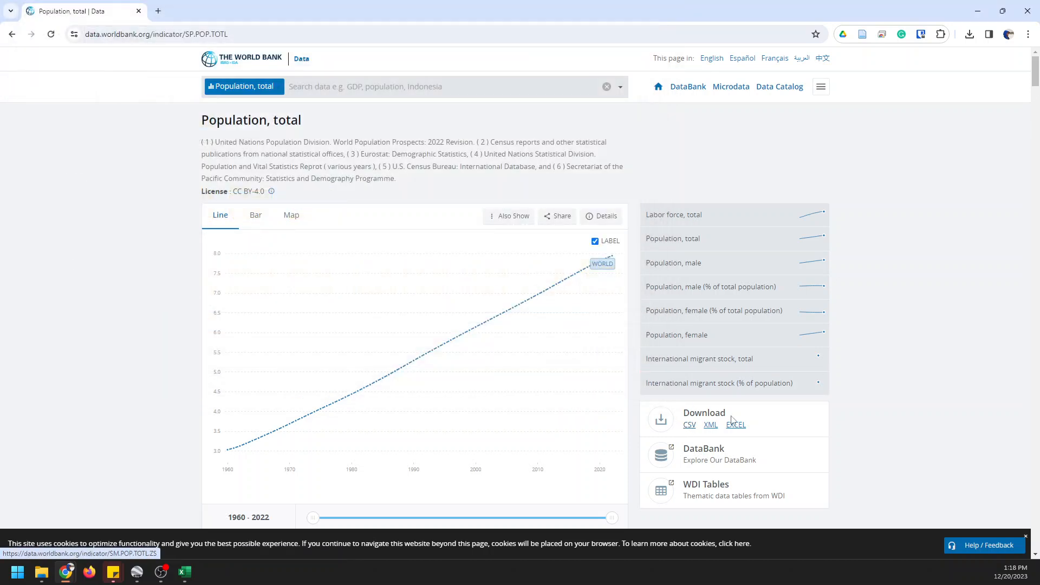
click(736, 424)
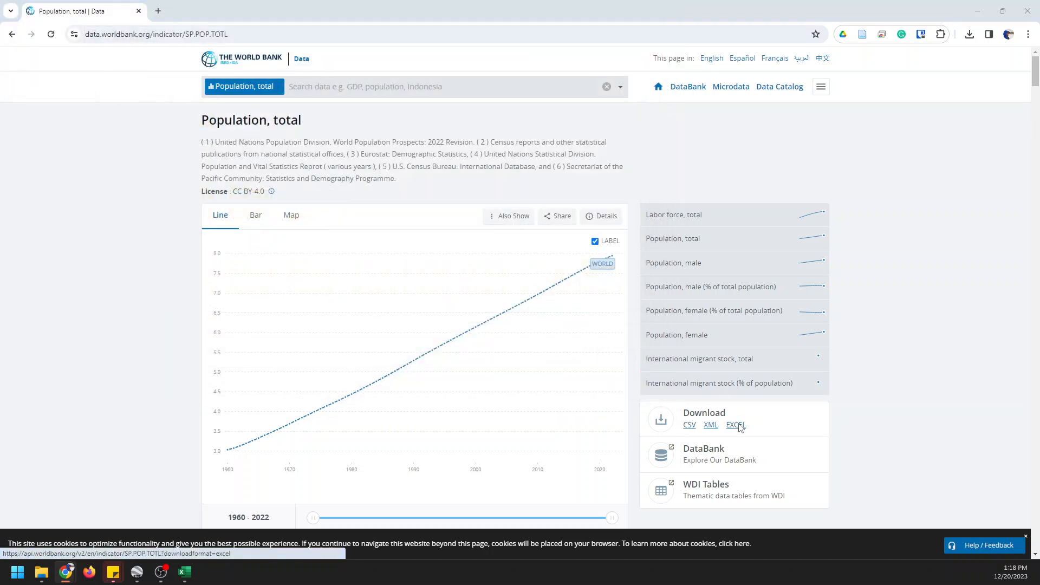
click(735, 425)
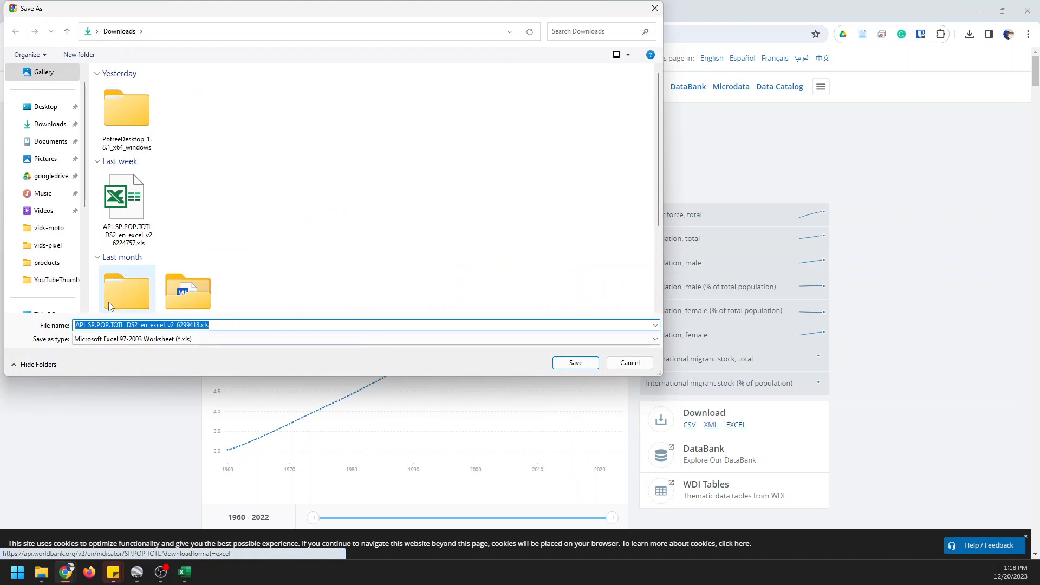
mouse_move(123, 314)
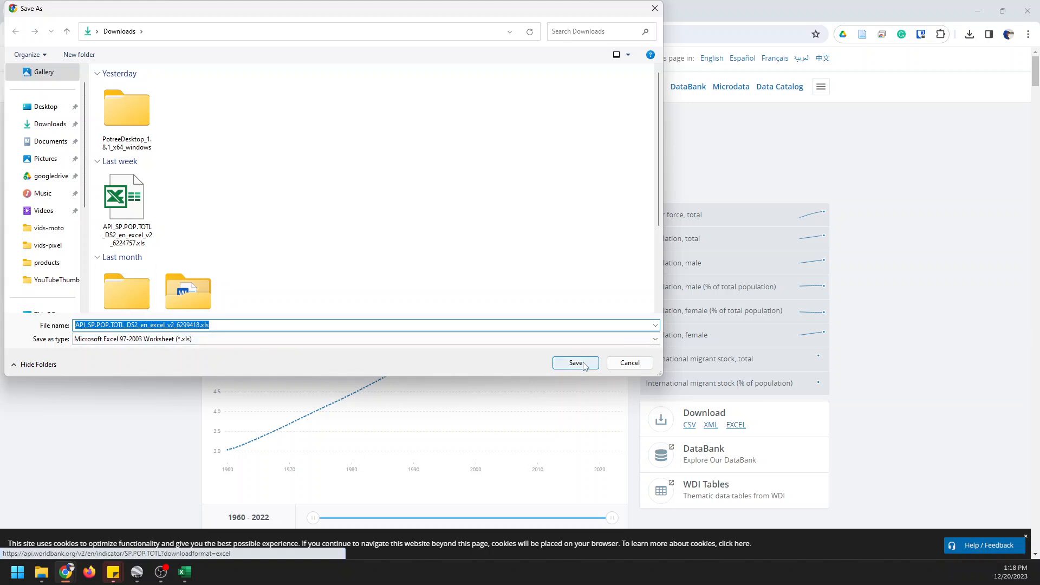
click(576, 362)
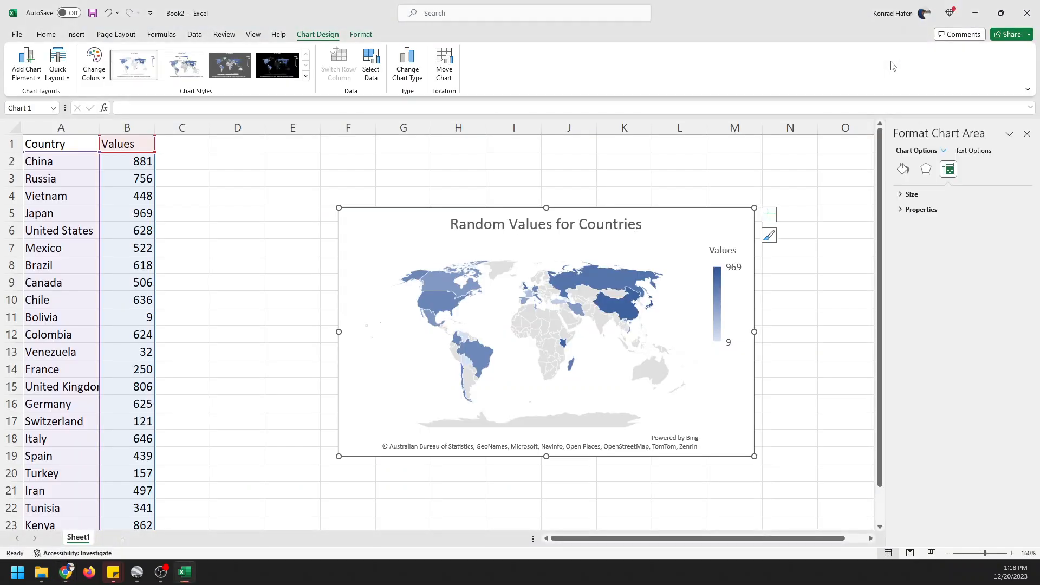
Step: Switch to the API_SP.POP.TOTL workbook, open its Data sheet and enable editing
click(46, 35)
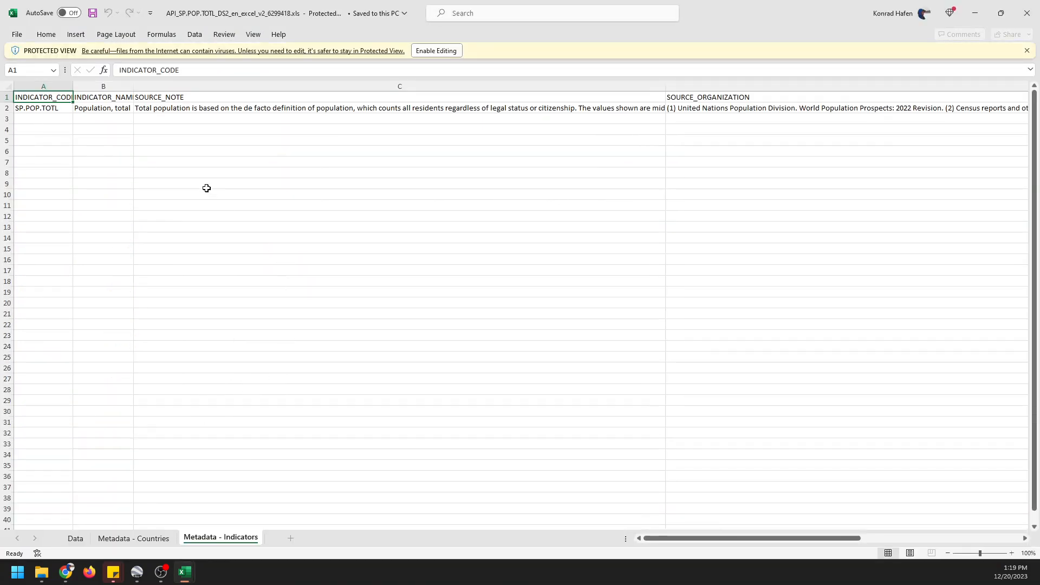
mouse_move(239, 530)
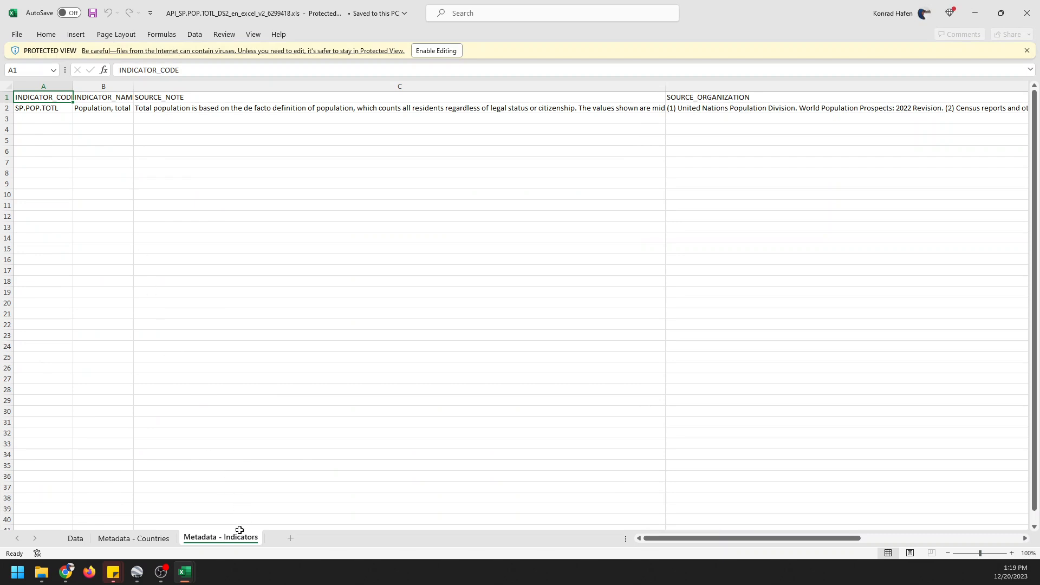
click(75, 538)
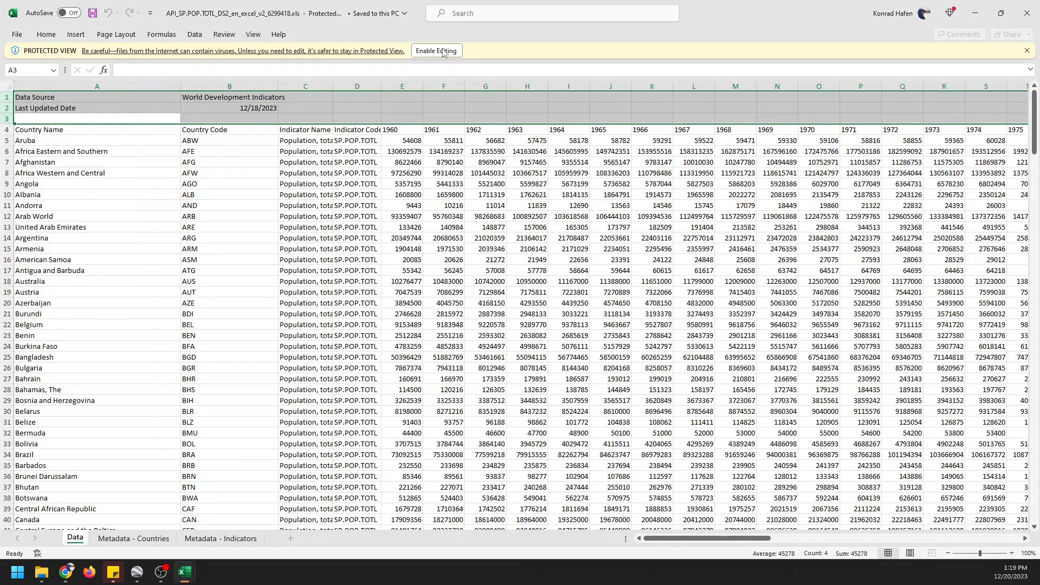
click(436, 50)
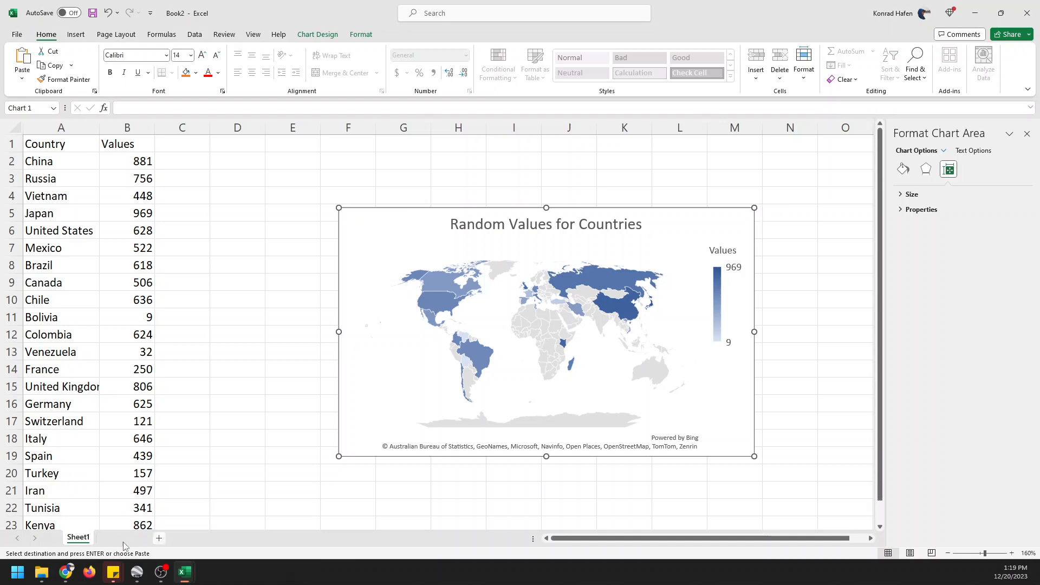
Step: Add Sheet2 and paste country names and 2022 population values into columns A and B
click(114, 537)
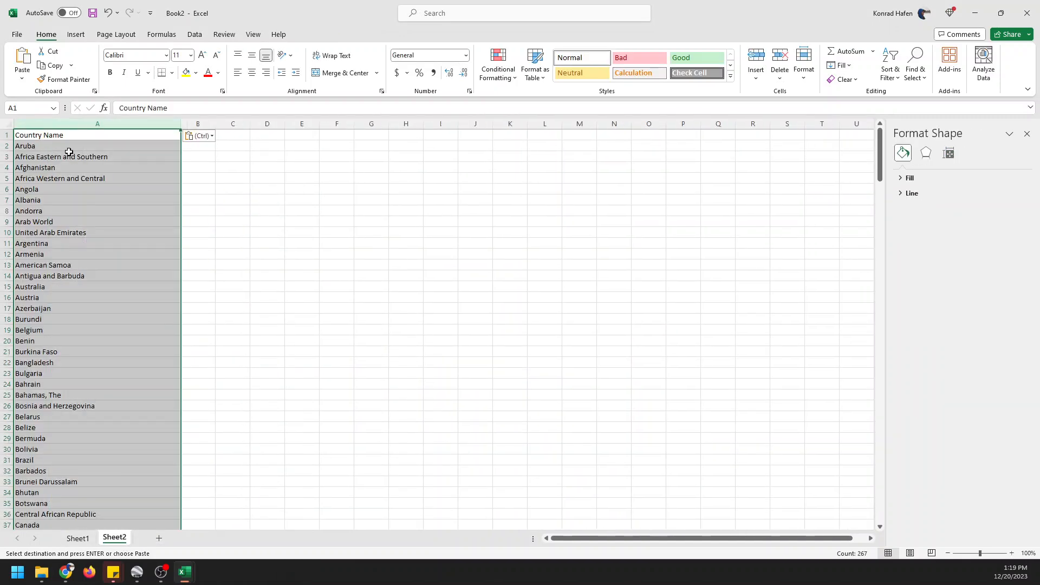
mouse_move(198, 569)
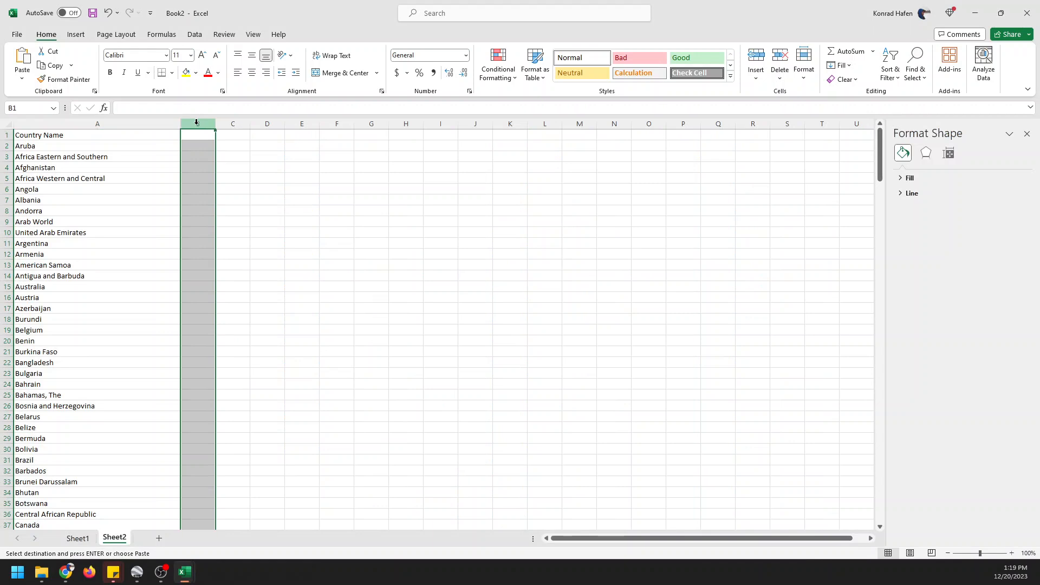
key(ctrl+v)
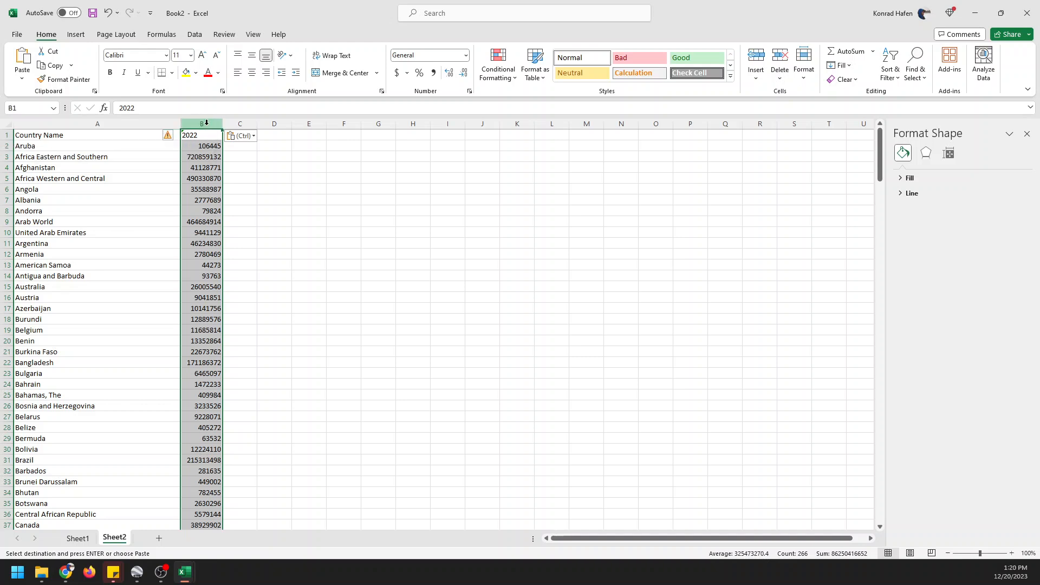
Step: Format column B as Number with two decimals, then check the Africa Eastern and Southern value
right_click(201, 124)
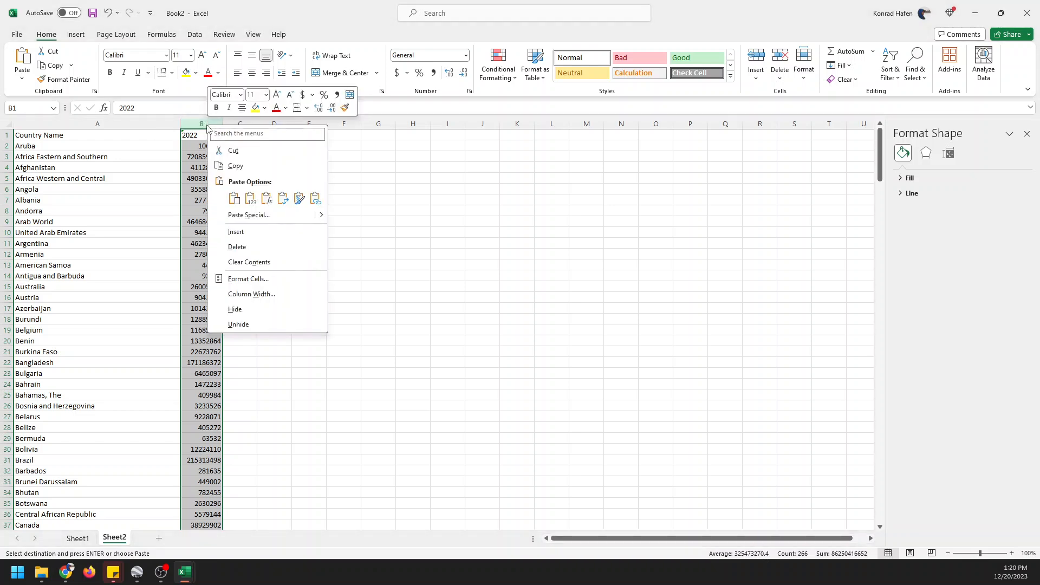
mouse_move(252, 279)
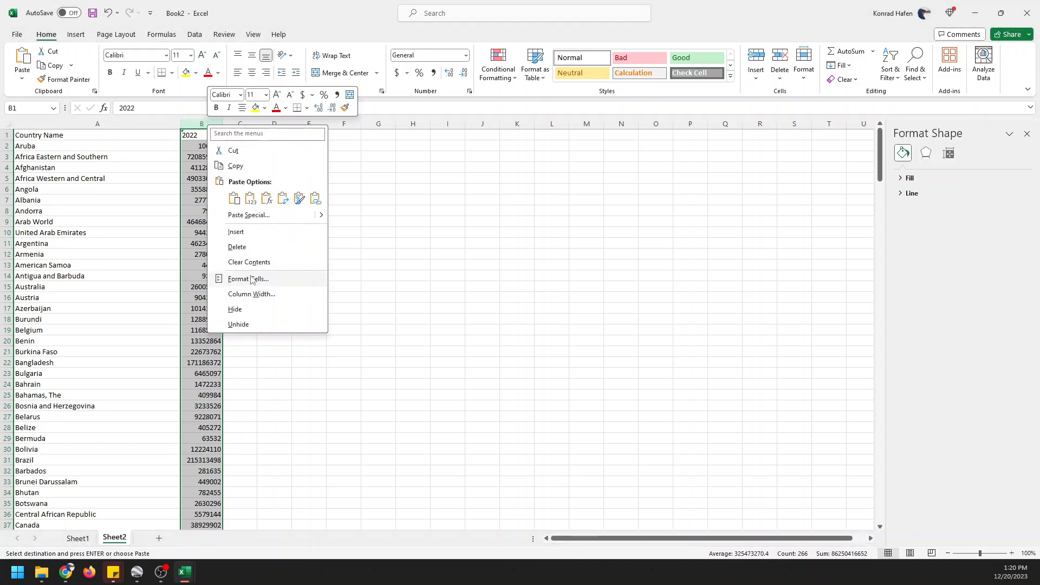
click(248, 278)
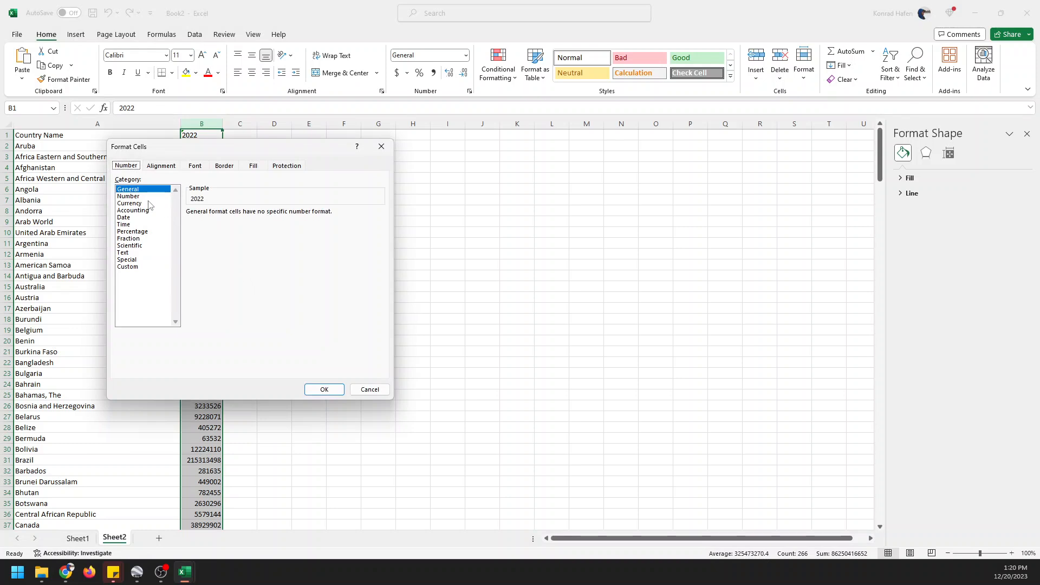
click(128, 196)
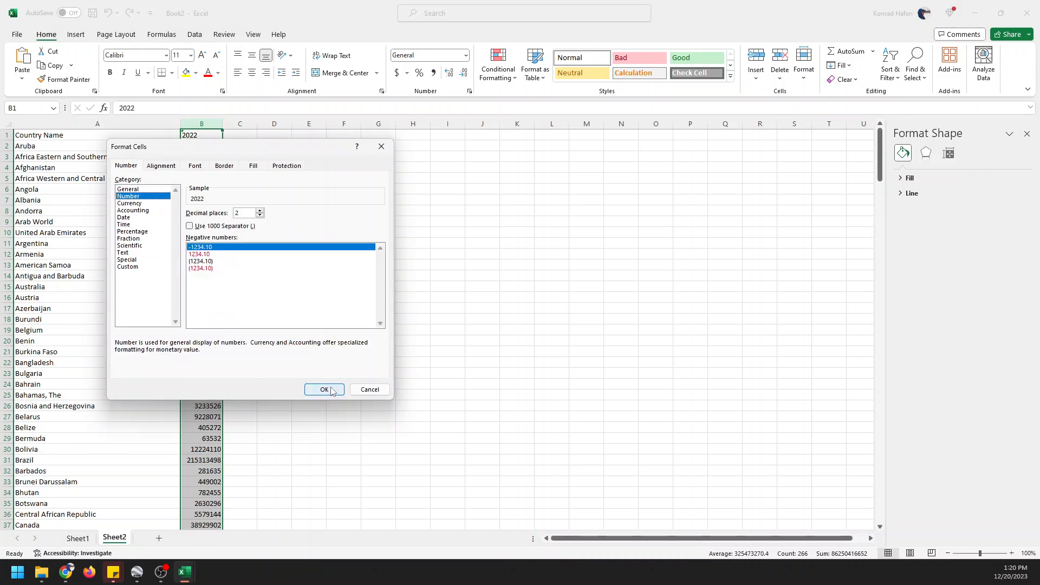
click(324, 389)
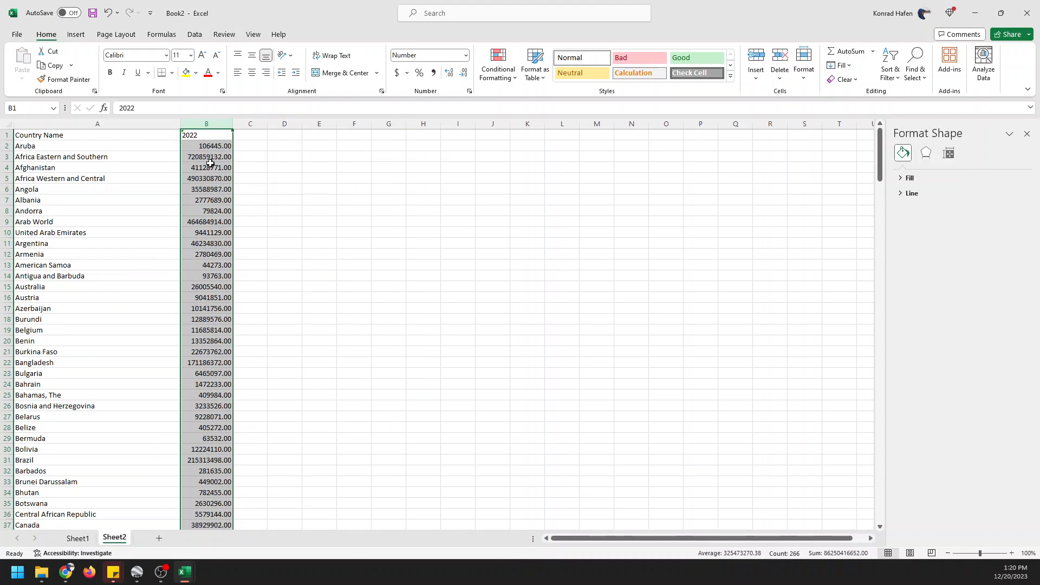
click(206, 157)
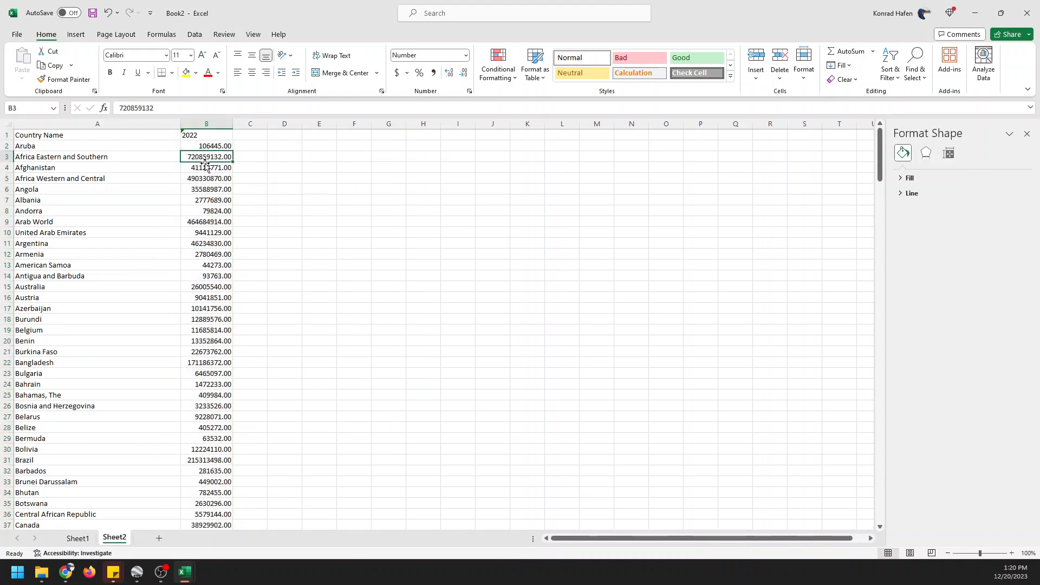
mouse_move(75, 34)
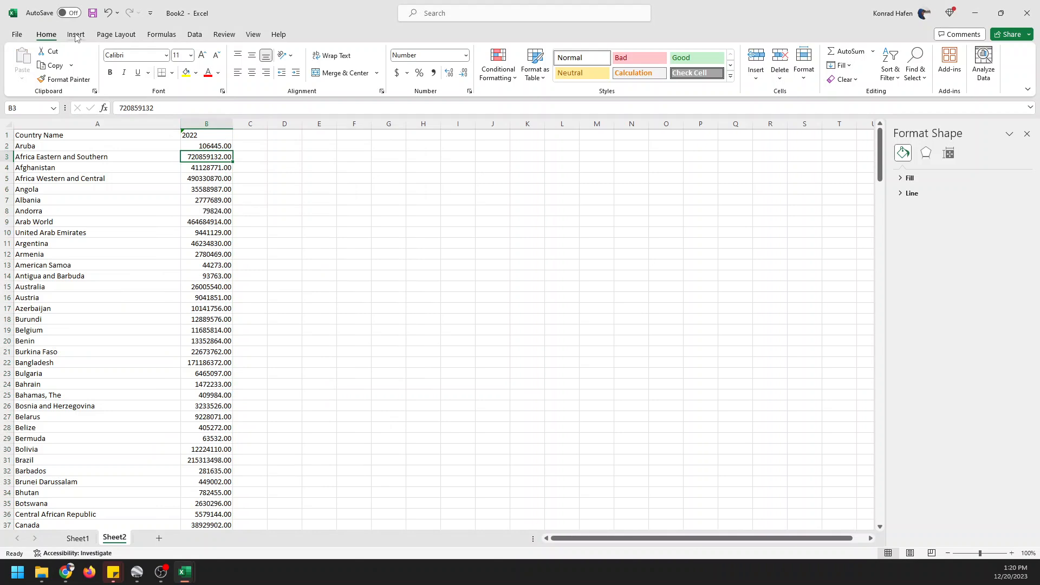
Step: Insert a Filled Map of the 2022 population data, enlarge it, and dismiss the plotting message
click(76, 35)
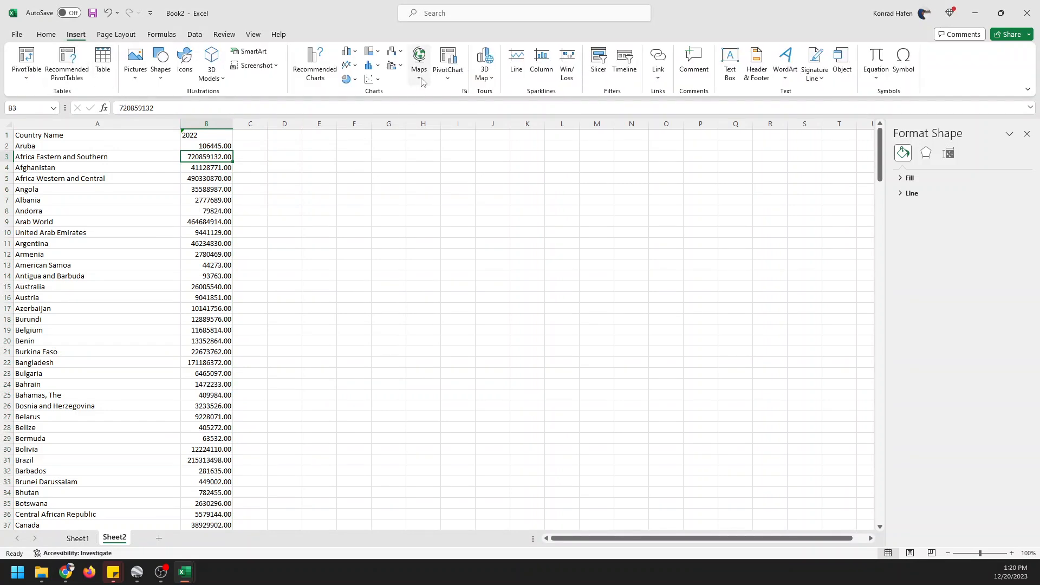
click(419, 58)
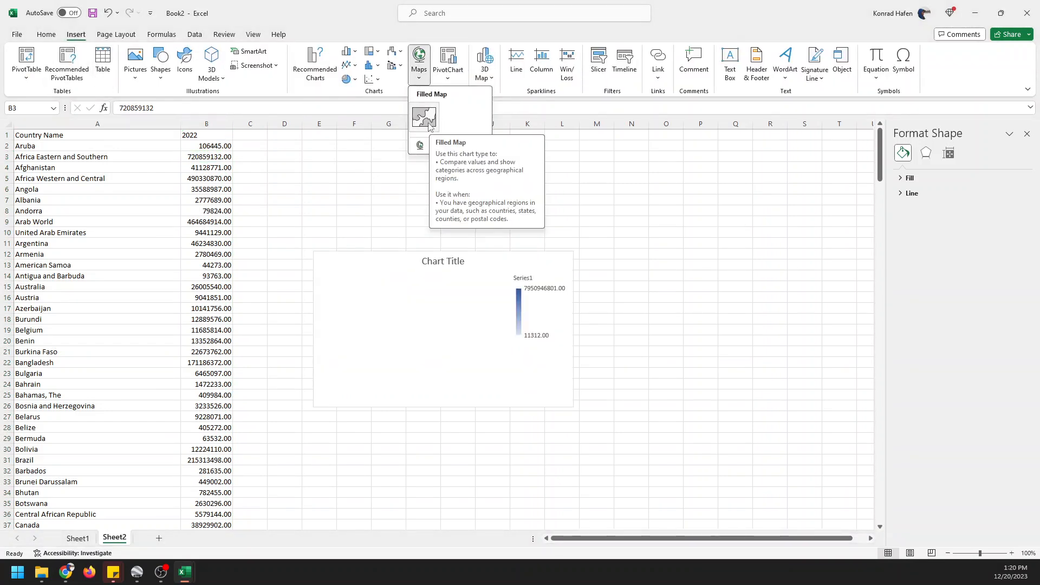
click(423, 116)
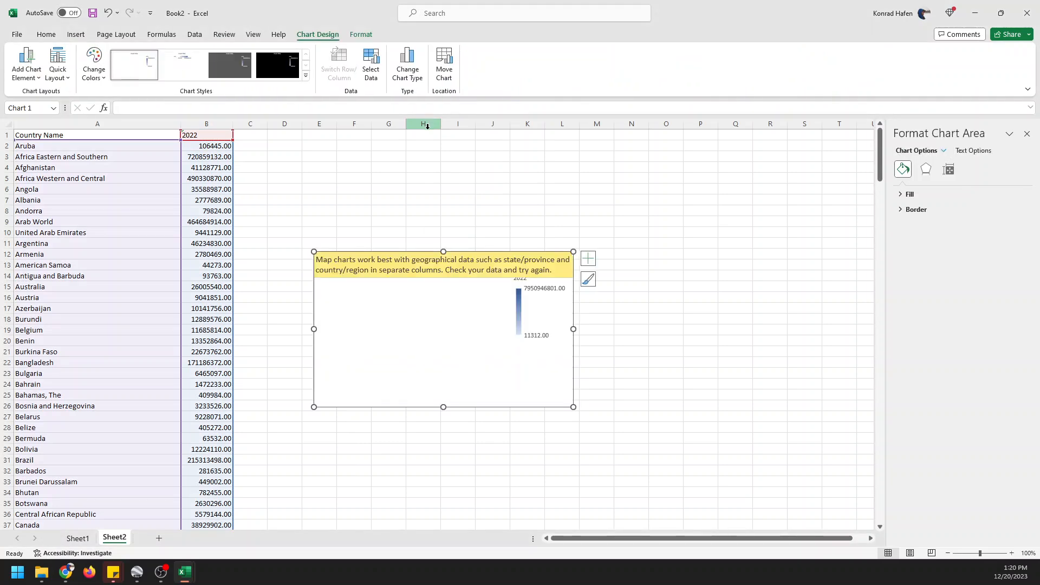
mouse_move(452, 270)
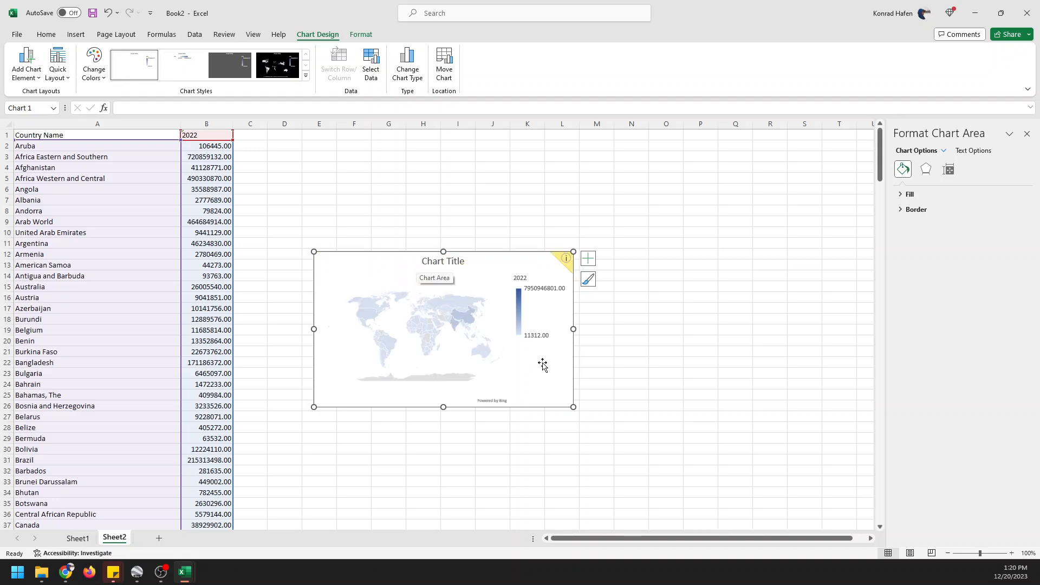
mouse_move(592, 405)
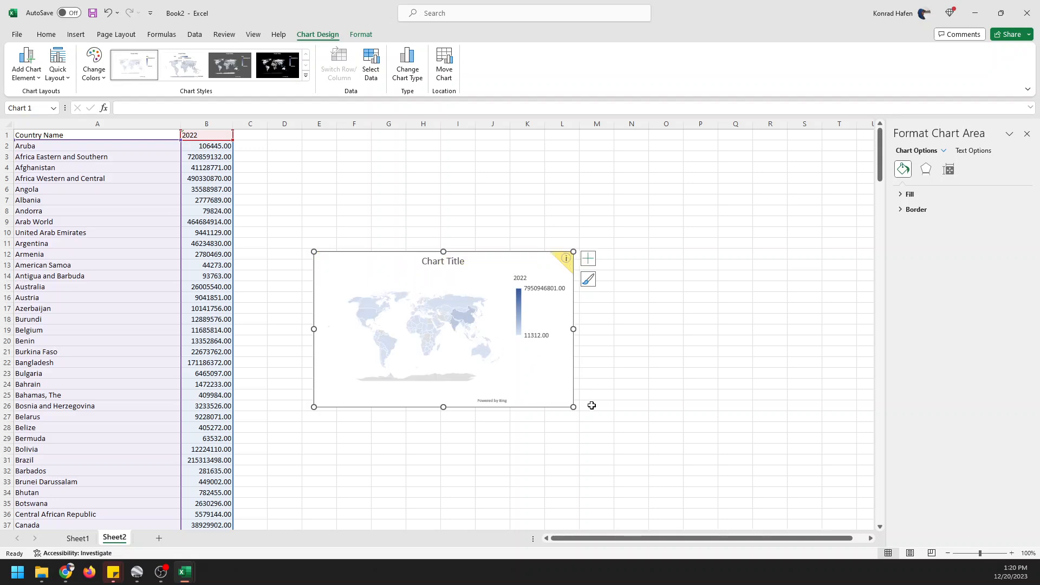
mouse_move(573, 406)
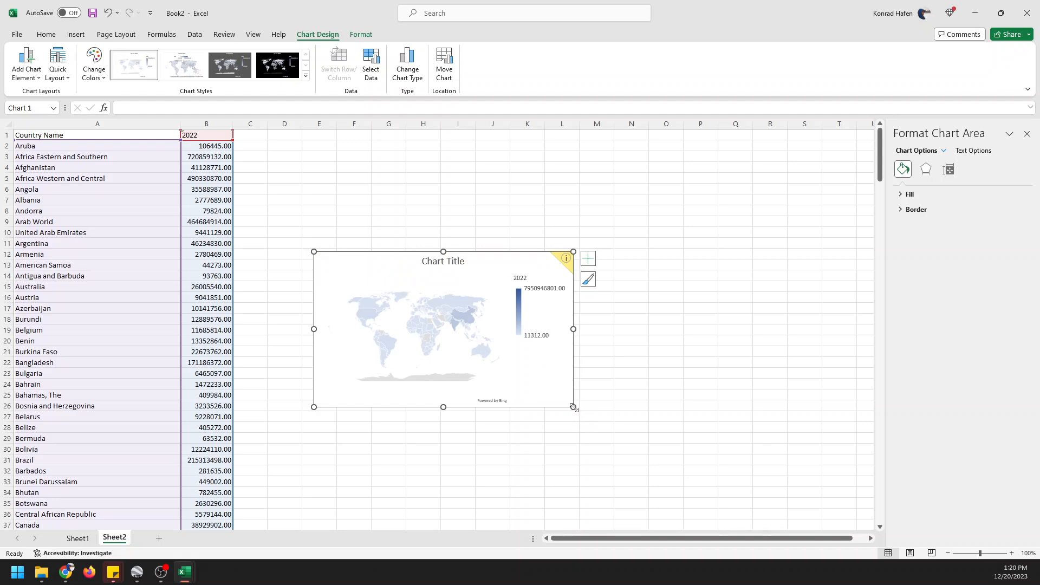
drag(573, 407, 752, 488)
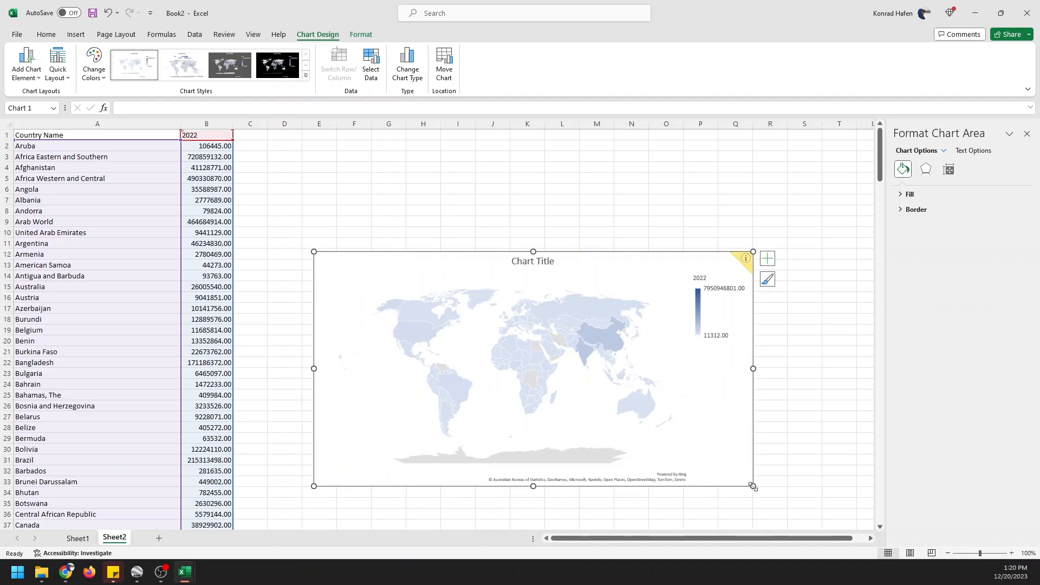
mouse_move(509, 267)
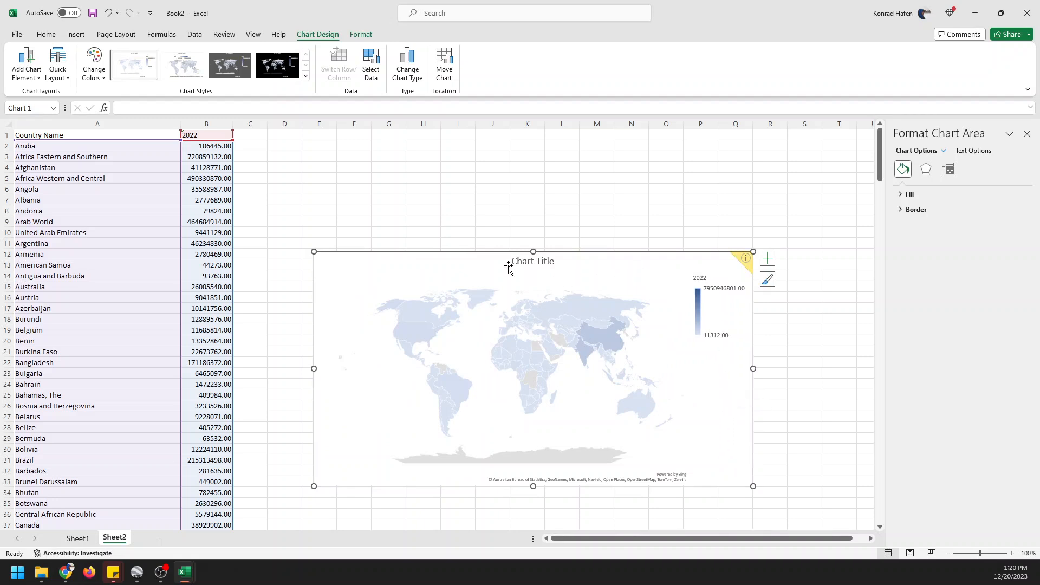
mouse_move(745, 295)
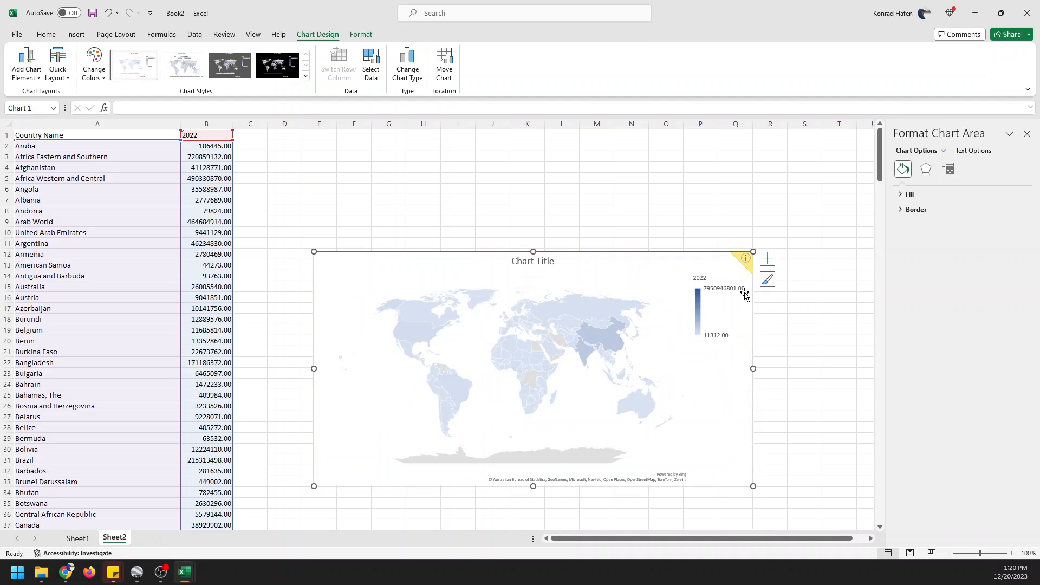
click(745, 257)
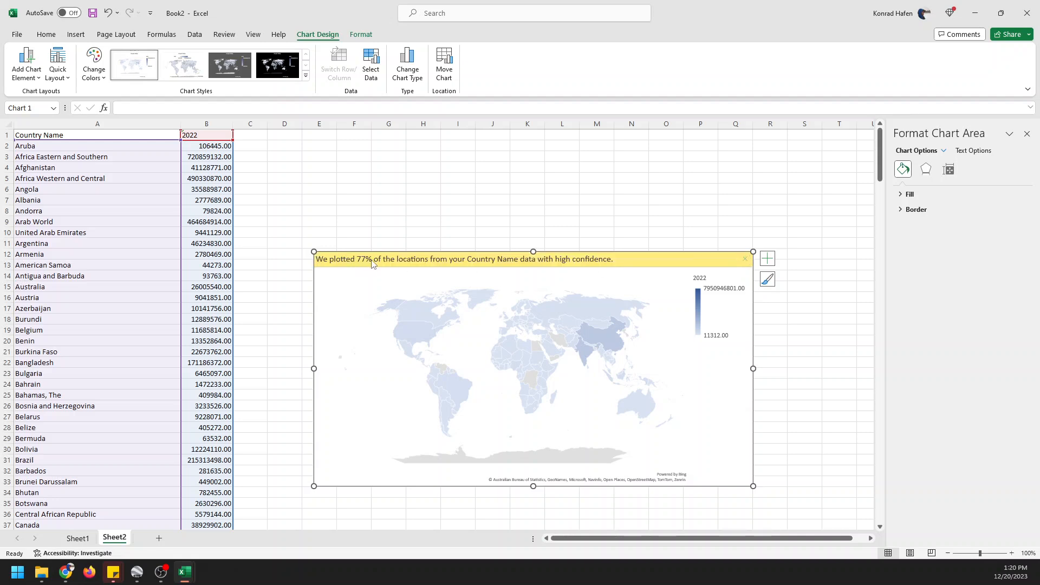
mouse_move(488, 268)
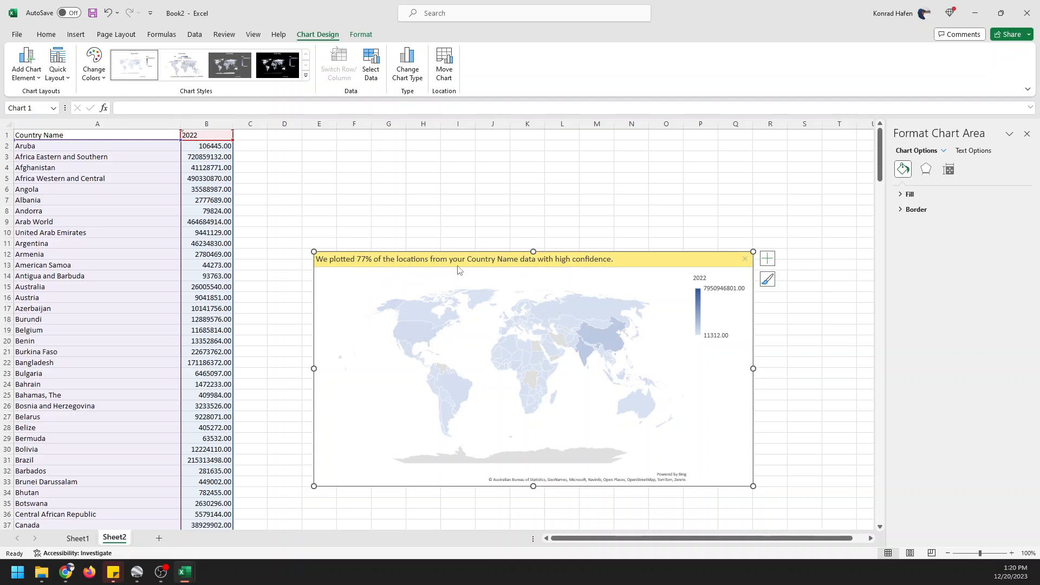
mouse_move(612, 269)
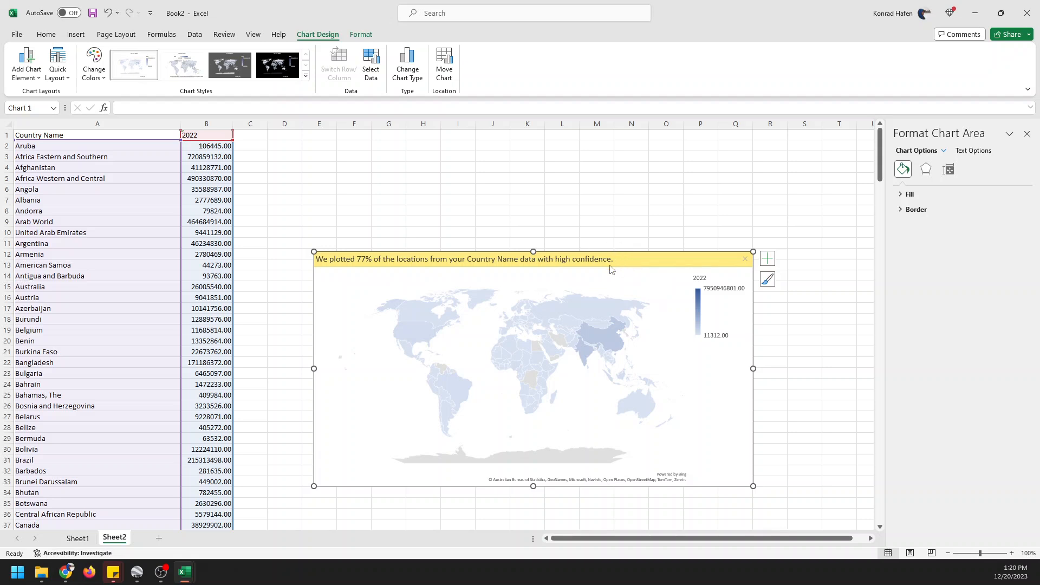
mouse_move(169, 345)
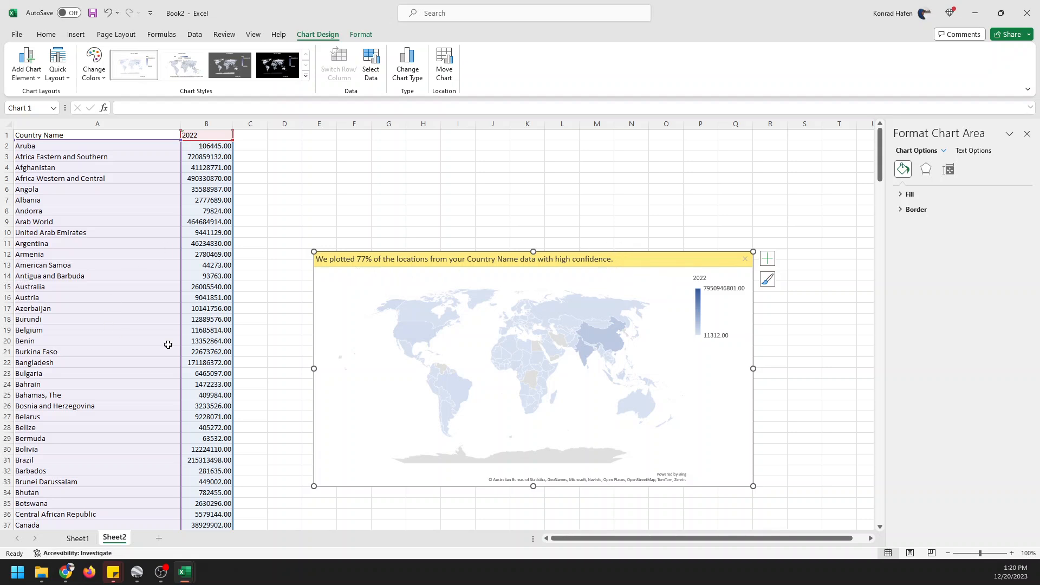
mouse_move(624, 362)
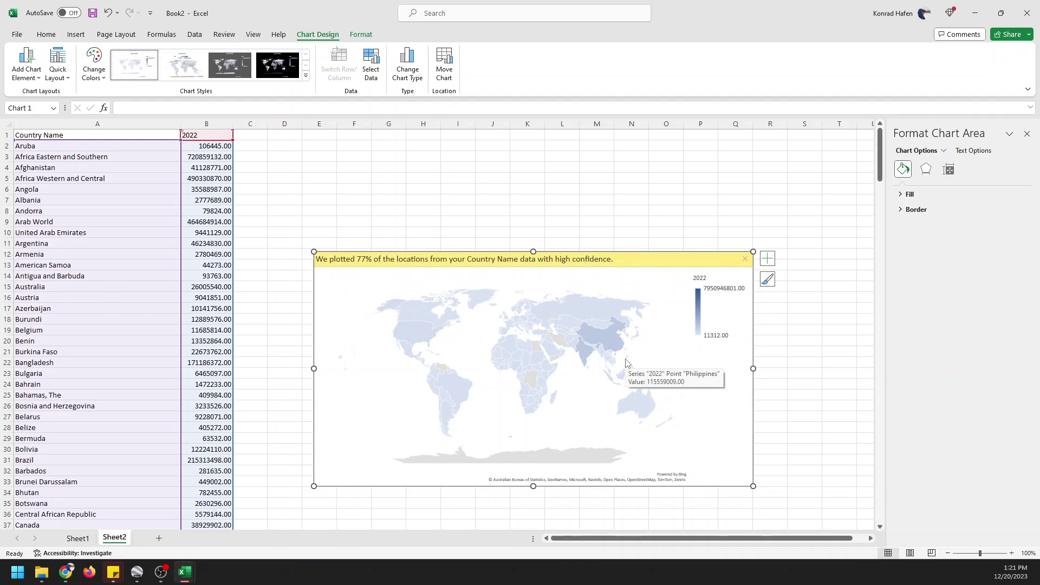
mouse_move(745, 263)
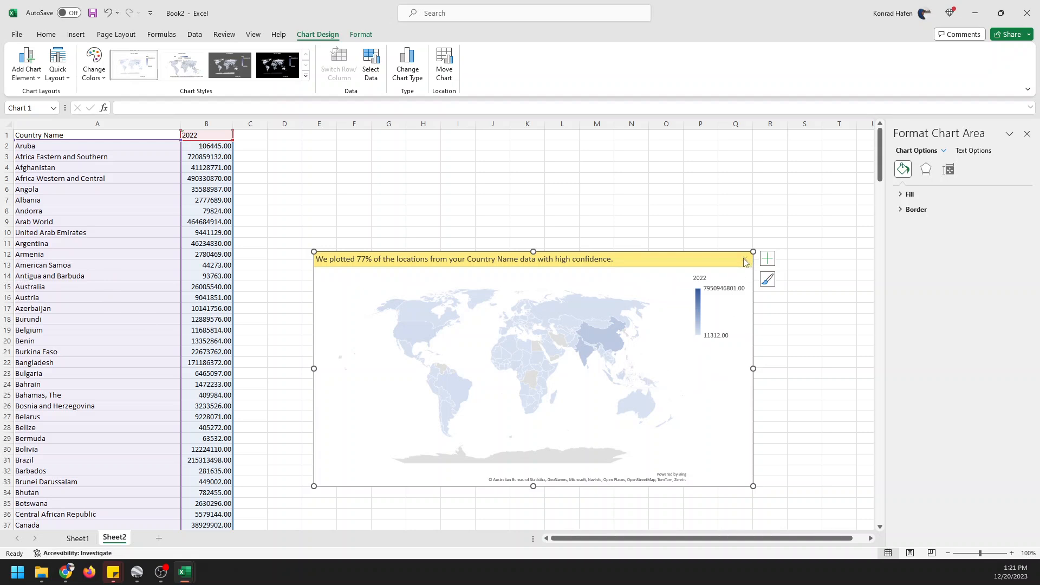
click(744, 262)
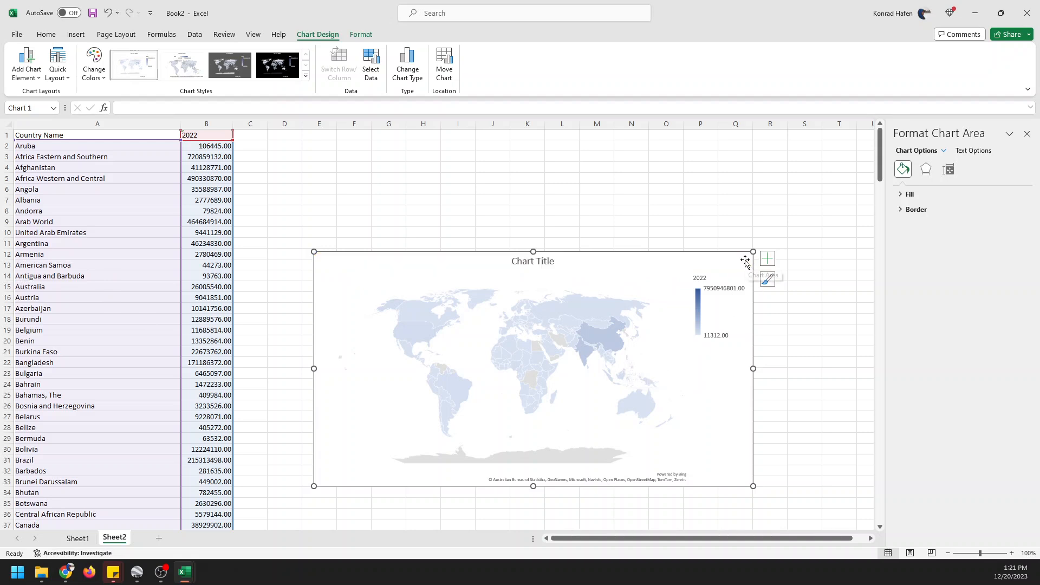
mouse_move(705, 387)
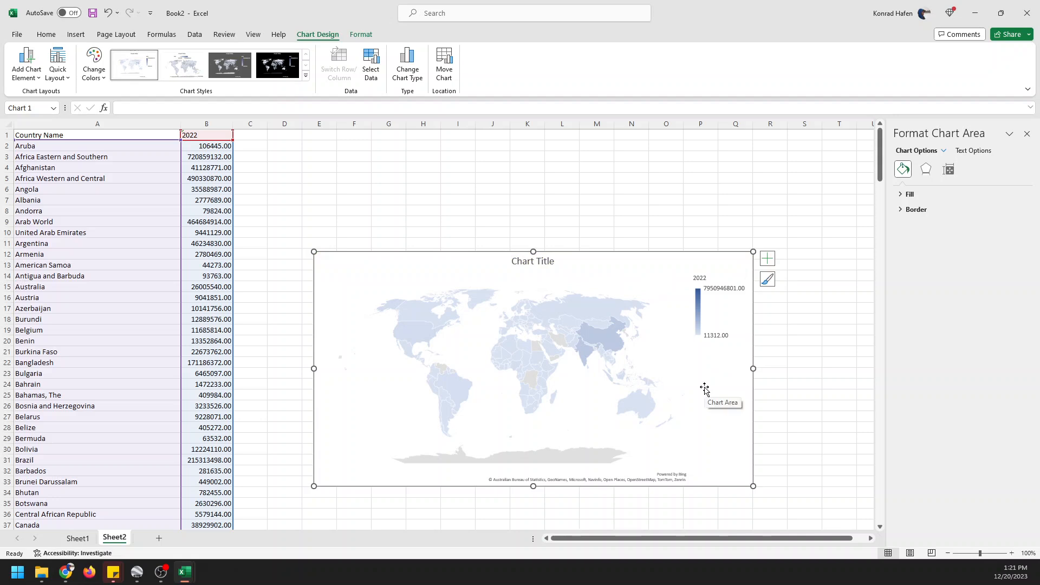
mouse_move(509, 398)
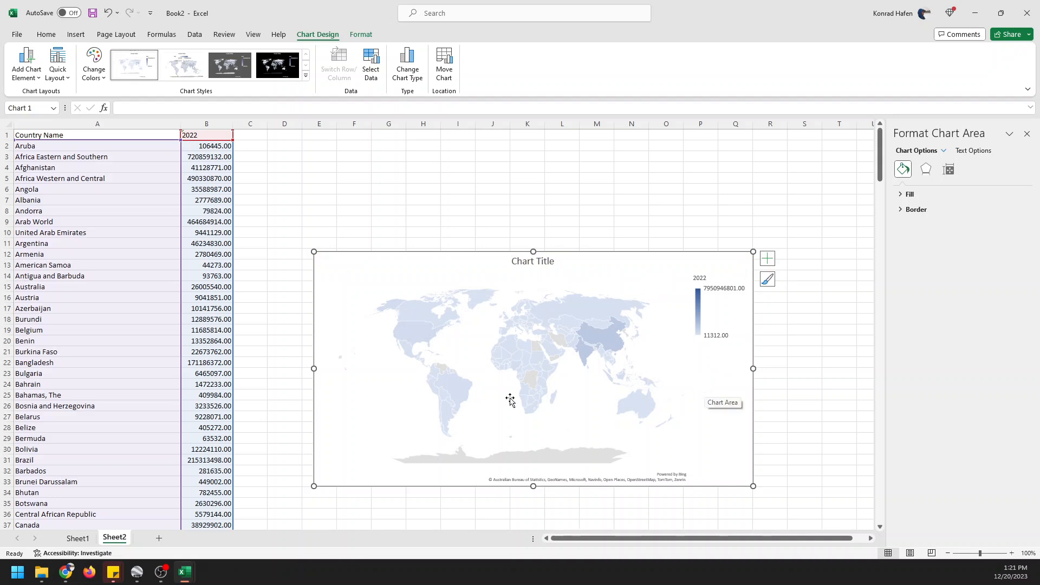
Step: Replace the chart title placeholder with 'Country Population 2022'
click(532, 261)
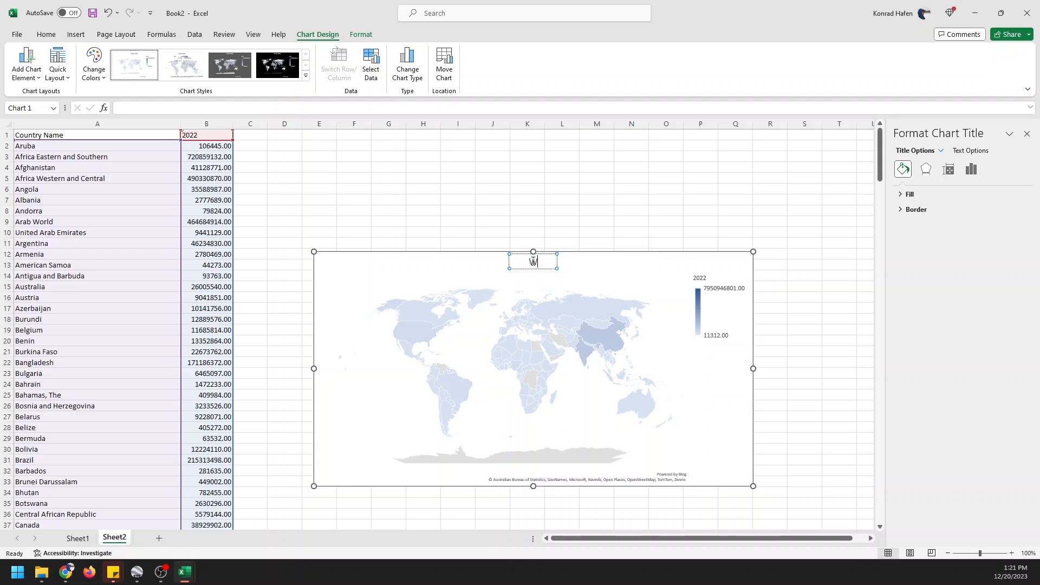
text(Worl)
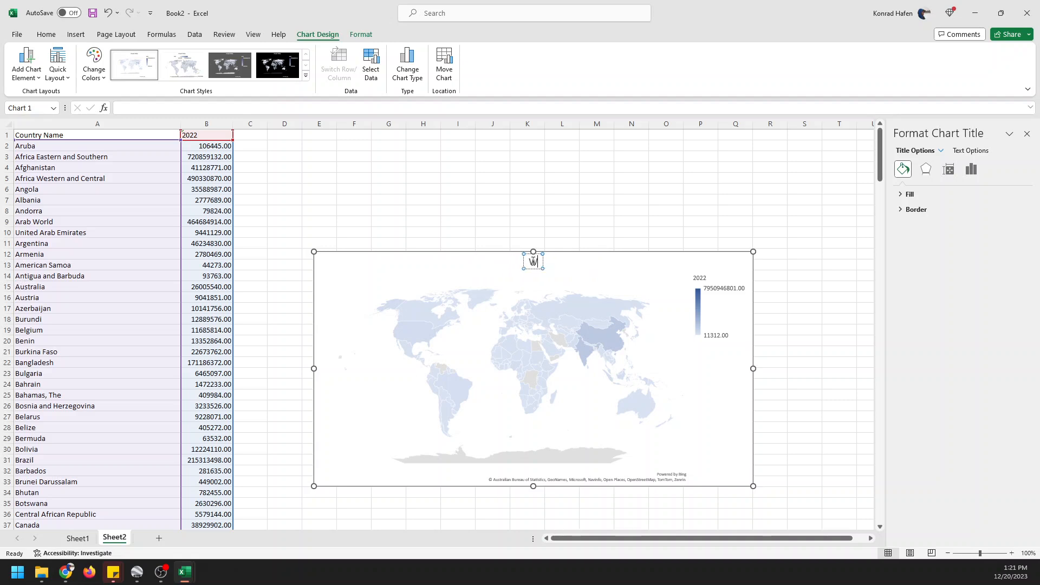
text(Country Population)
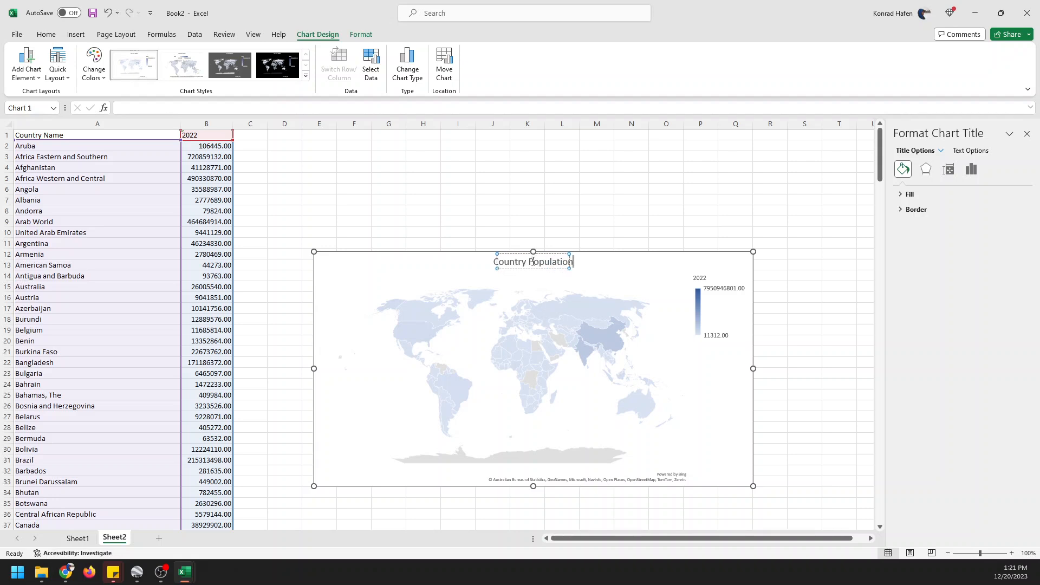
text(2022)
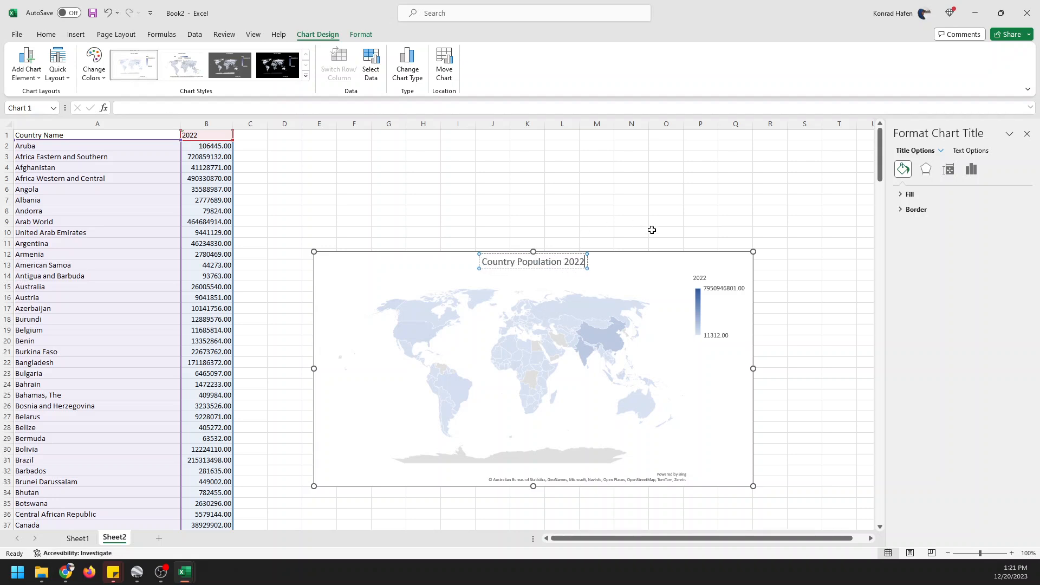
mouse_move(173, 143)
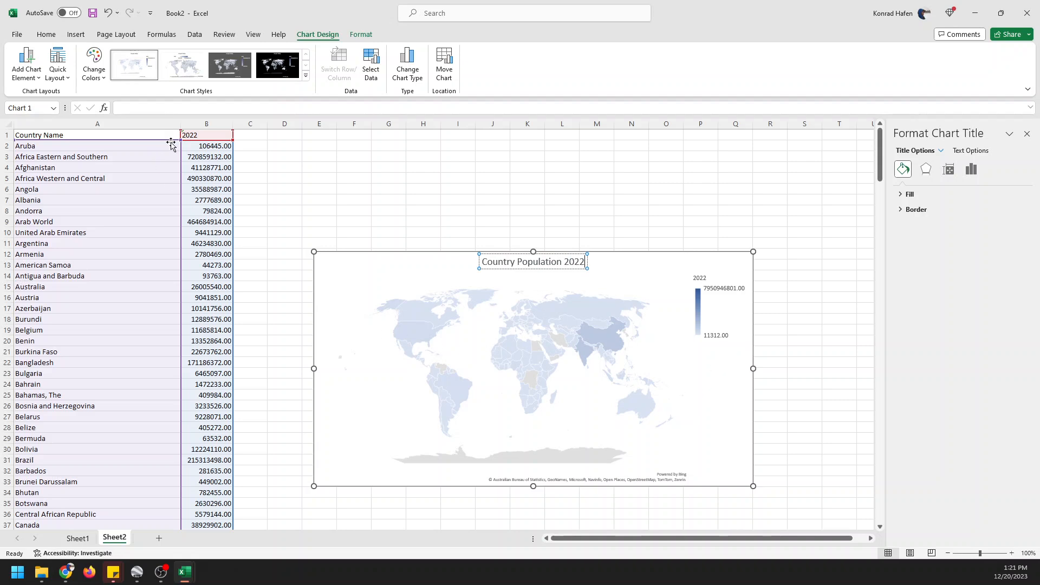
Step: Apply the green Monochromatic palette from Change Colors to the population map
click(94, 62)
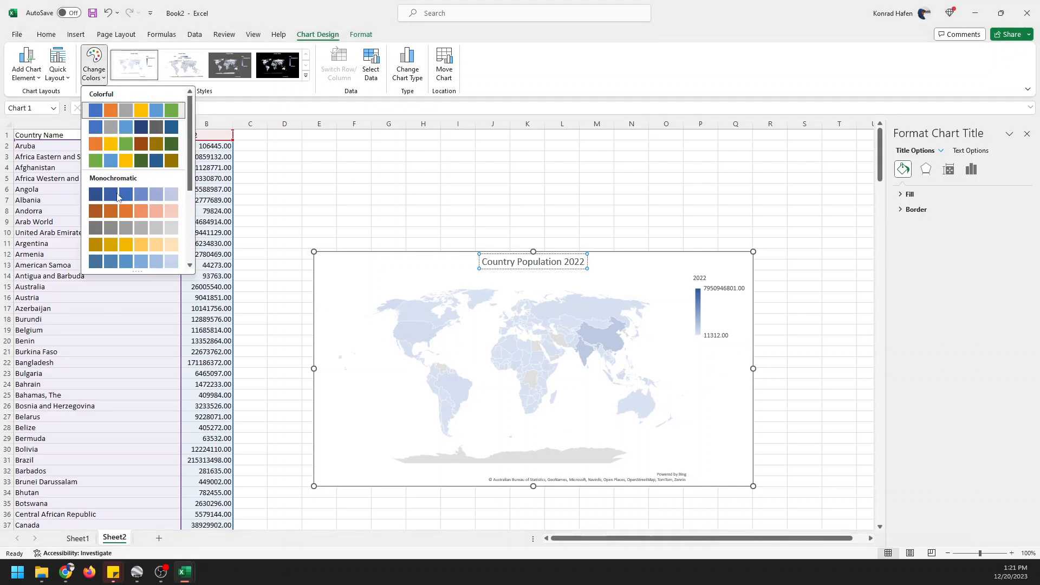
click(109, 210)
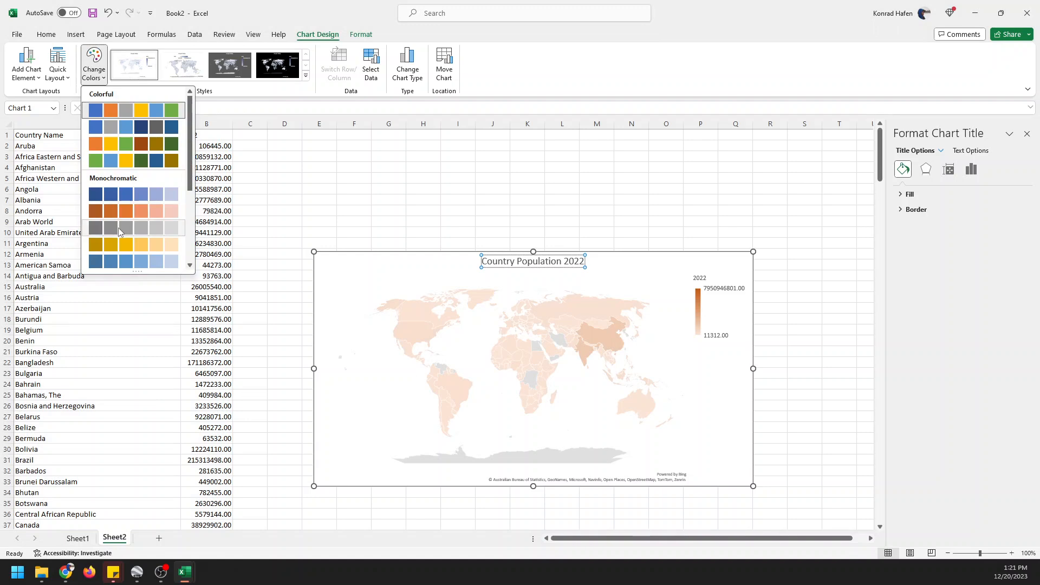
click(124, 245)
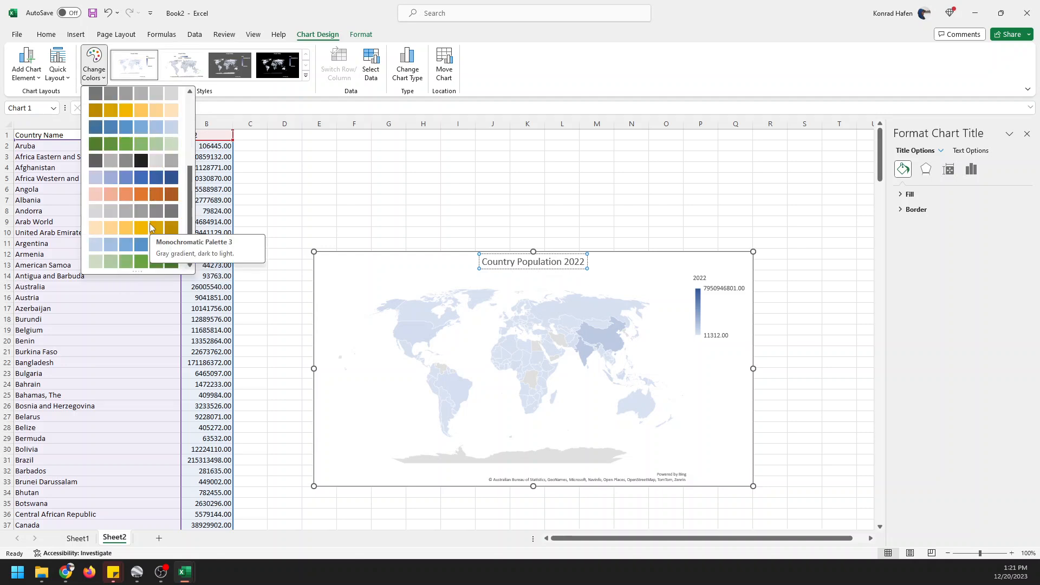
click(140, 265)
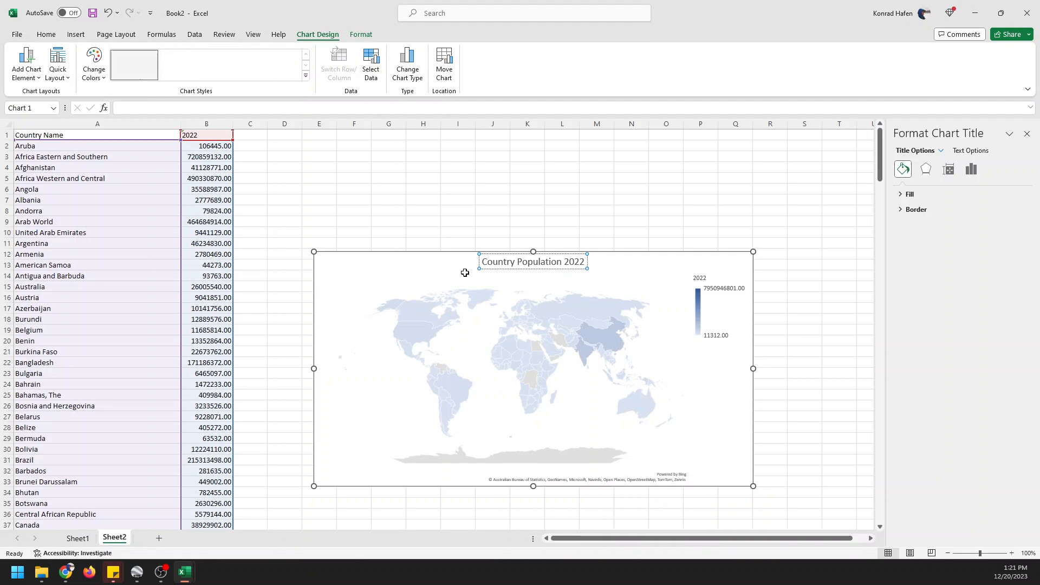
click(182, 64)
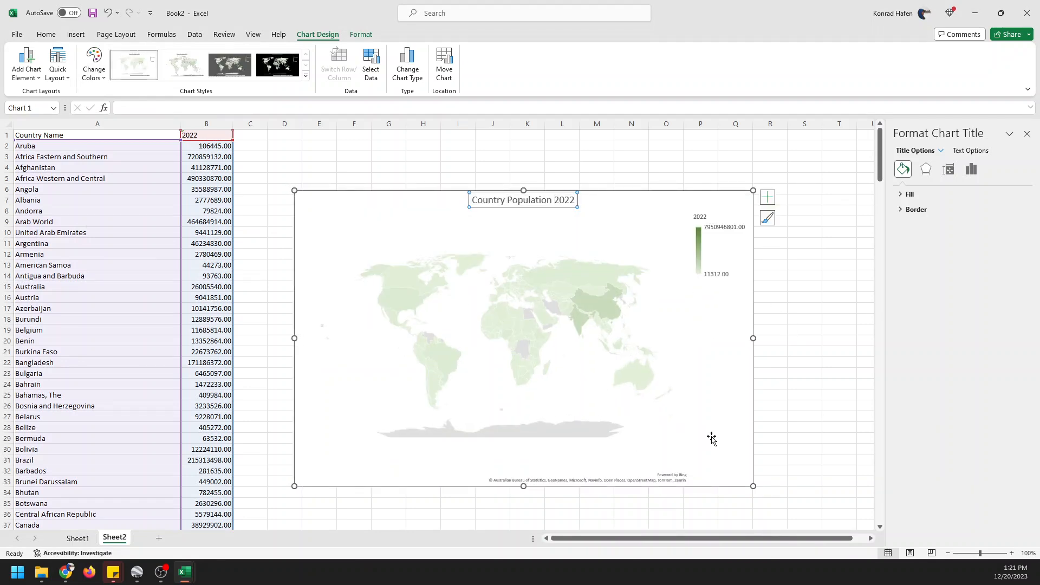
click(388, 302)
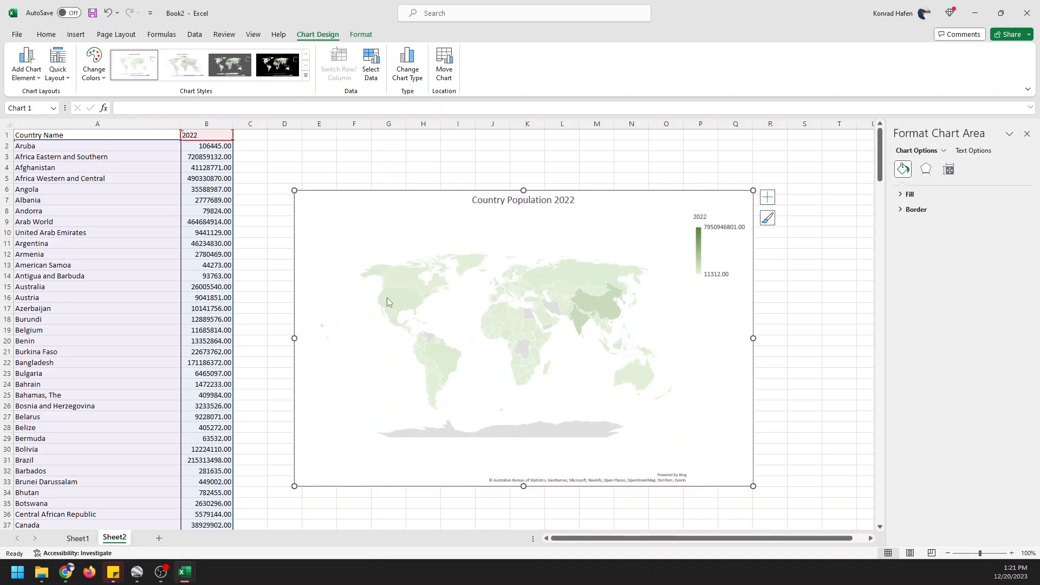
mouse_move(567, 368)
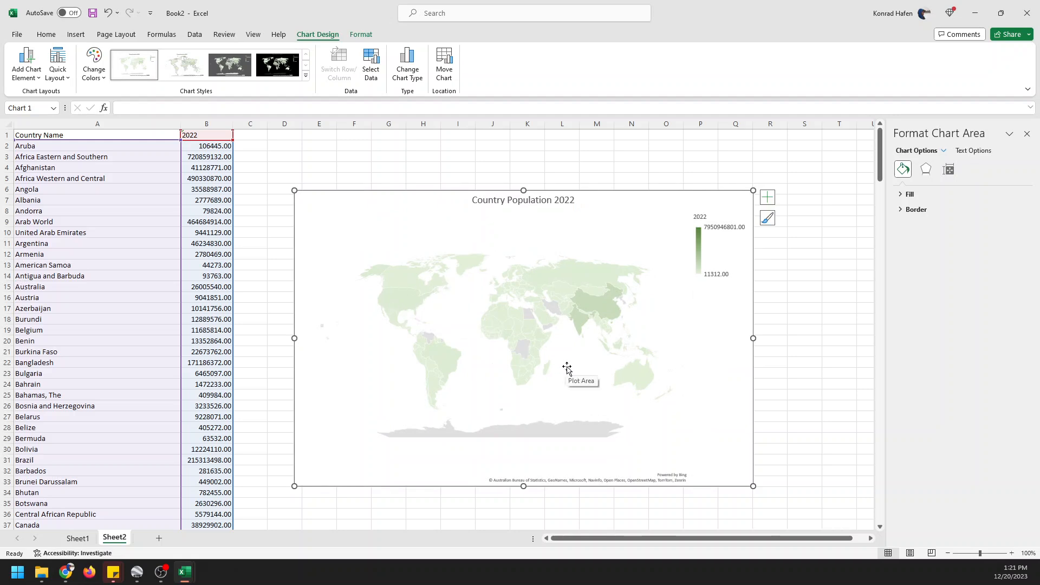
mouse_move(681, 388)
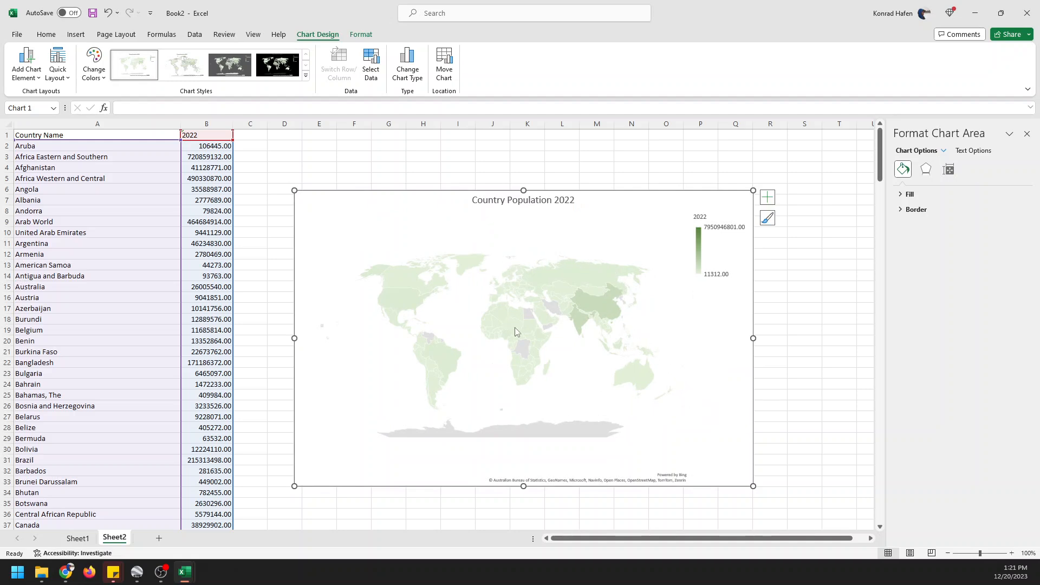
mouse_move(449, 265)
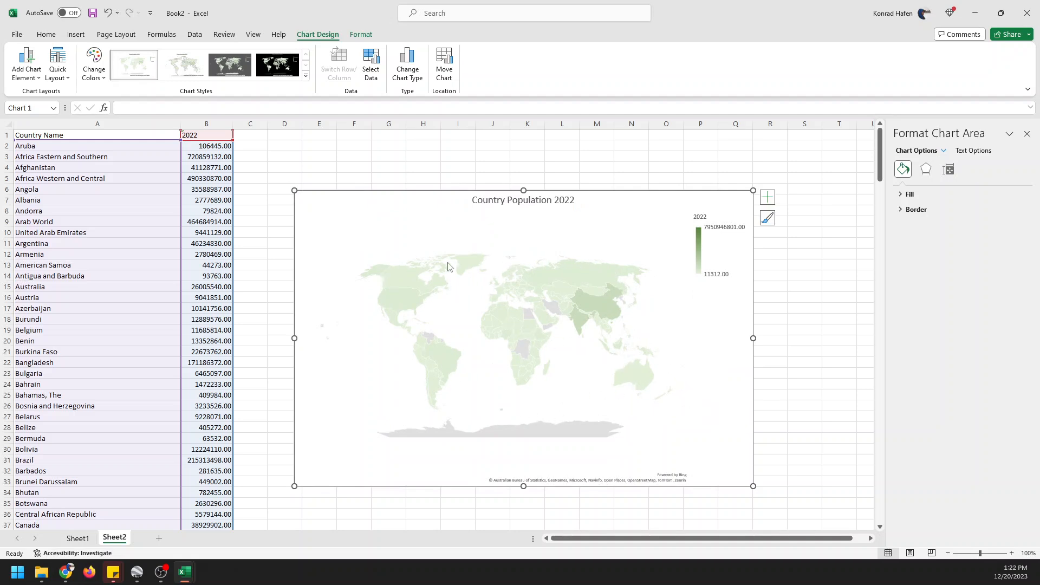
mouse_move(598, 271)
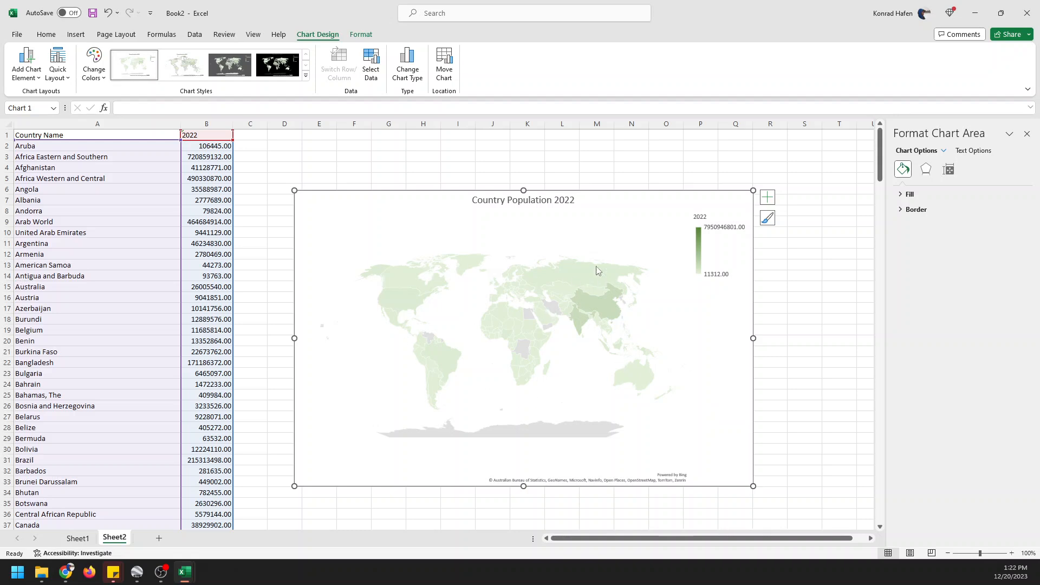
mouse_move(506, 414)
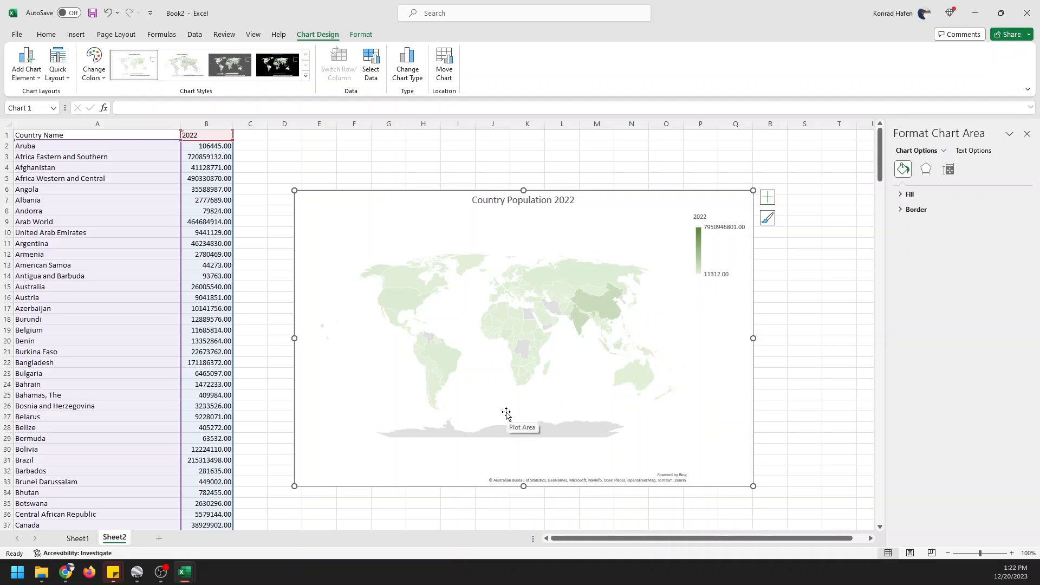
mouse_move(601, 308)
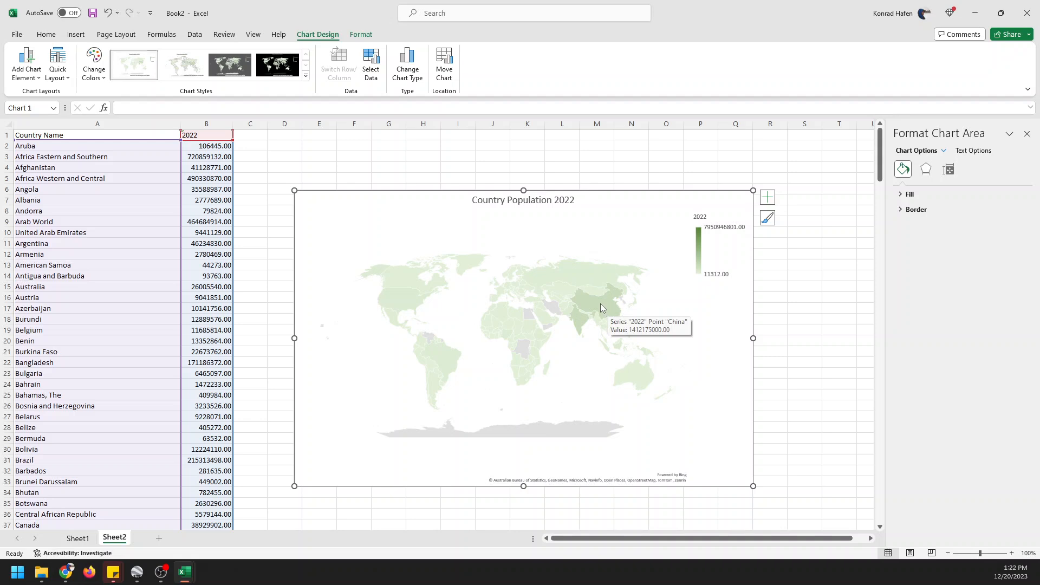
mouse_move(605, 313)
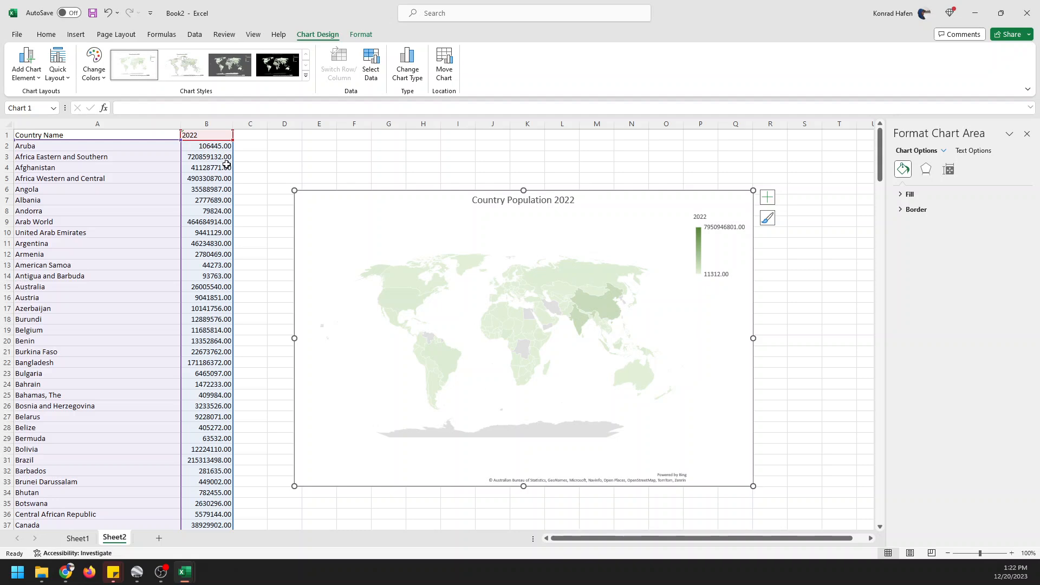
mouse_move(599, 364)
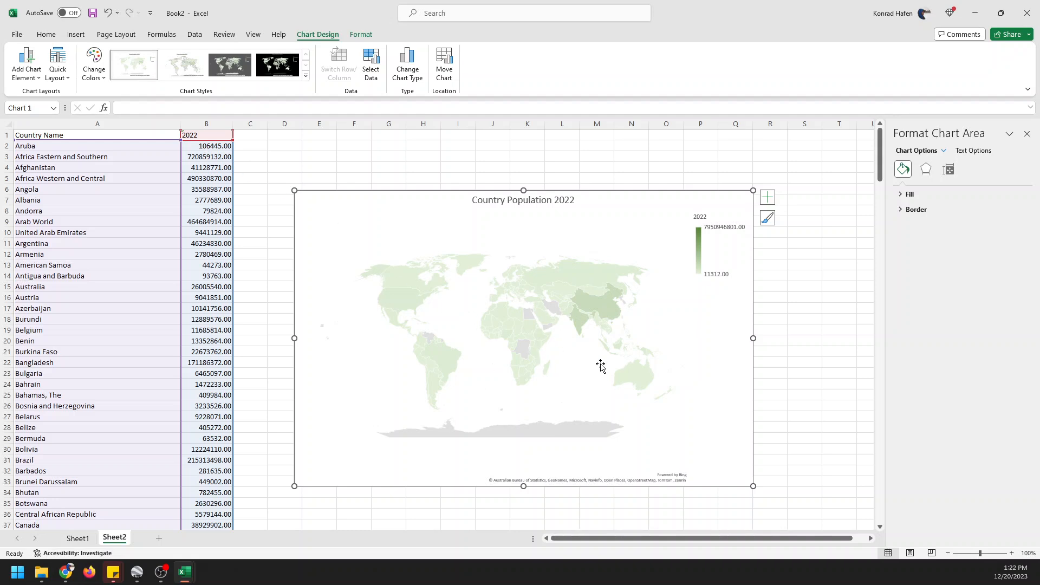
mouse_move(538, 355)
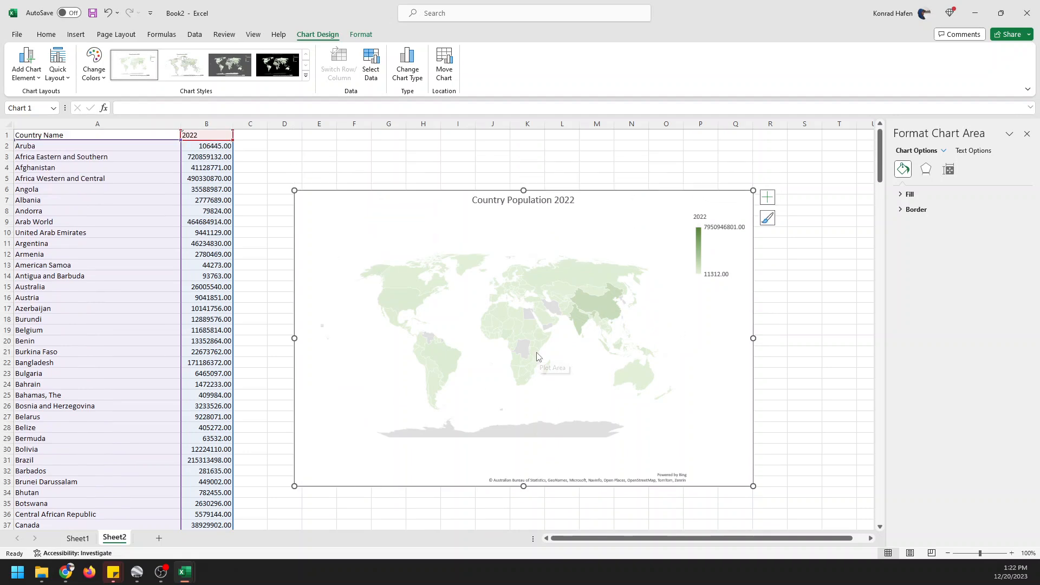
mouse_move(537, 356)
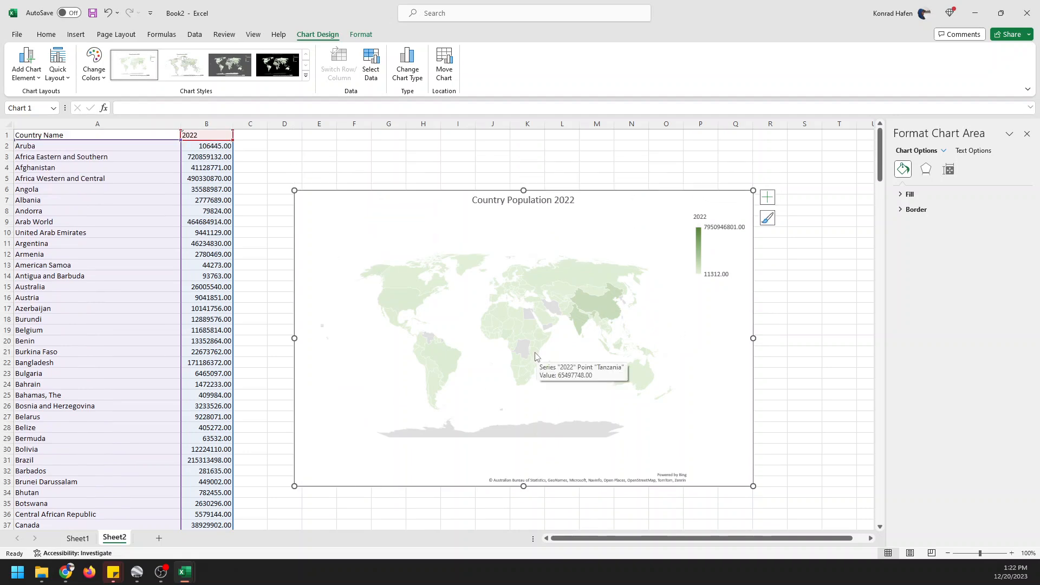
mouse_move(533, 355)
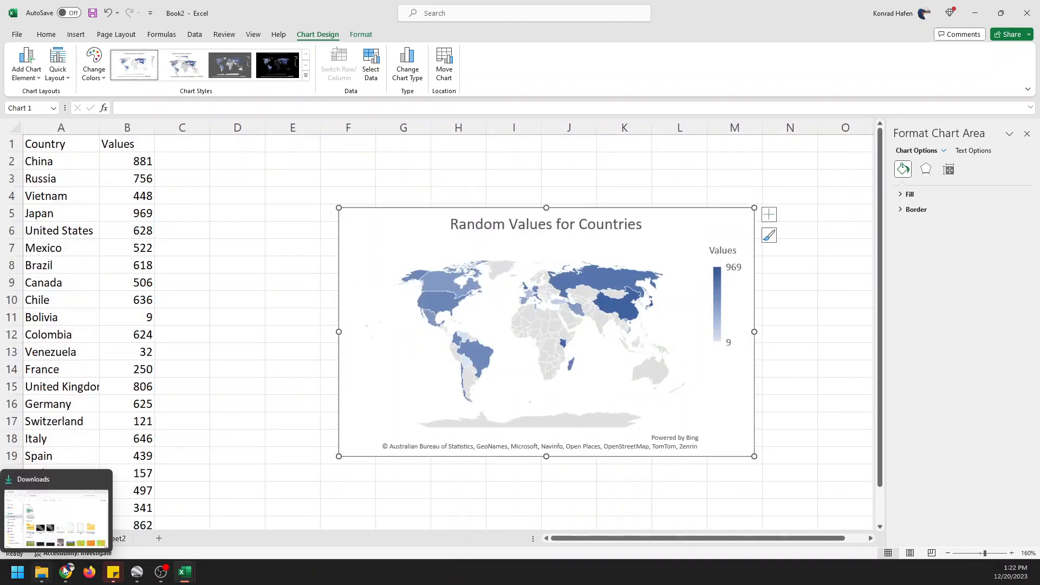
Step: Return to Sheet1 with the Random Values for Countries map
click(114, 537)
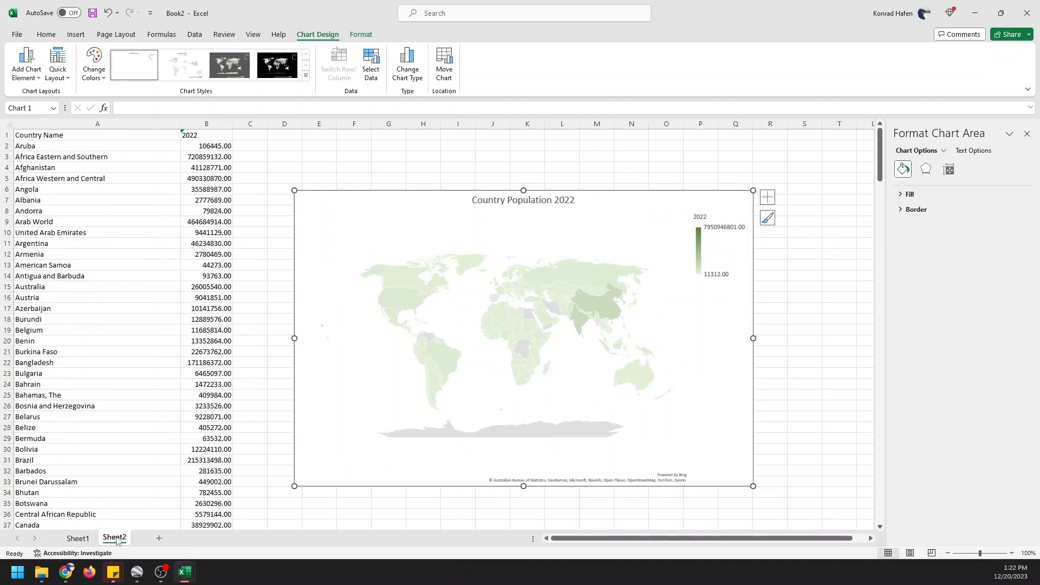
click(78, 538)
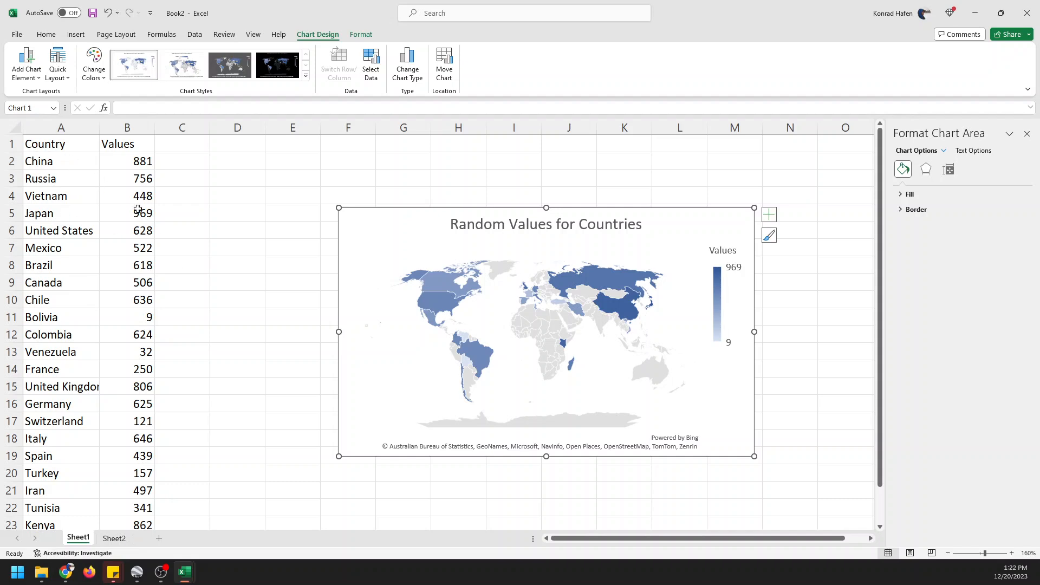
mouse_move(367, 363)
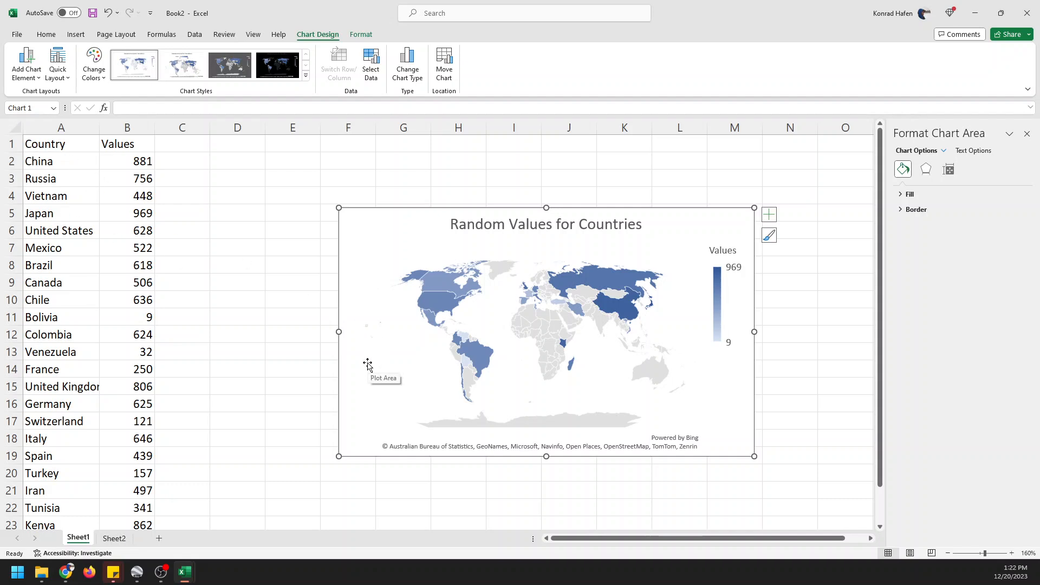